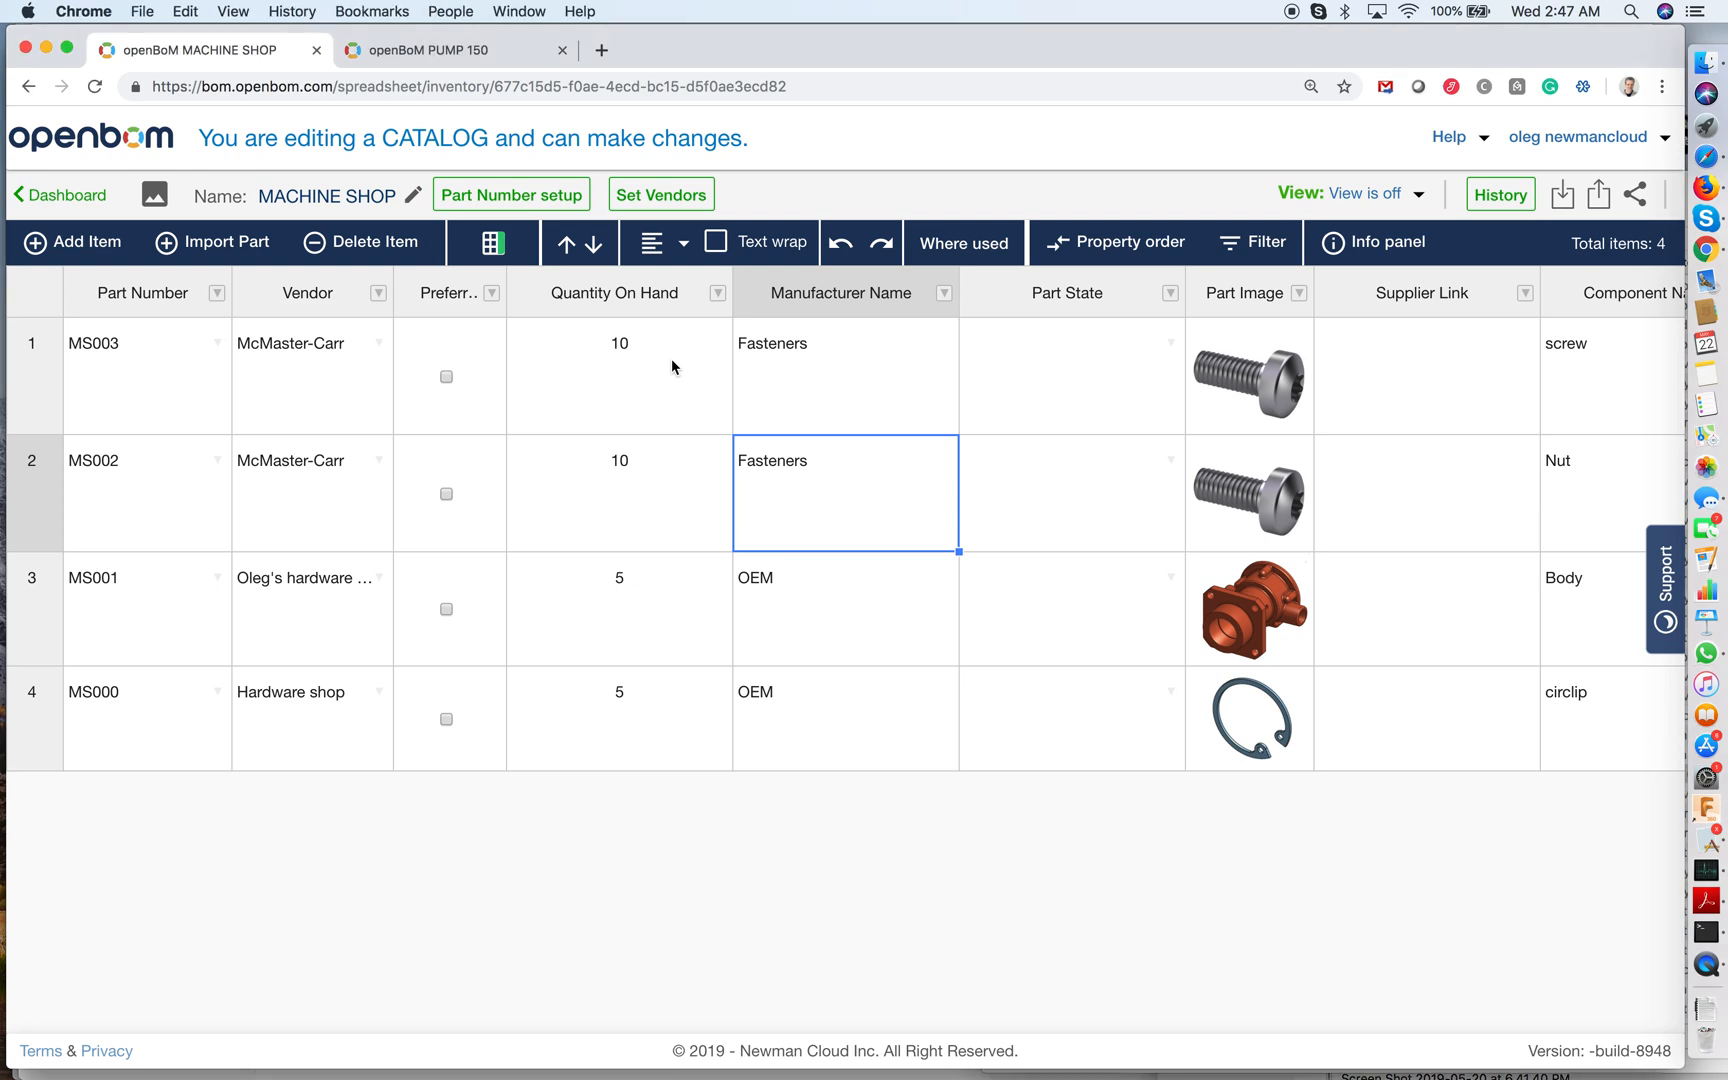
Show the PUMP 150 BOM listing circlip MS000 and screw MS003 with quantities.
click(620, 370)
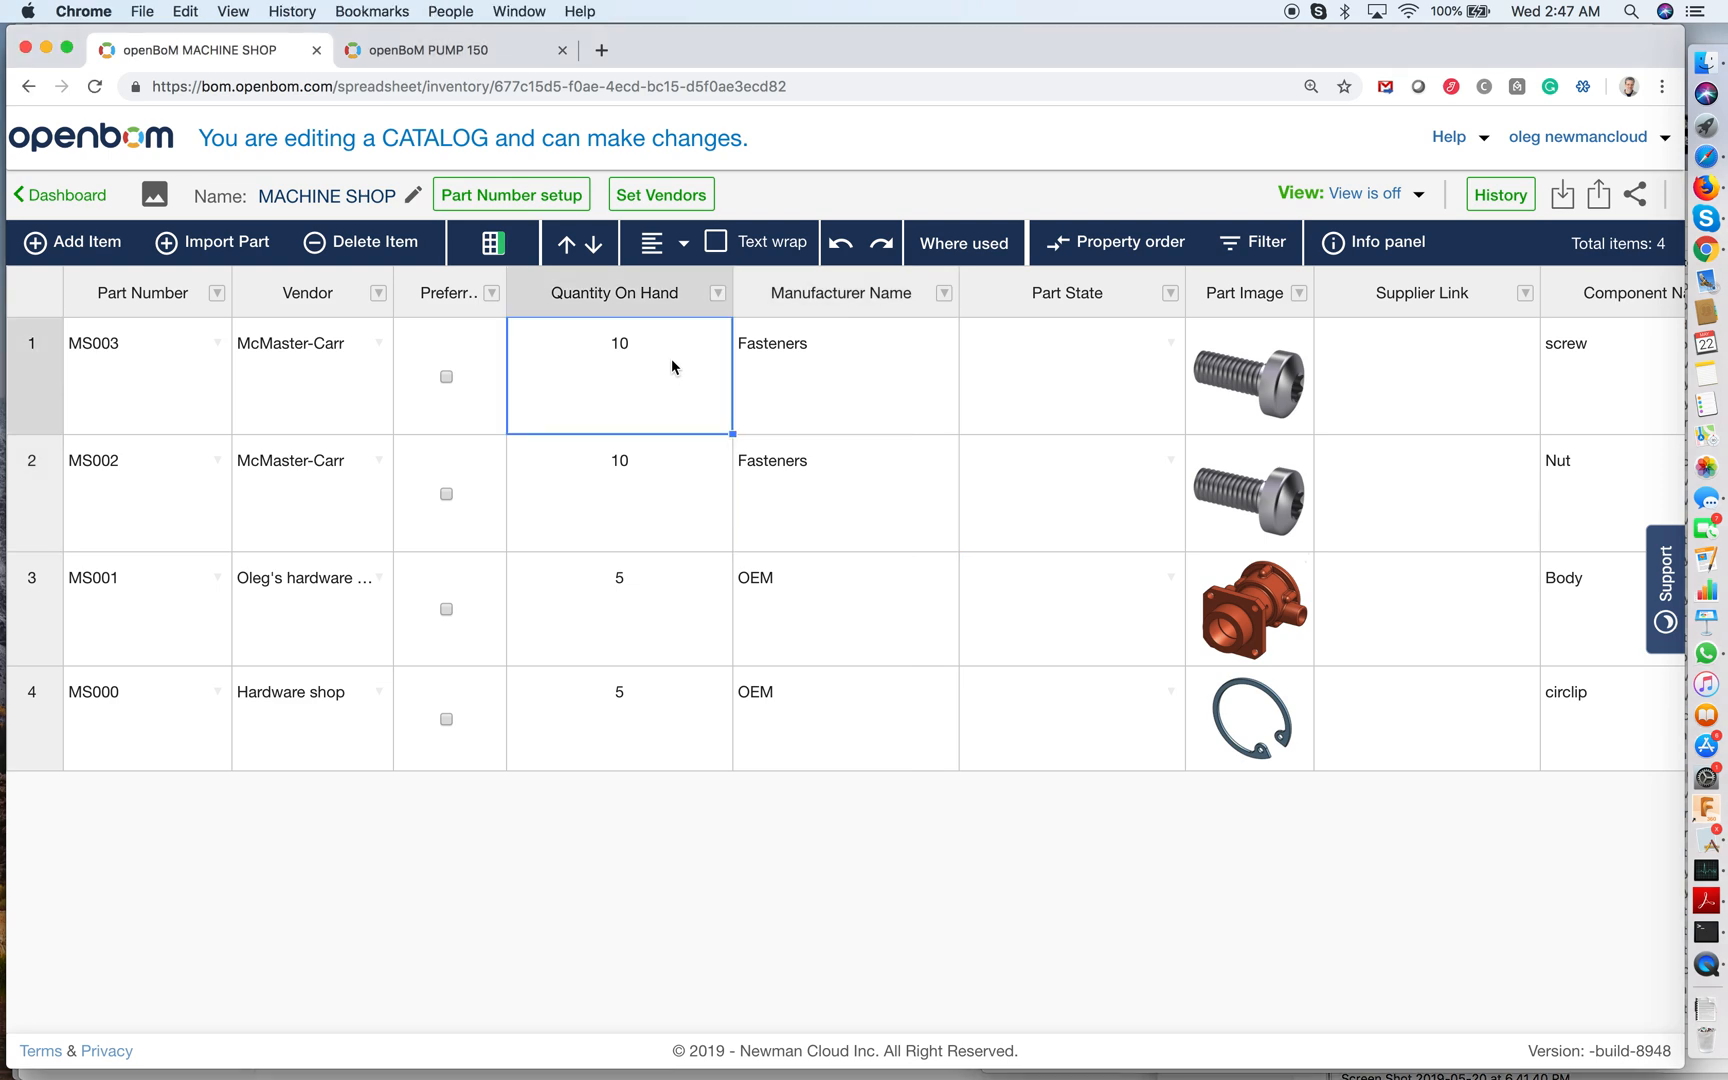
mouse_move(1010, 340)
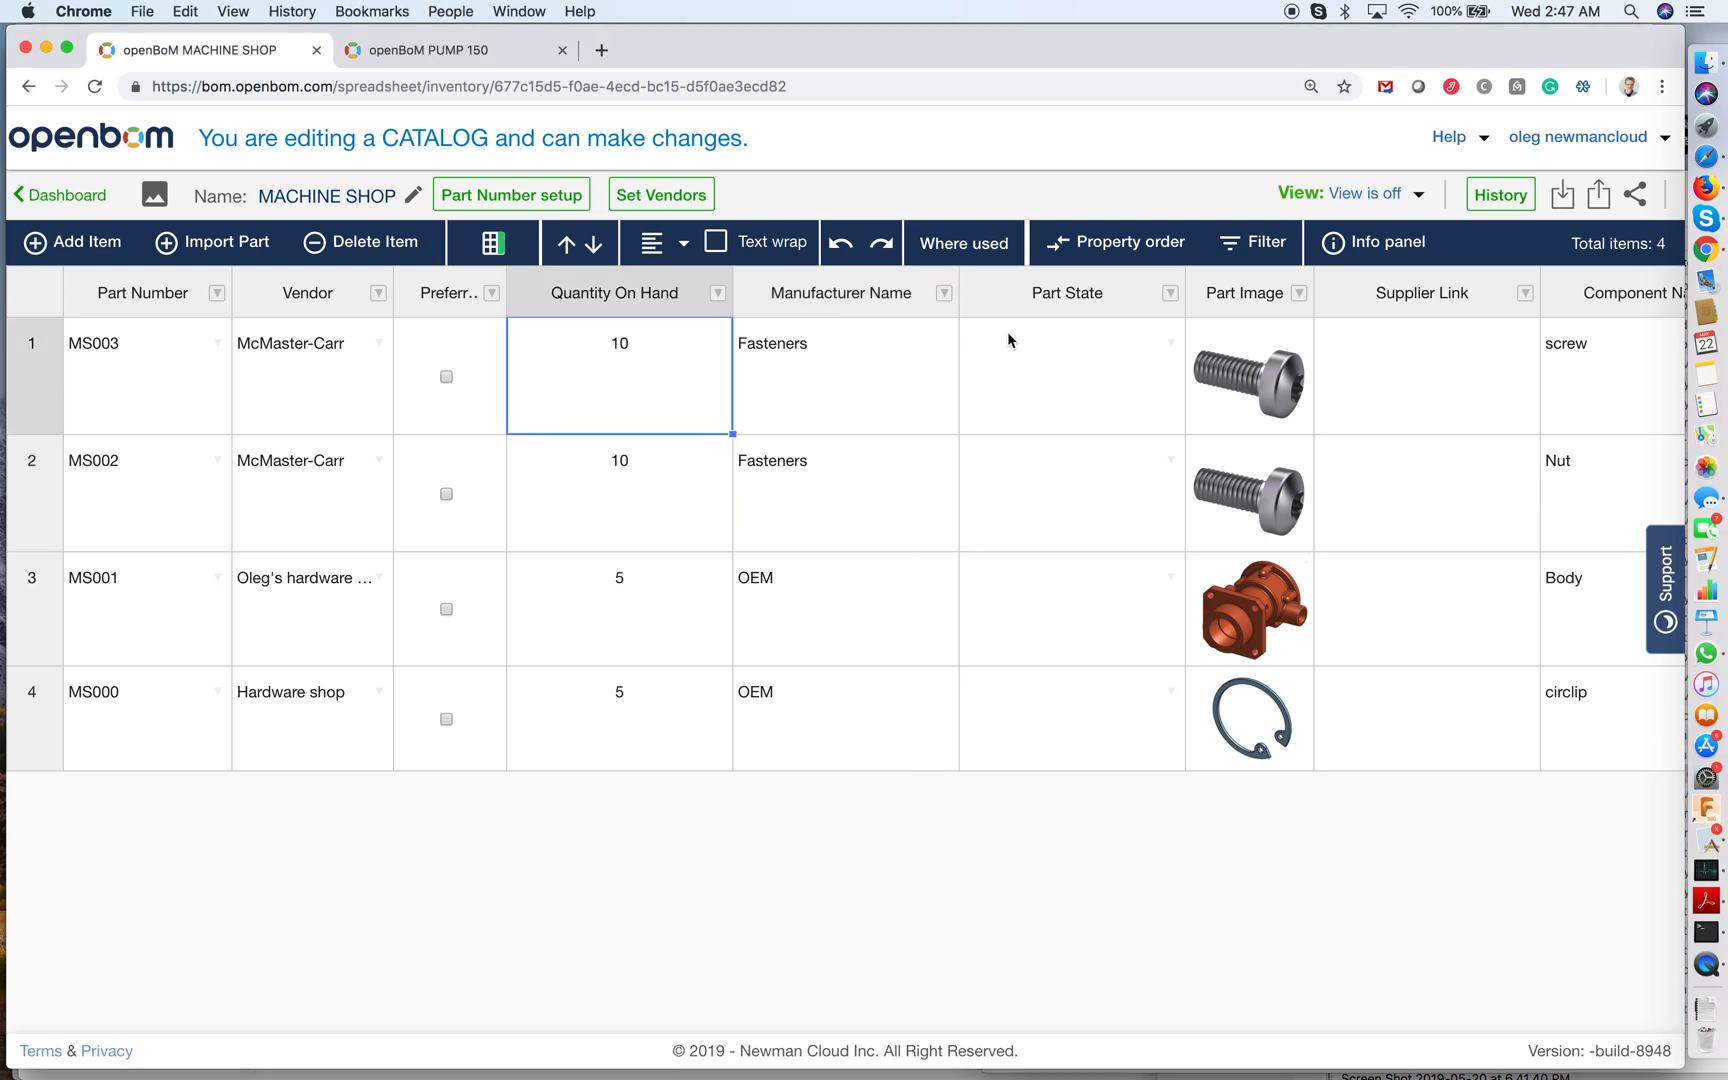
mouse_move(934, 542)
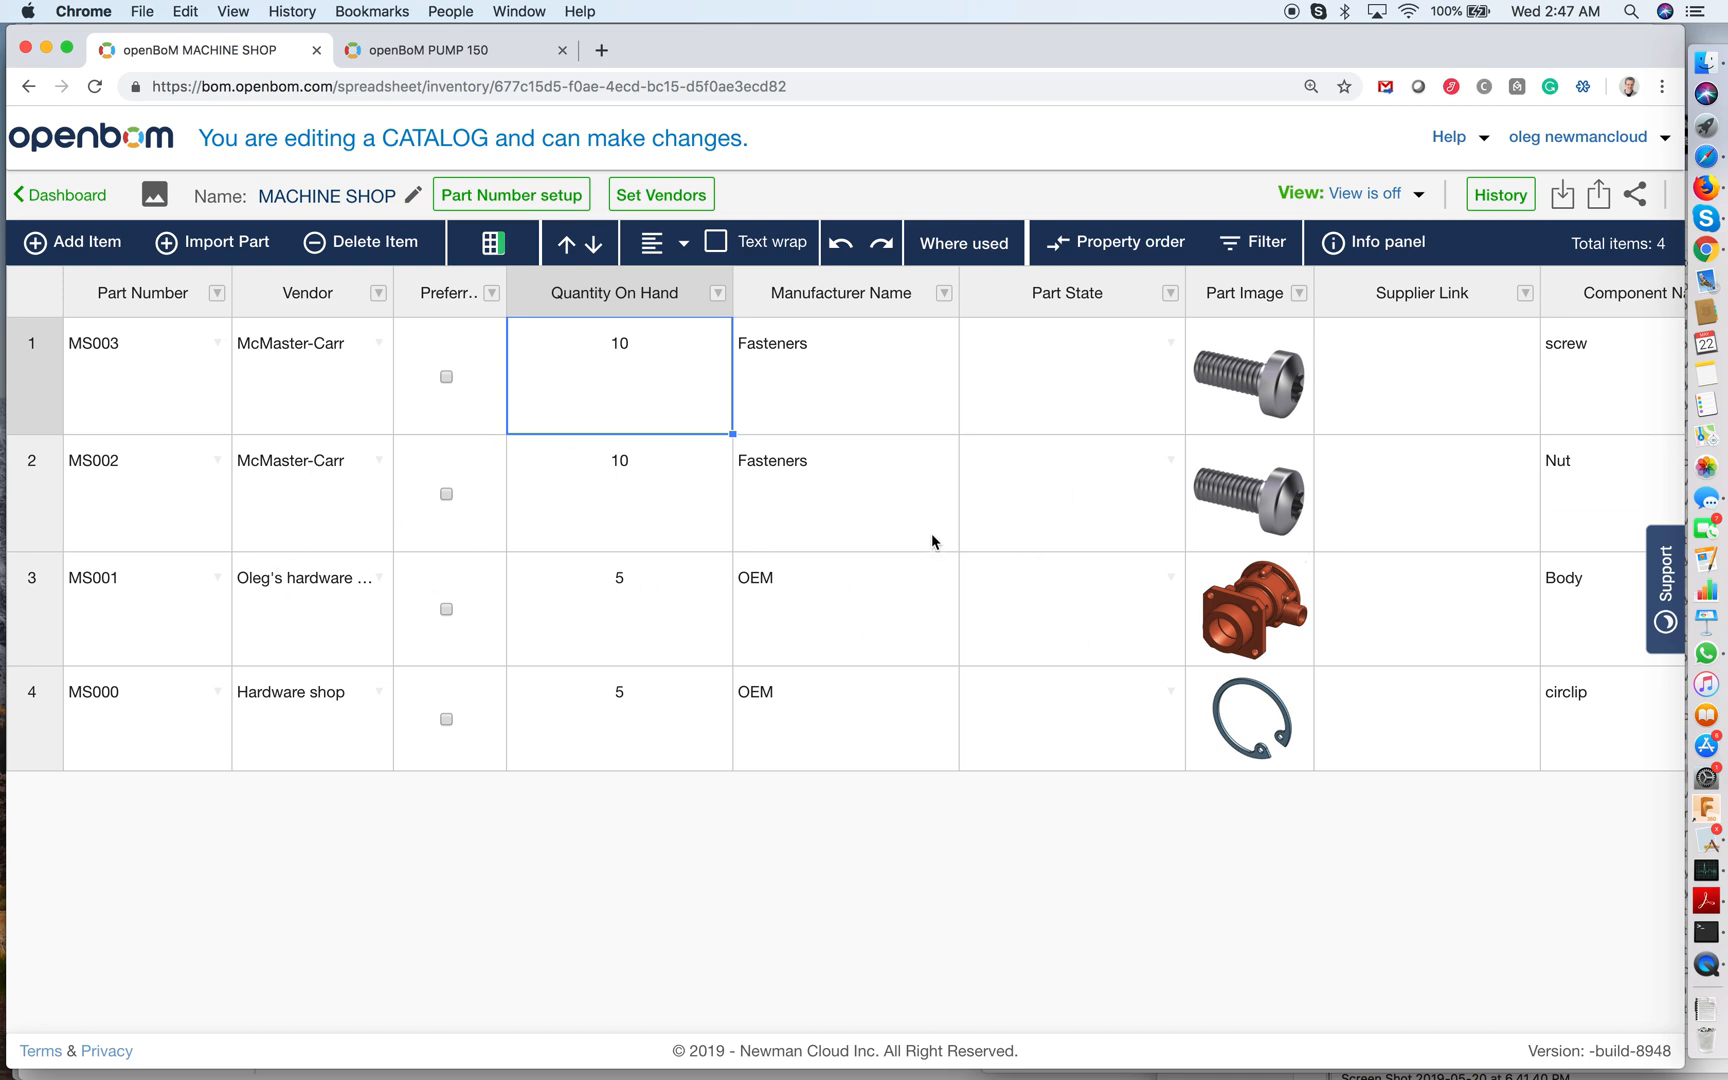
mouse_move(1090, 732)
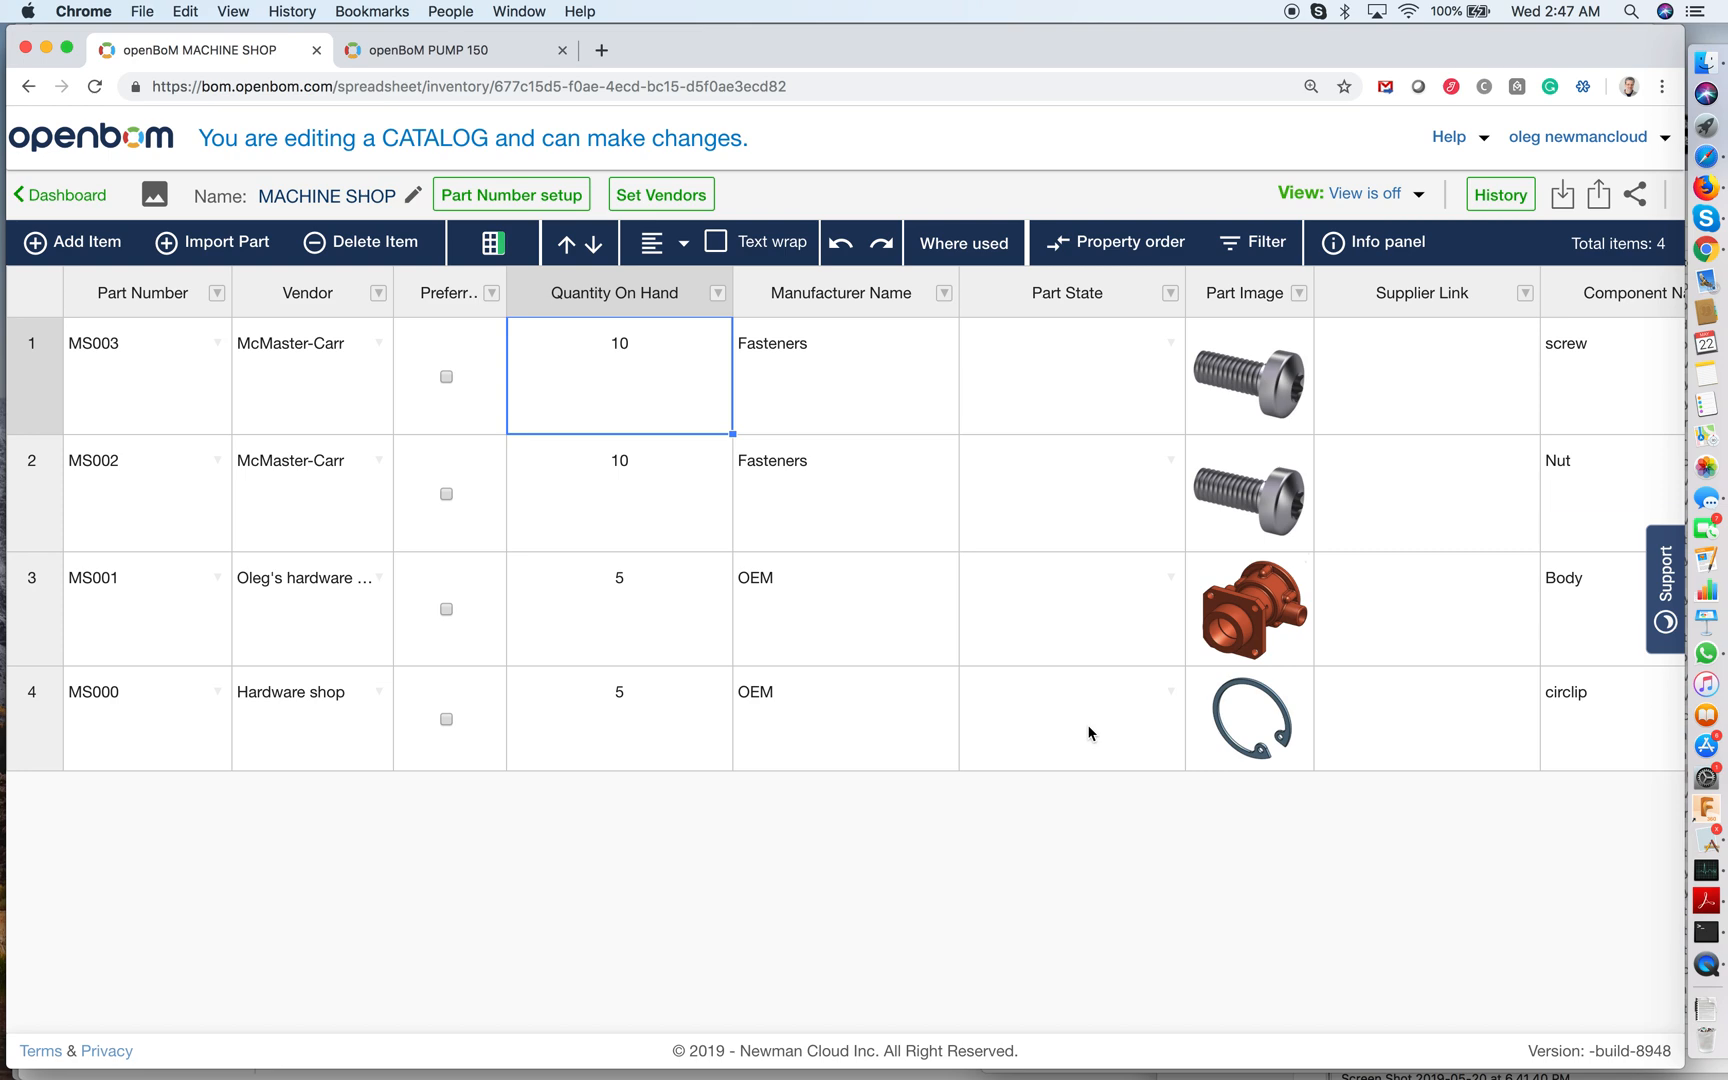
mouse_move(1068, 754)
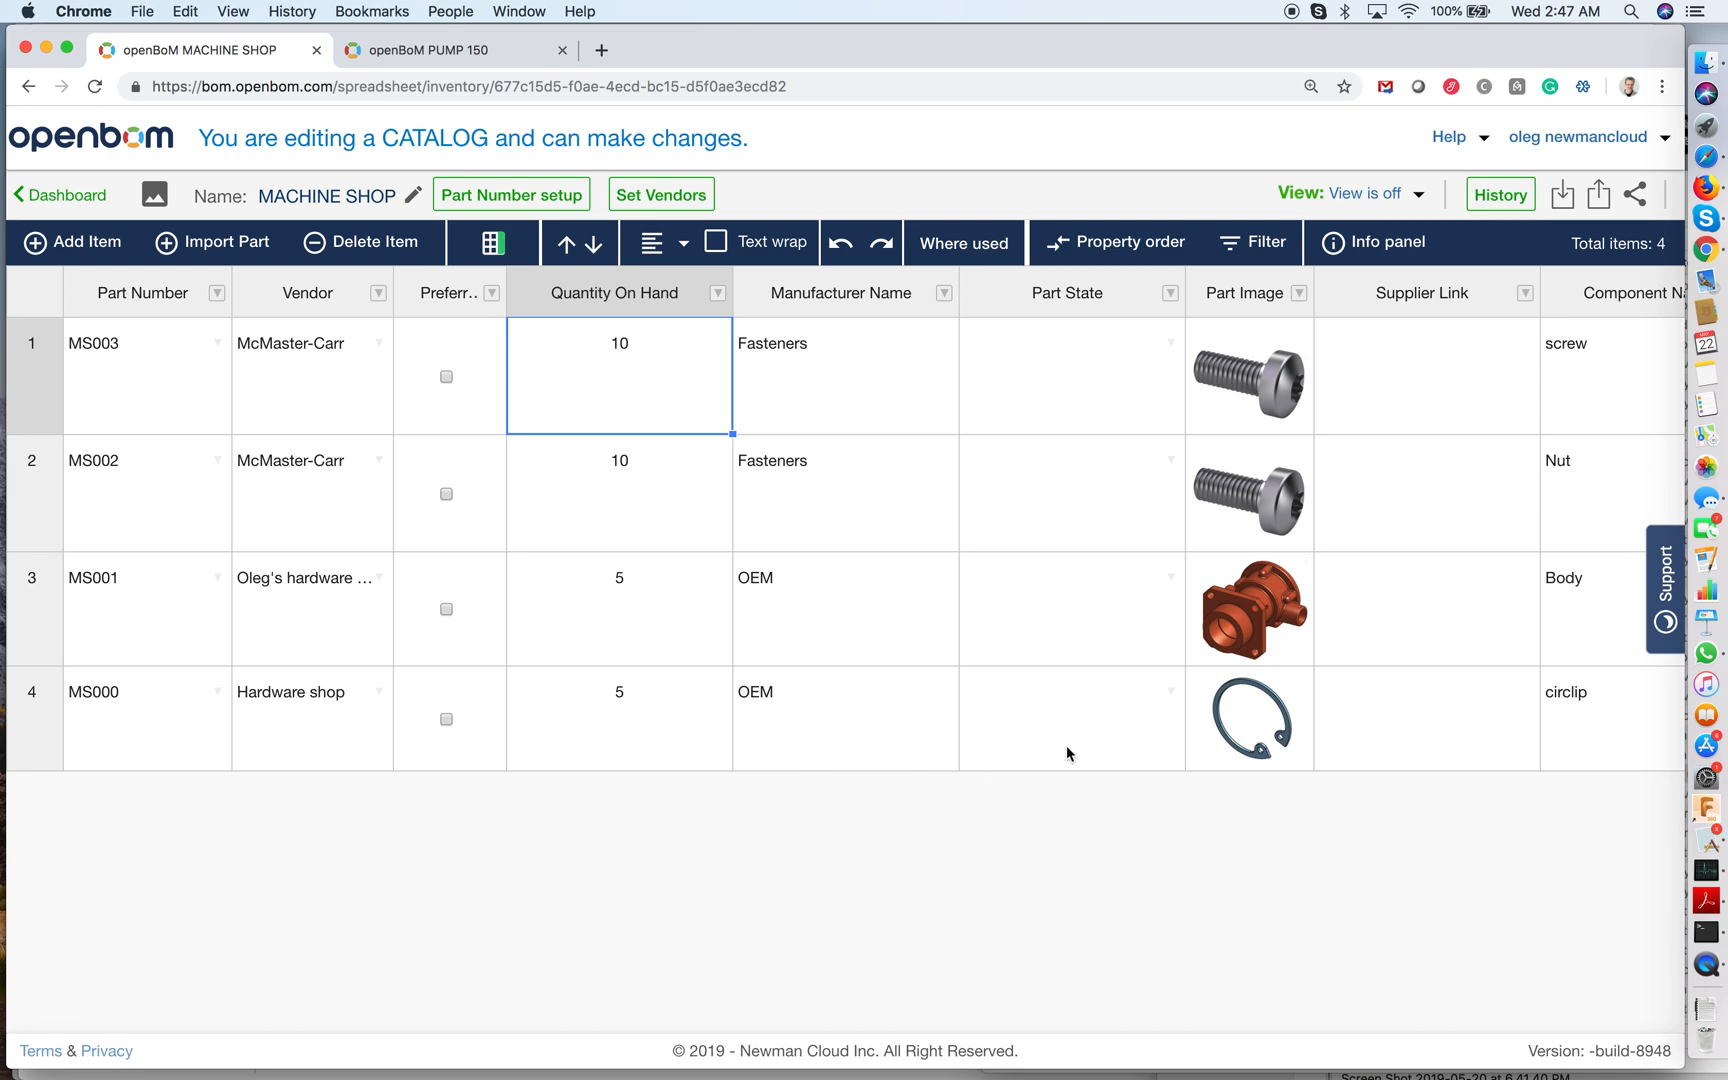
mouse_move(672, 396)
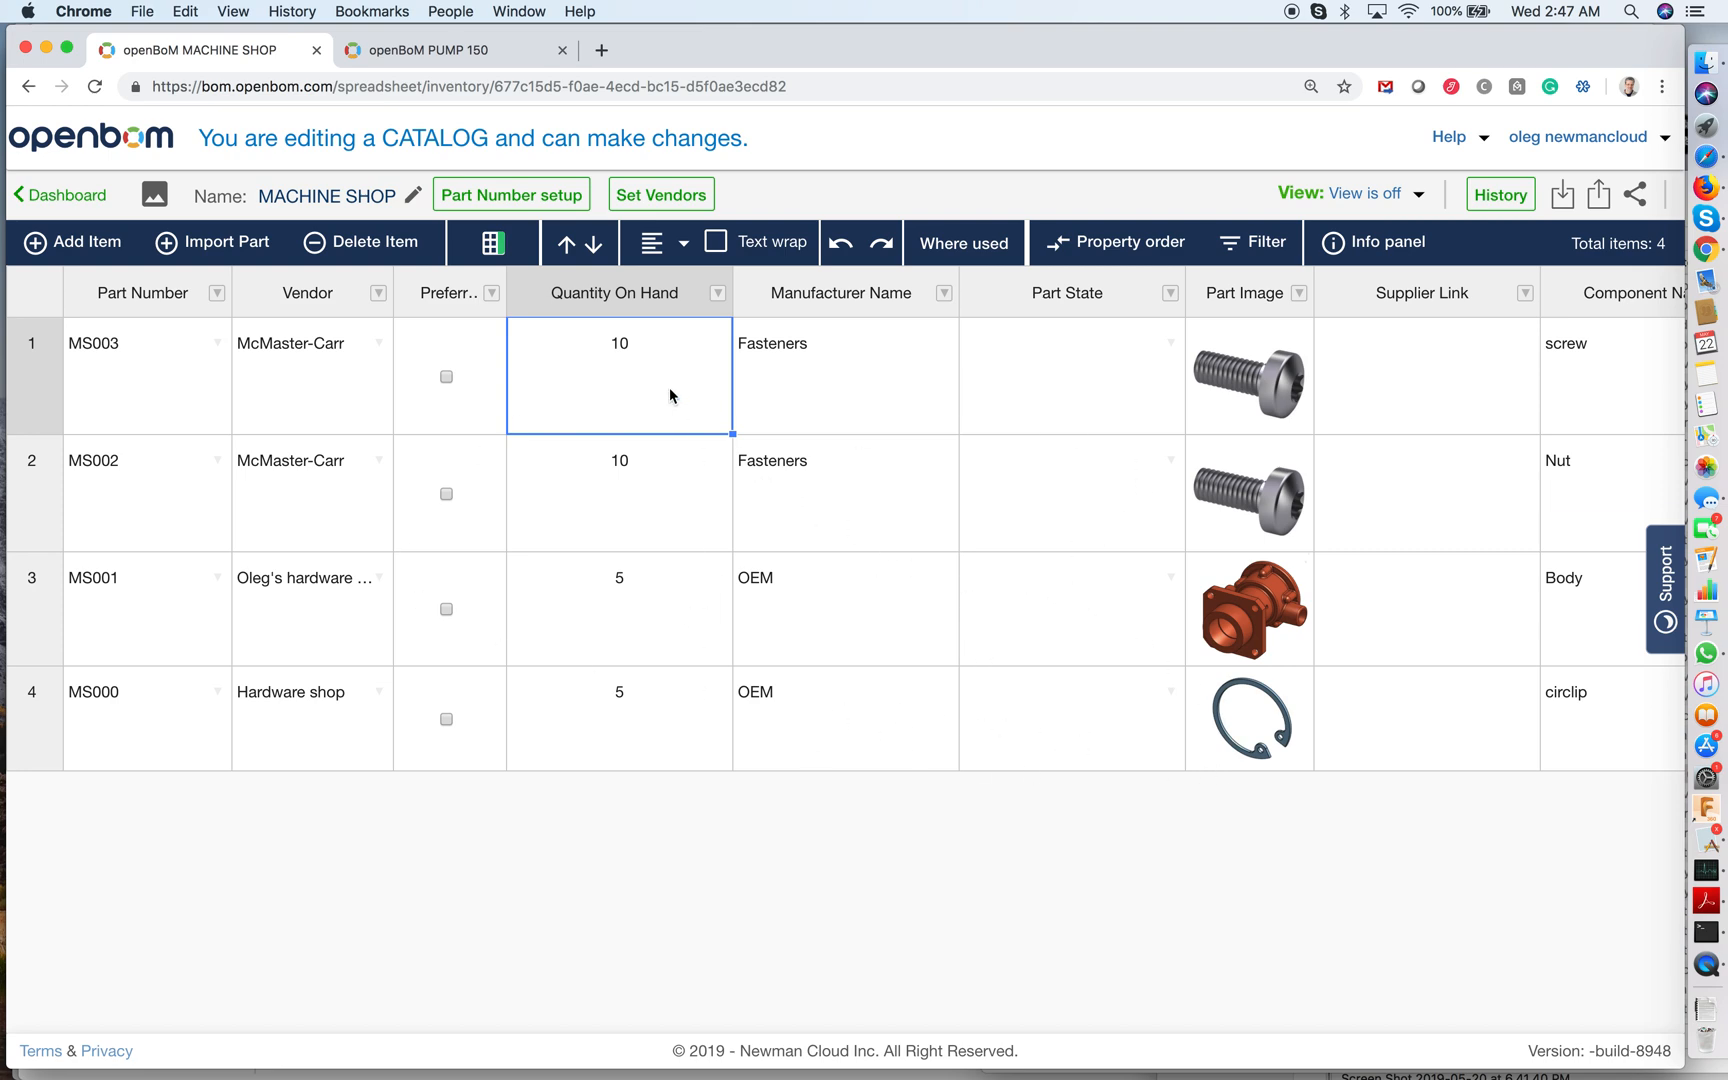
mouse_move(706, 798)
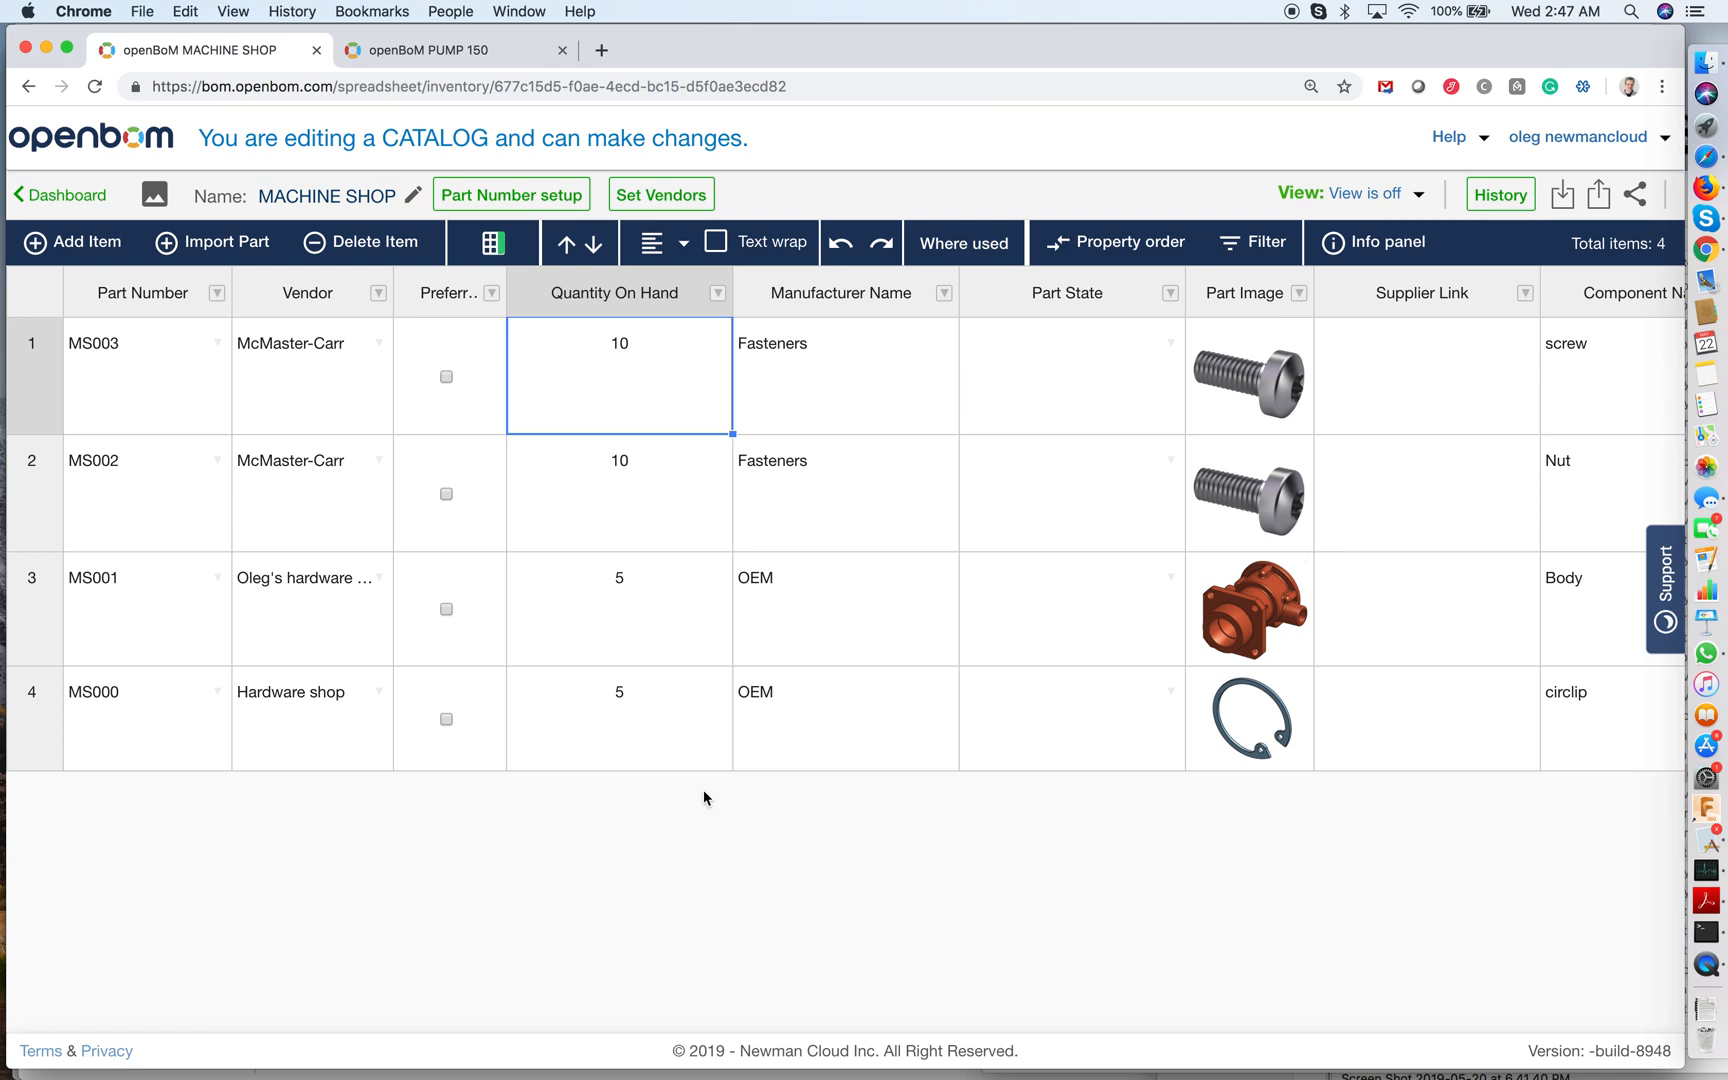
mouse_move(452, 80)
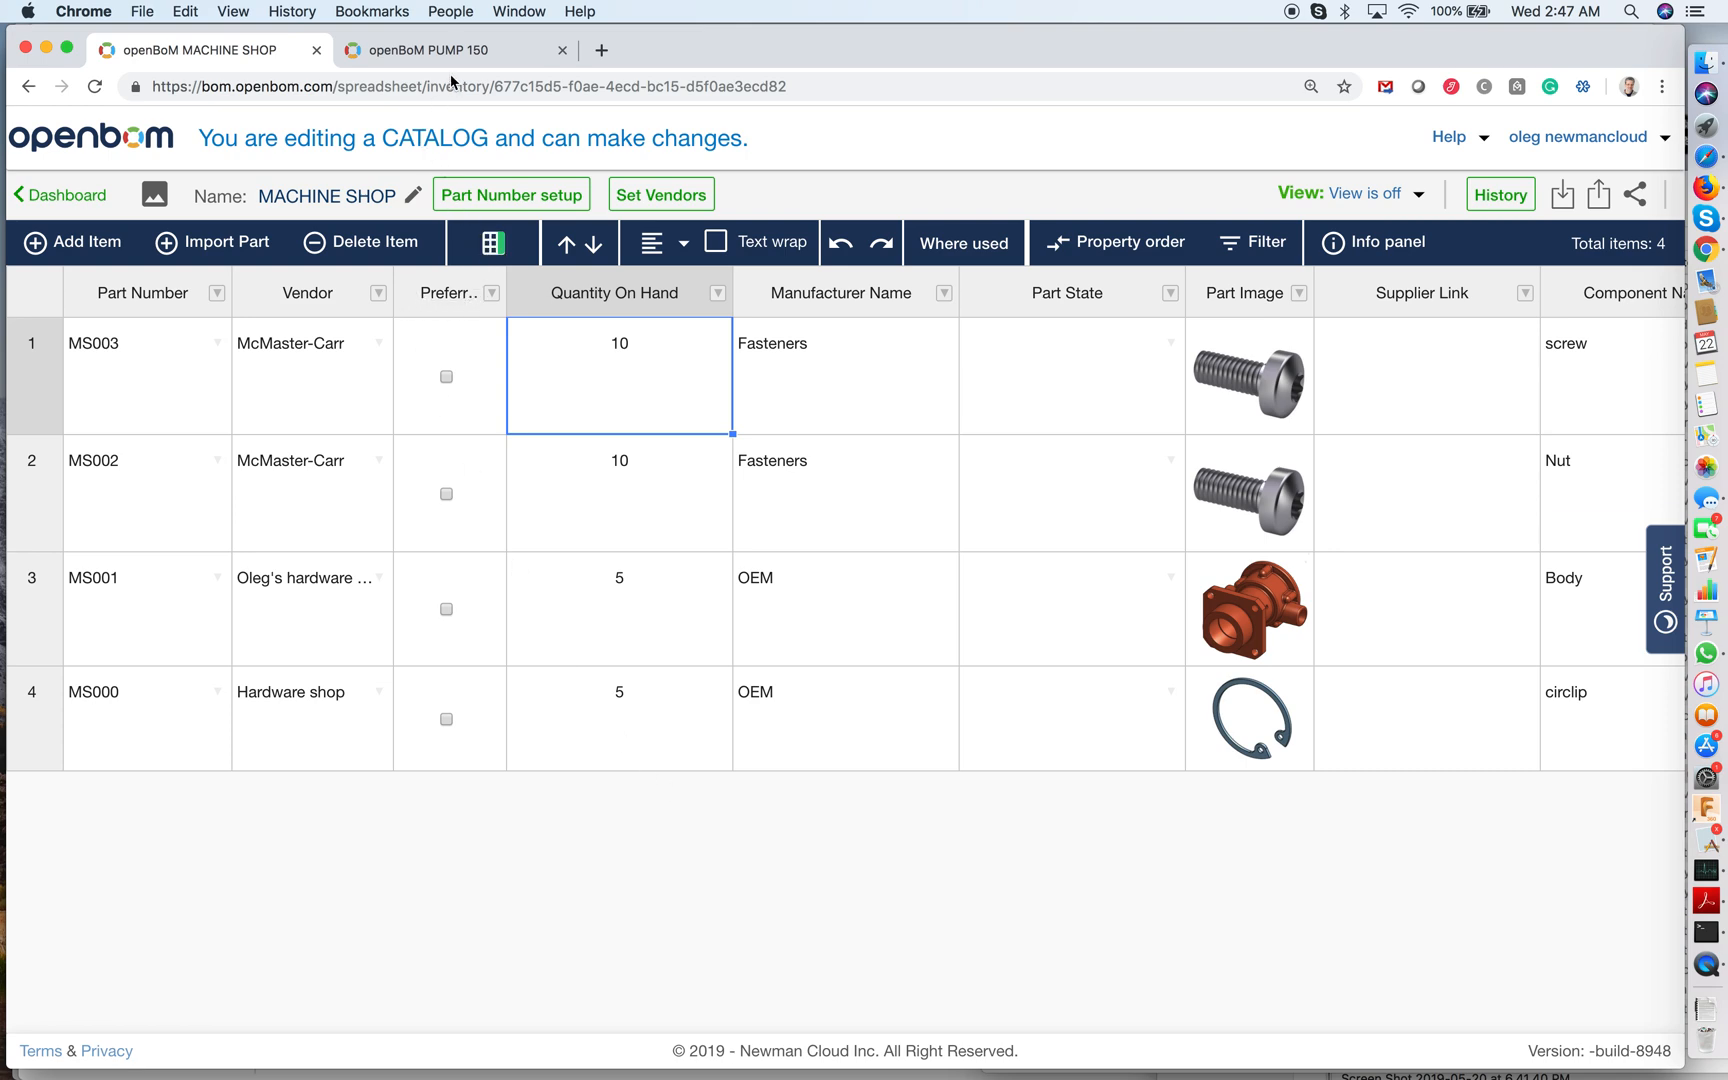
click(442, 48)
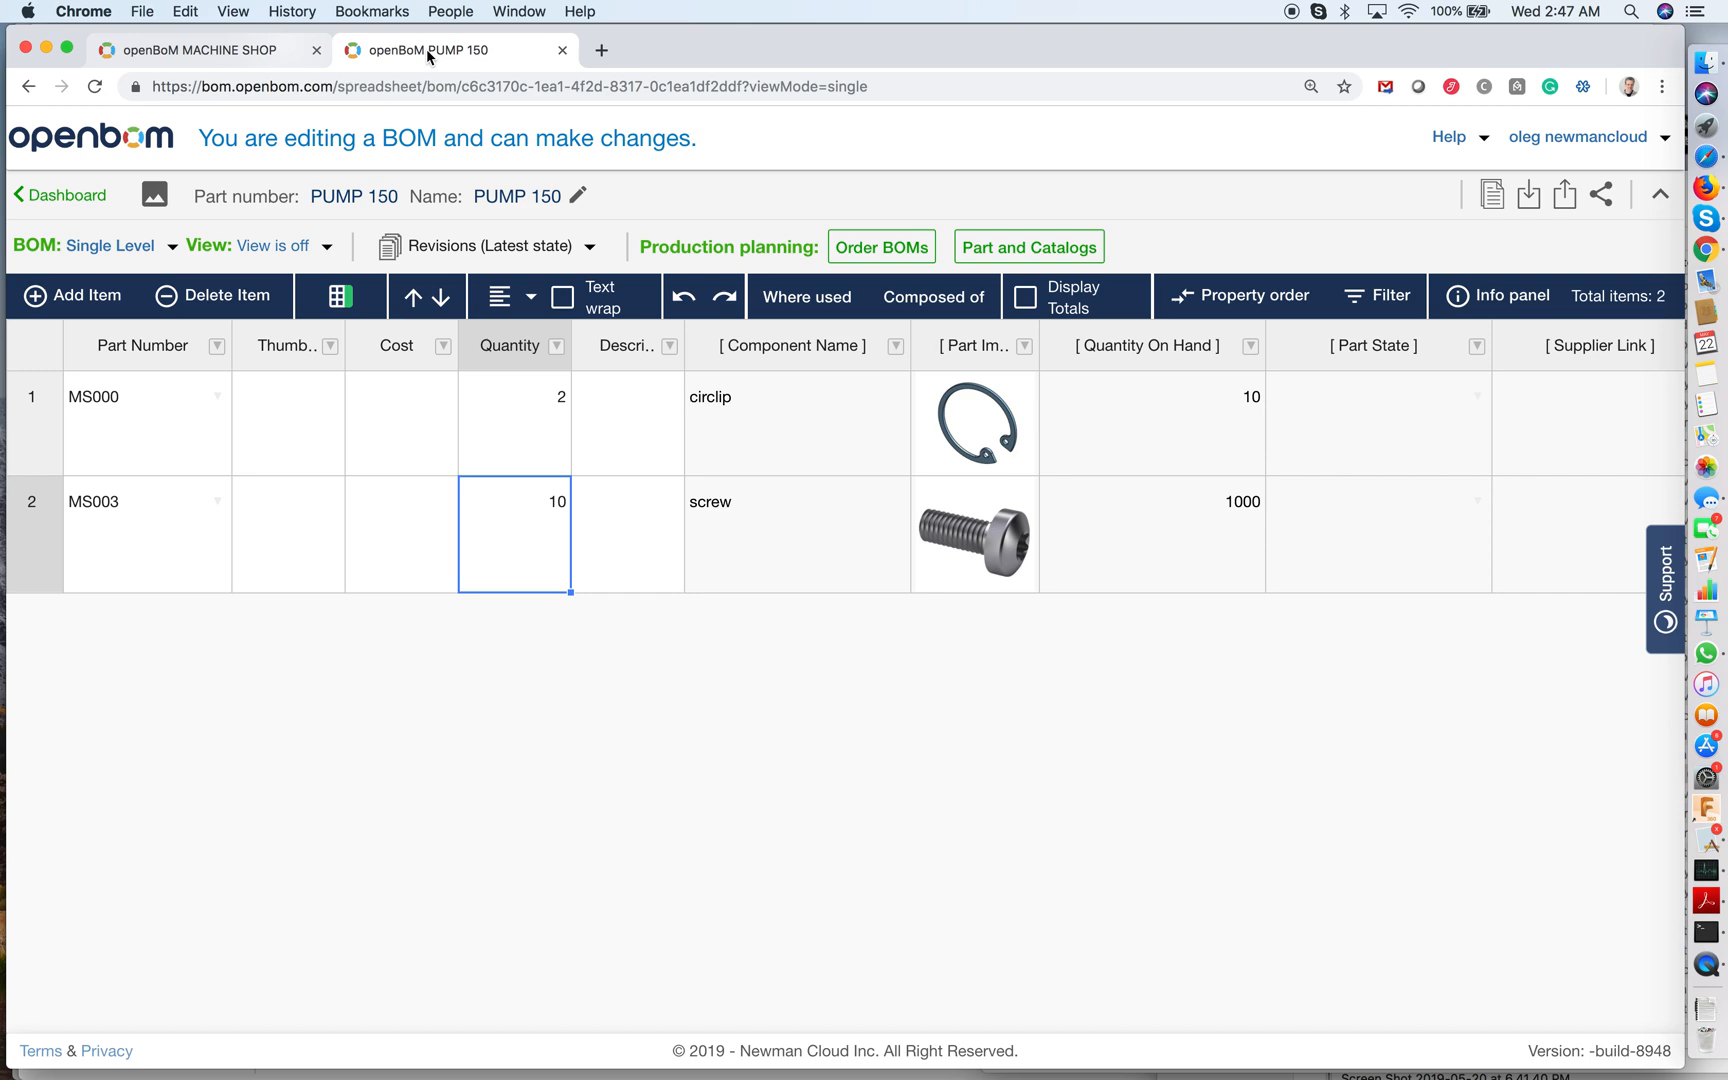
mouse_move(222, 472)
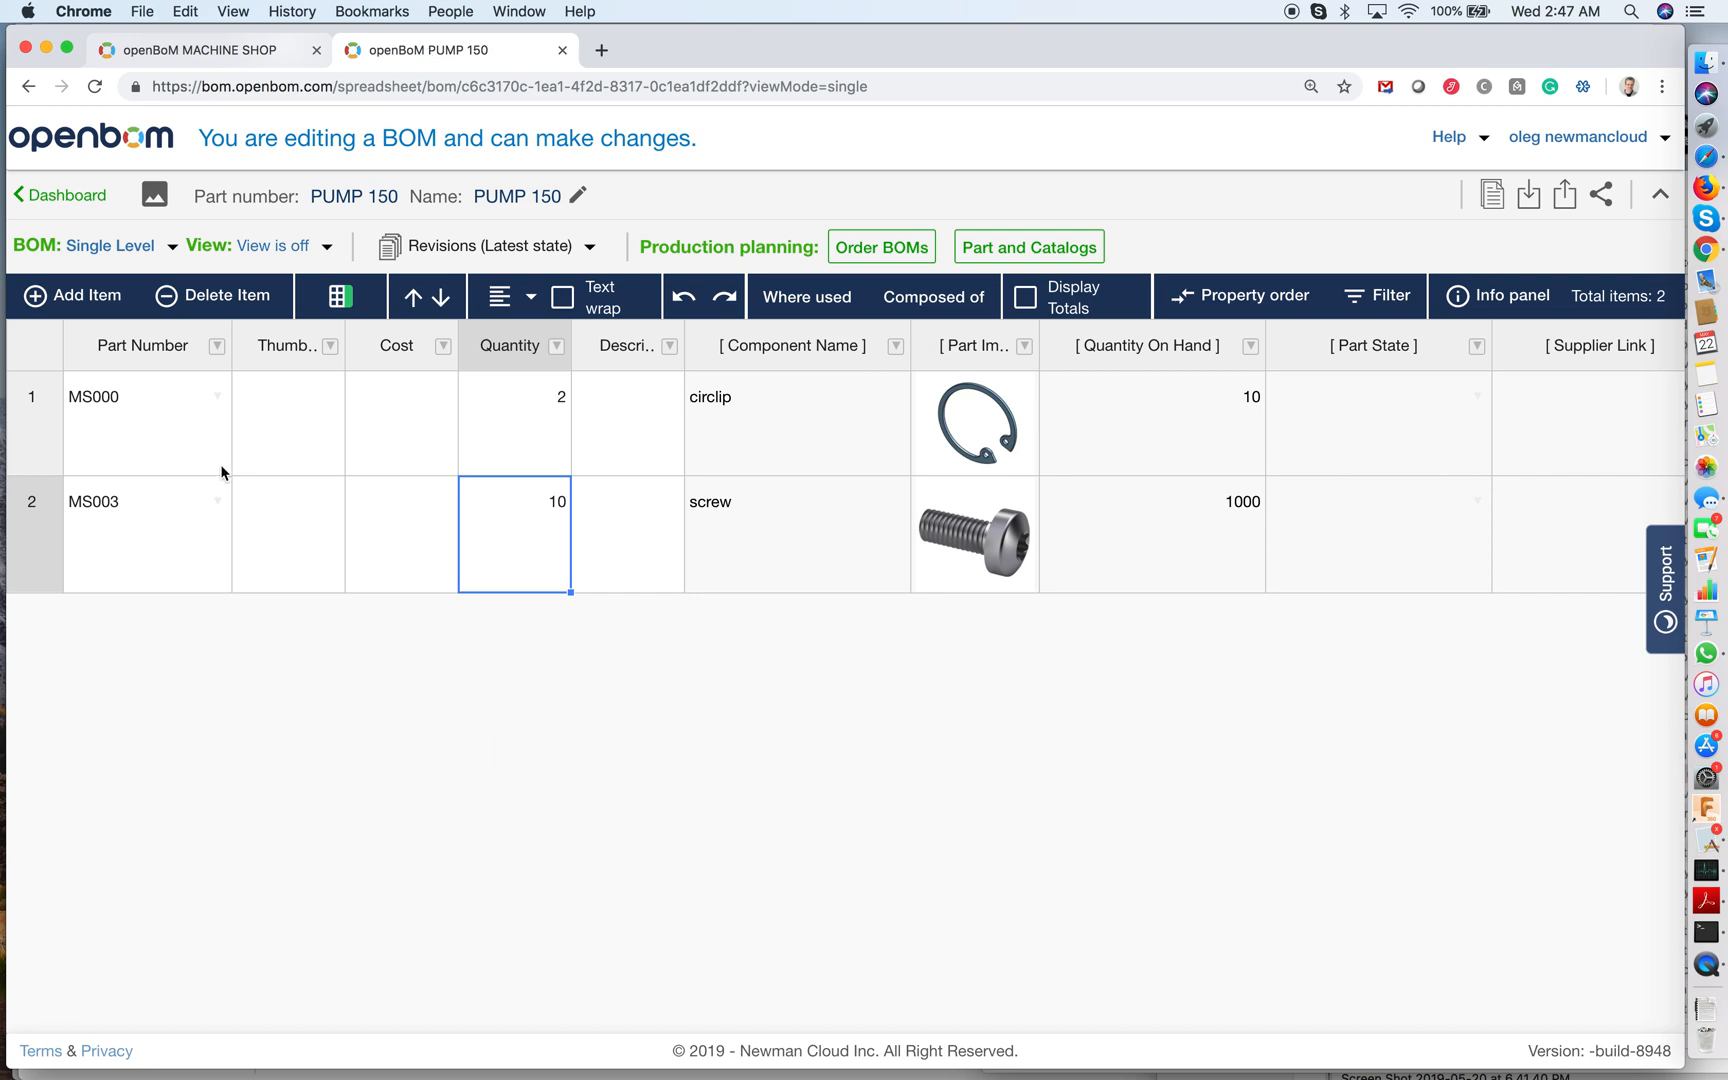
click(288, 422)
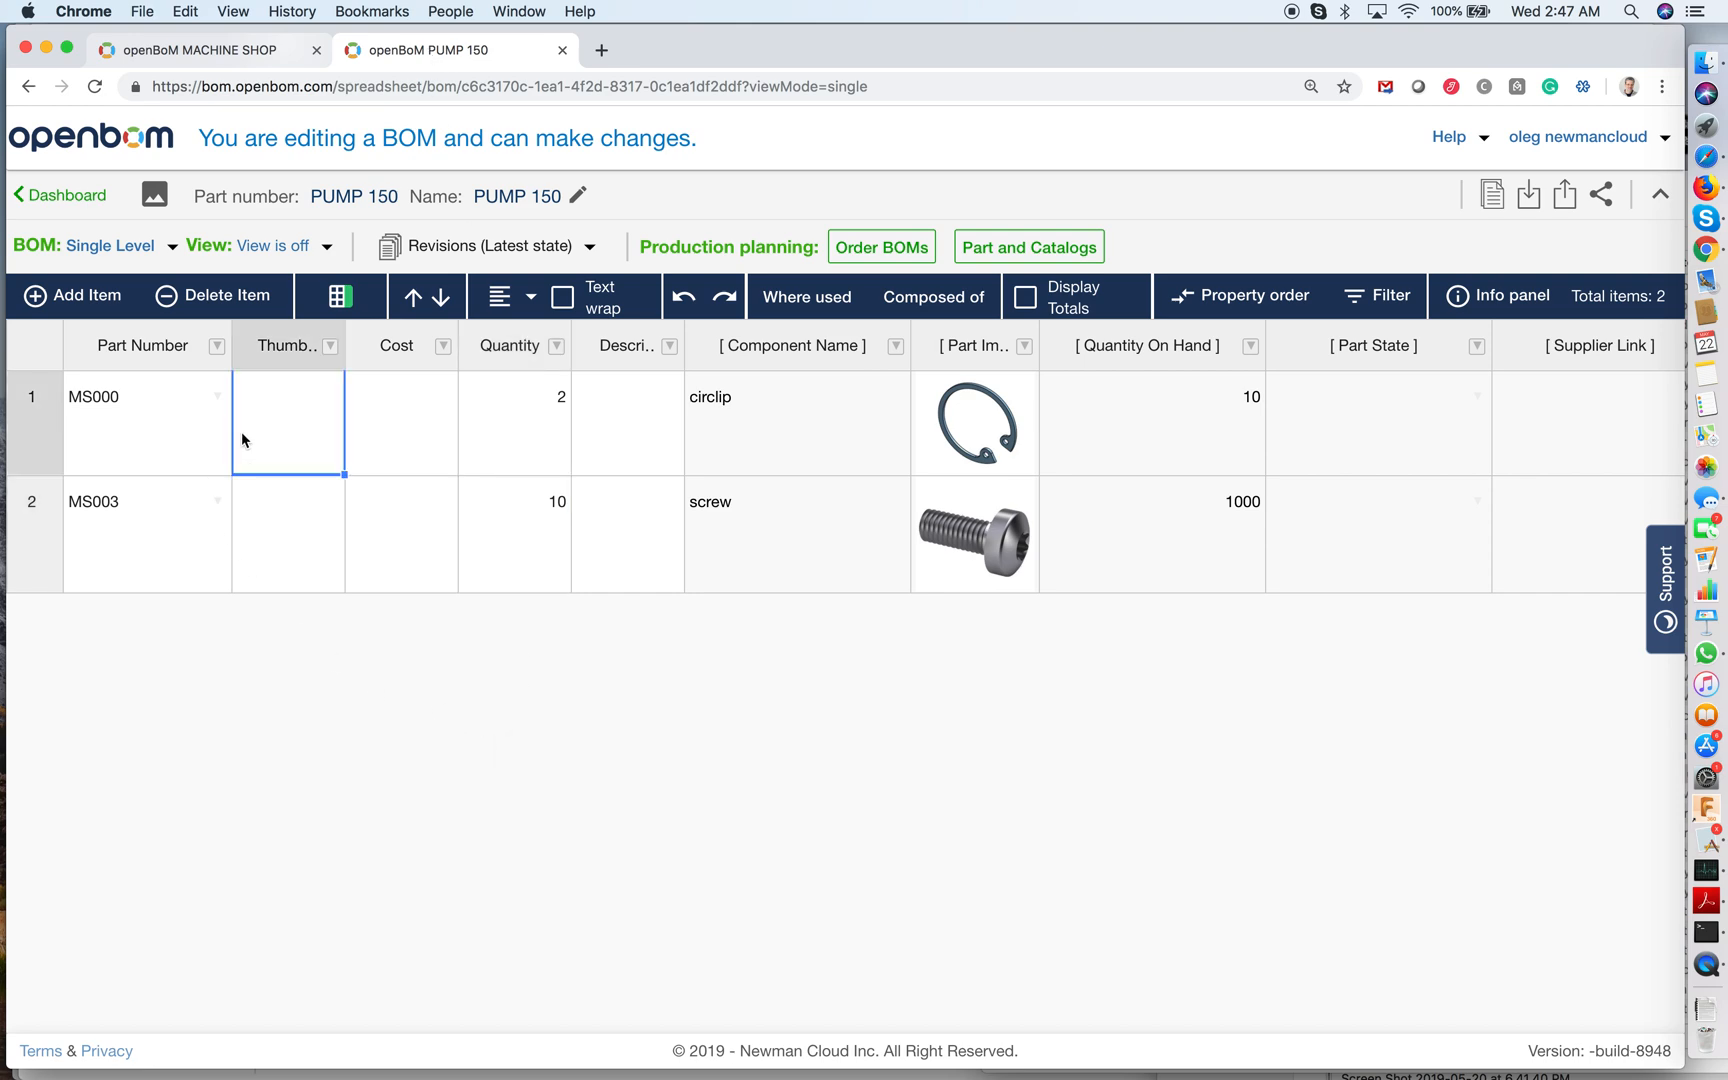
mouse_move(238, 524)
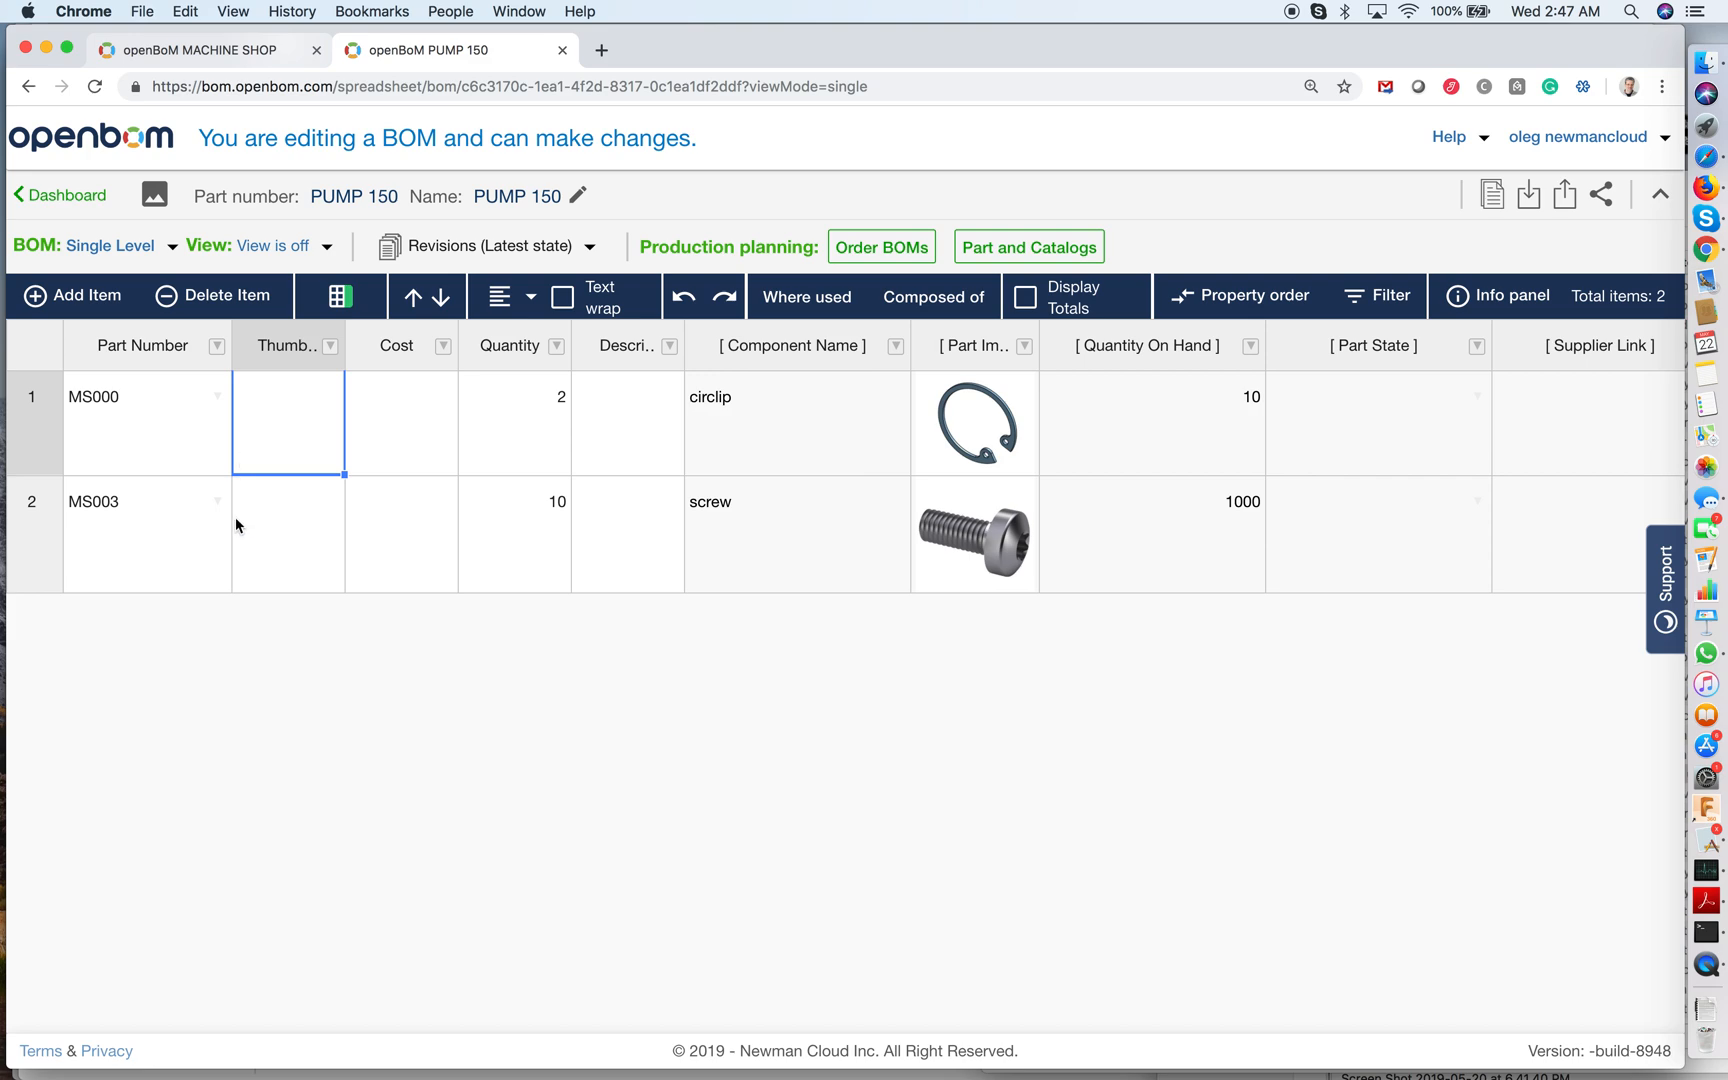
mouse_move(356, 196)
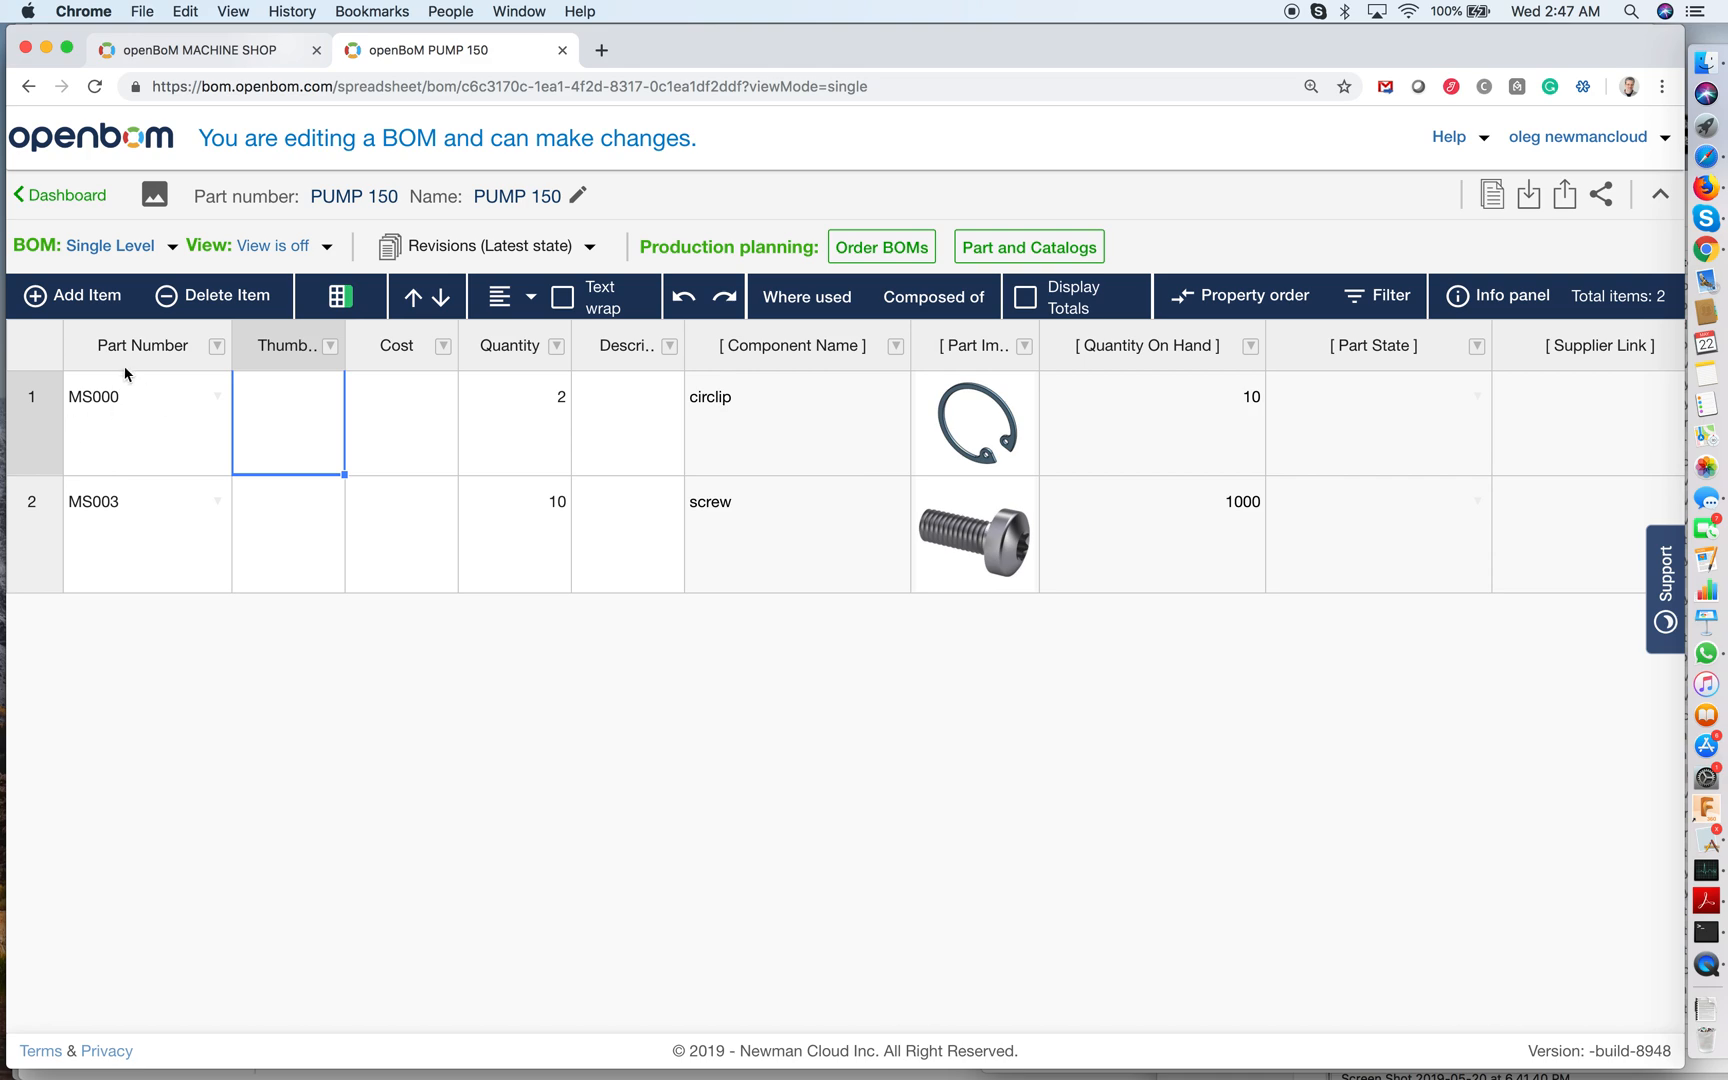
mouse_move(70, 344)
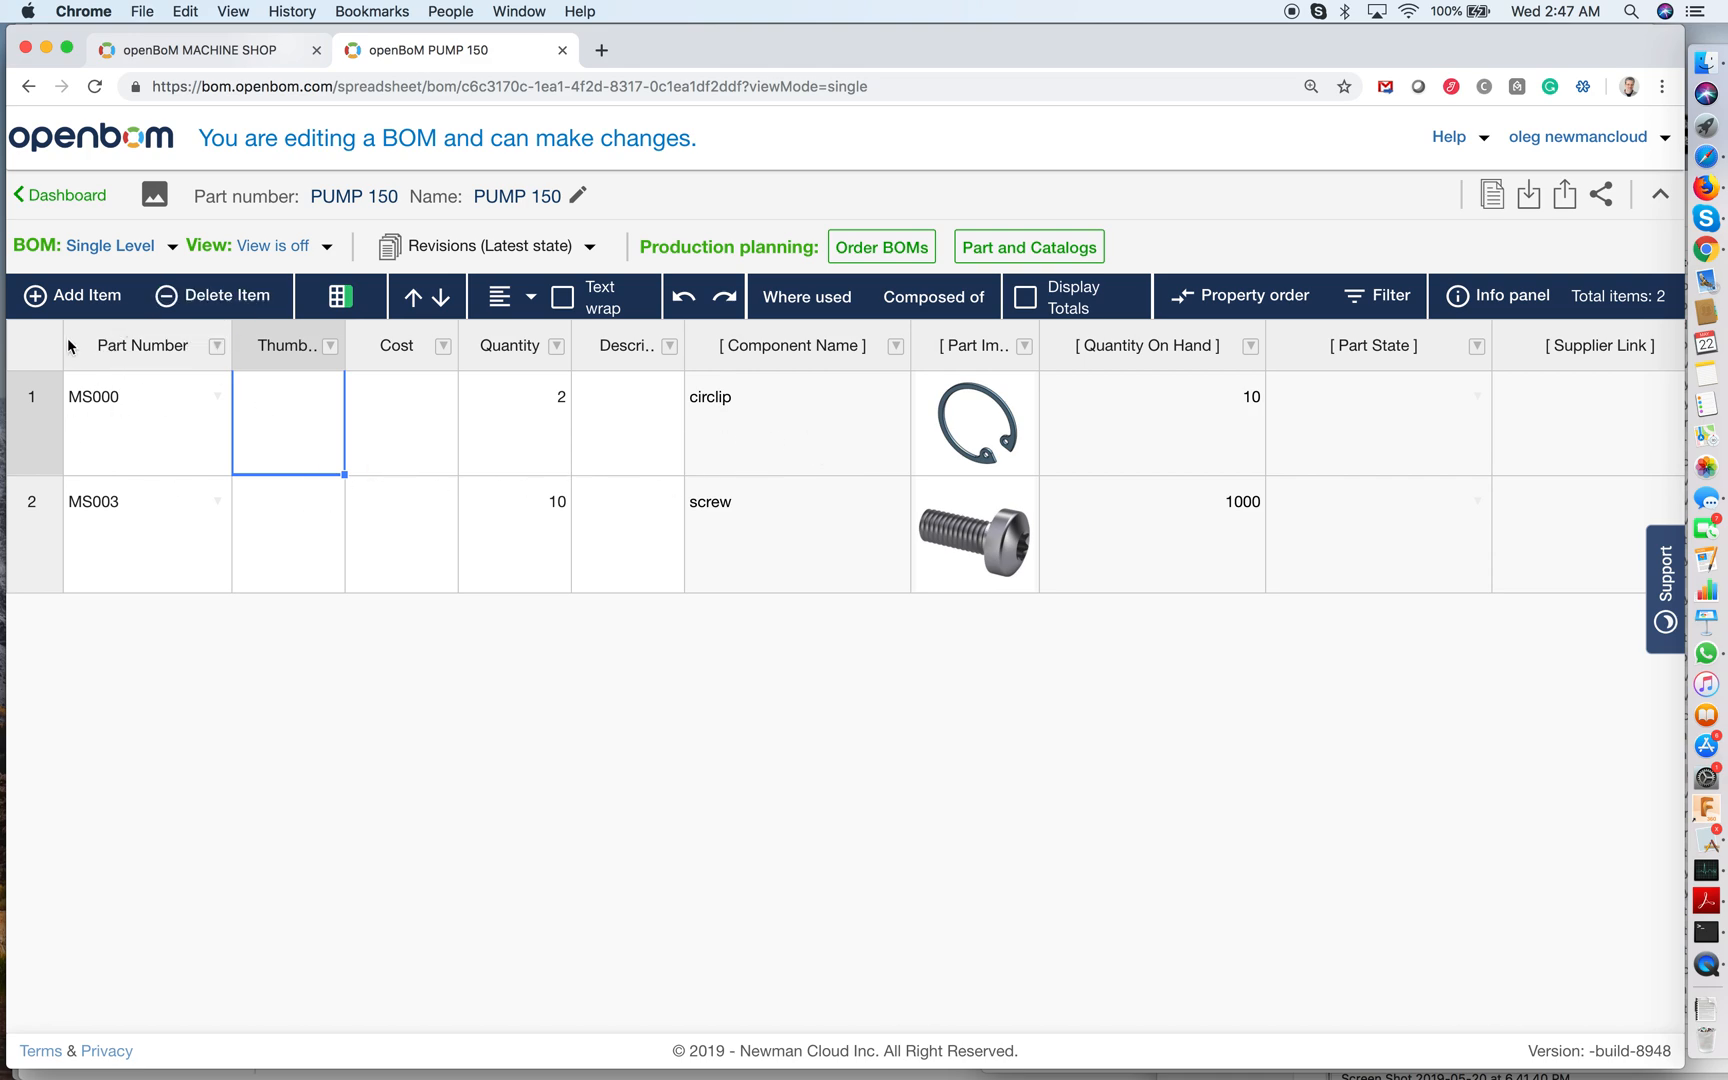
Add Body part MS001 from the MACHINE SHOP catalog to the BOM with quantity 1.
click(72, 296)
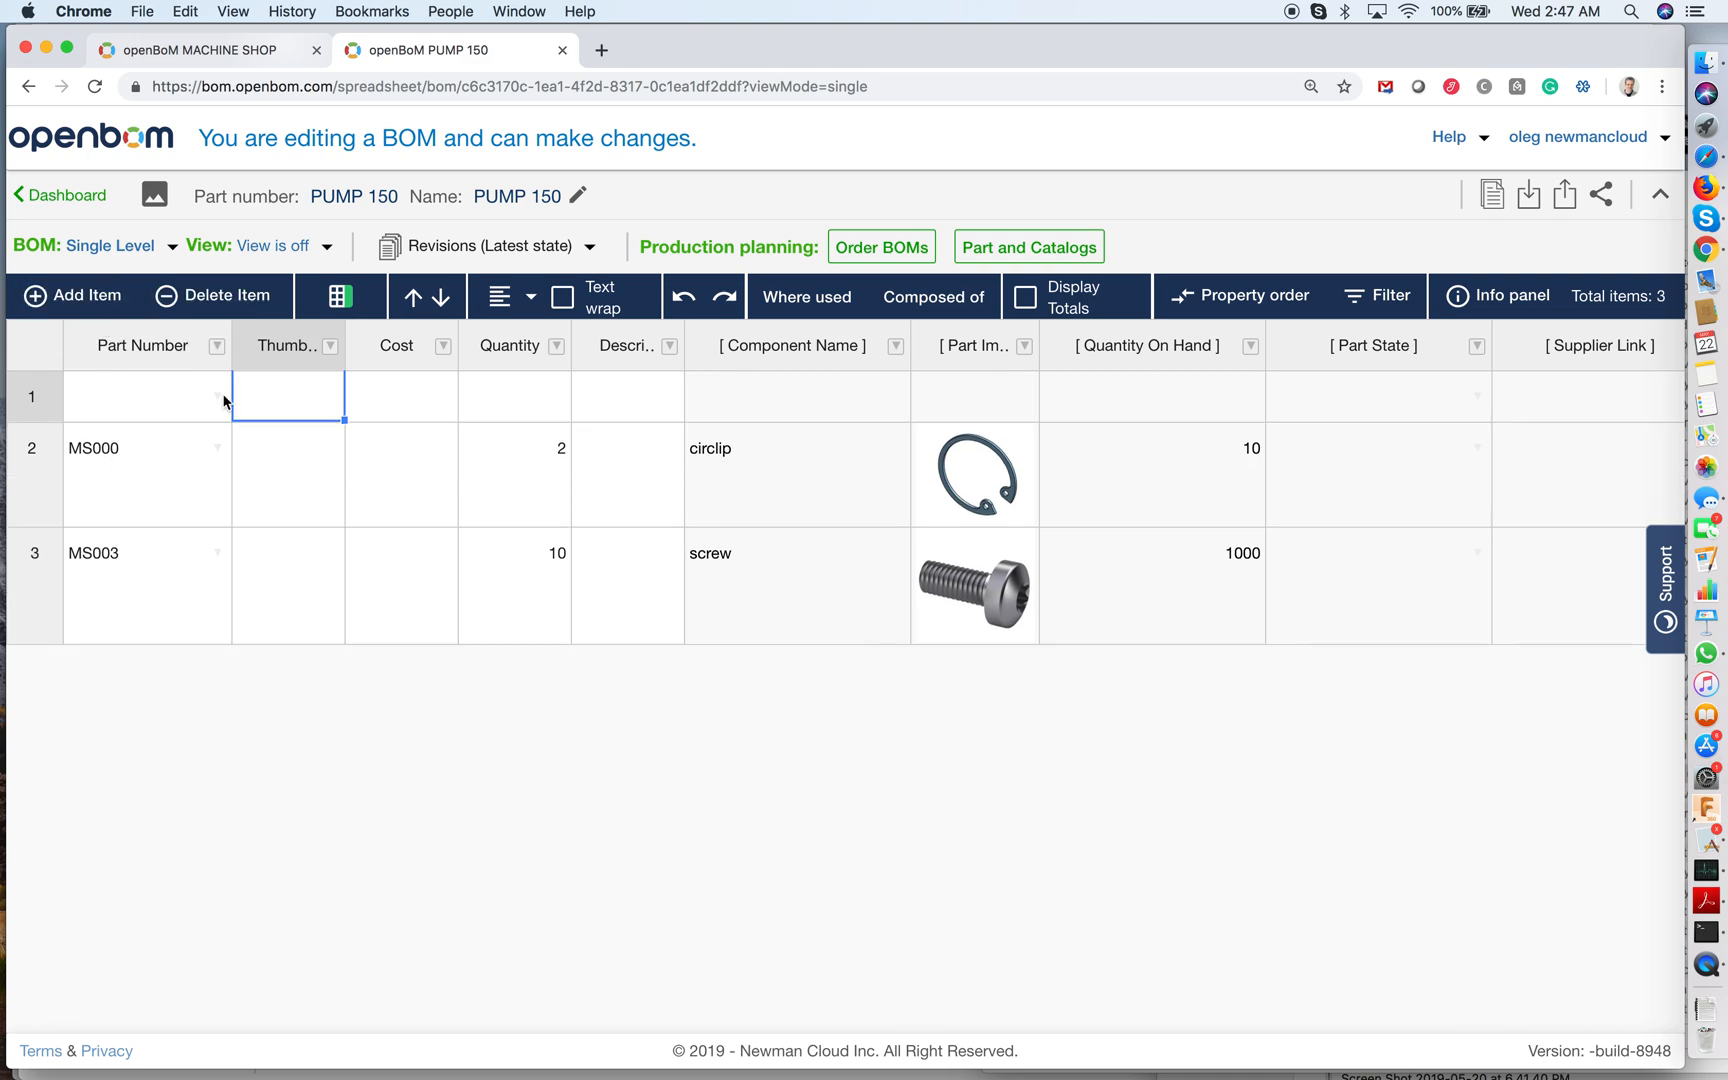
click(140, 398)
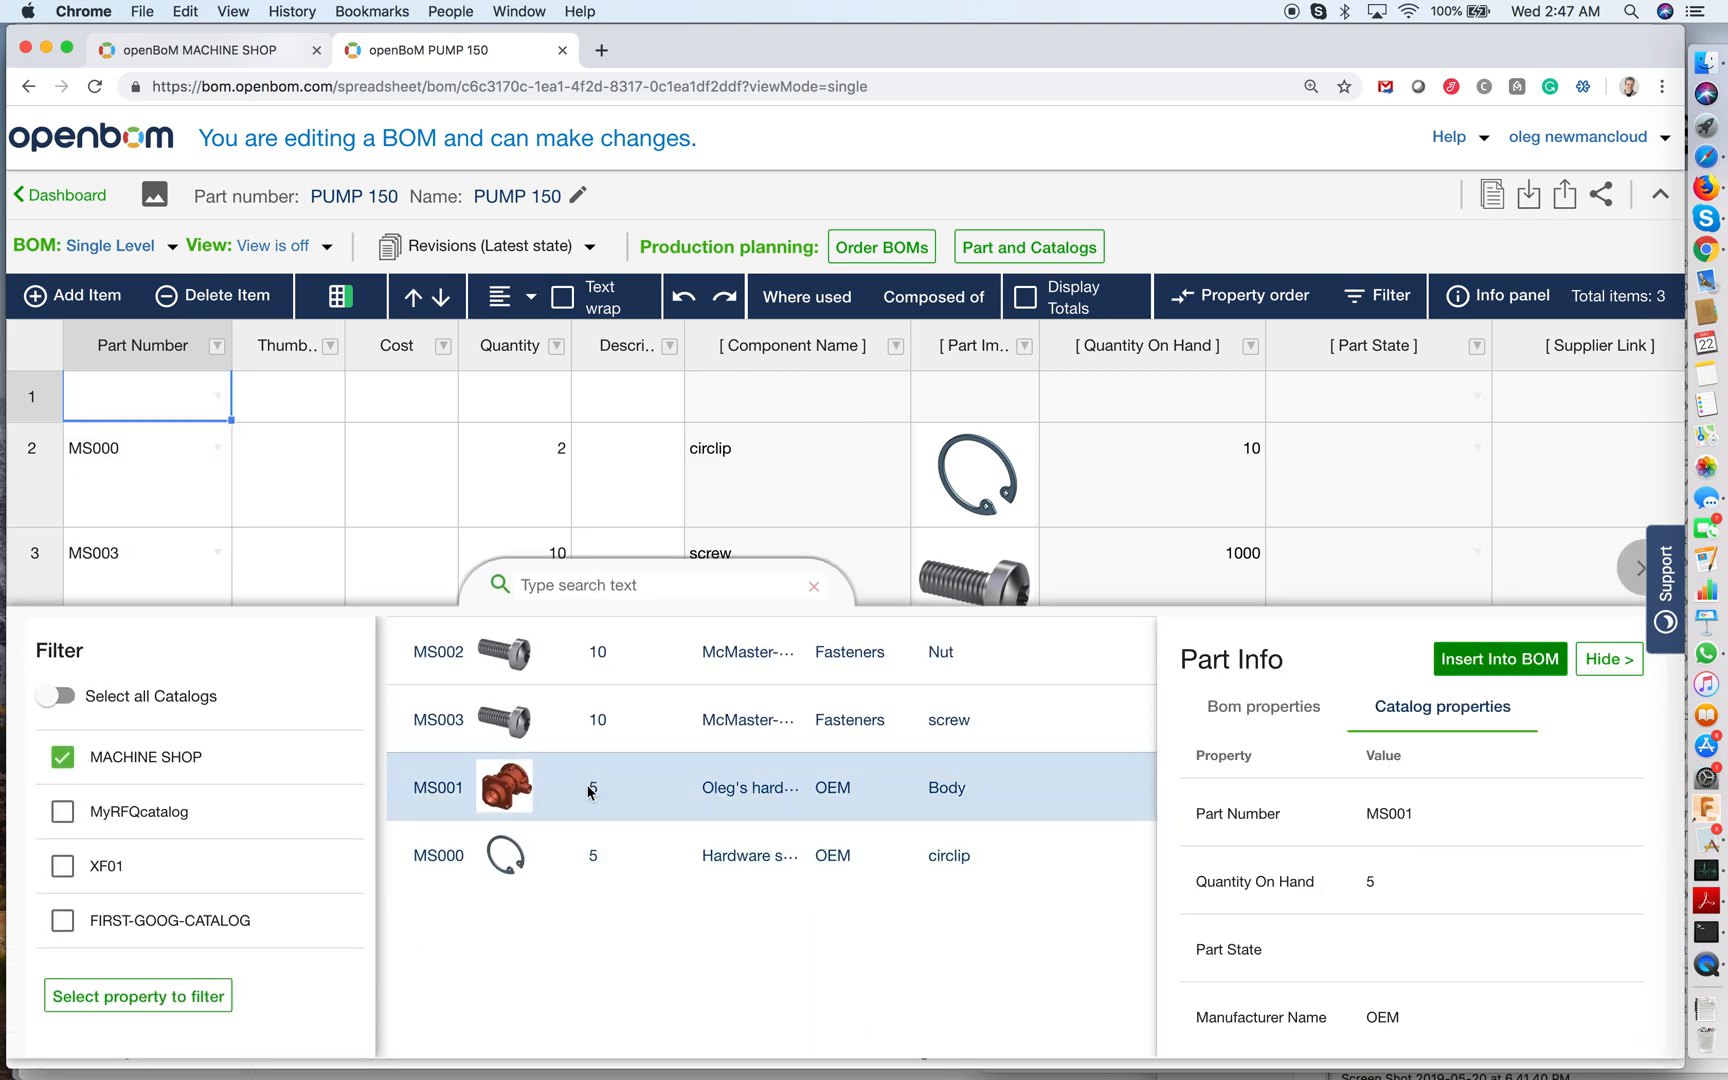
click(1500, 658)
text(1)
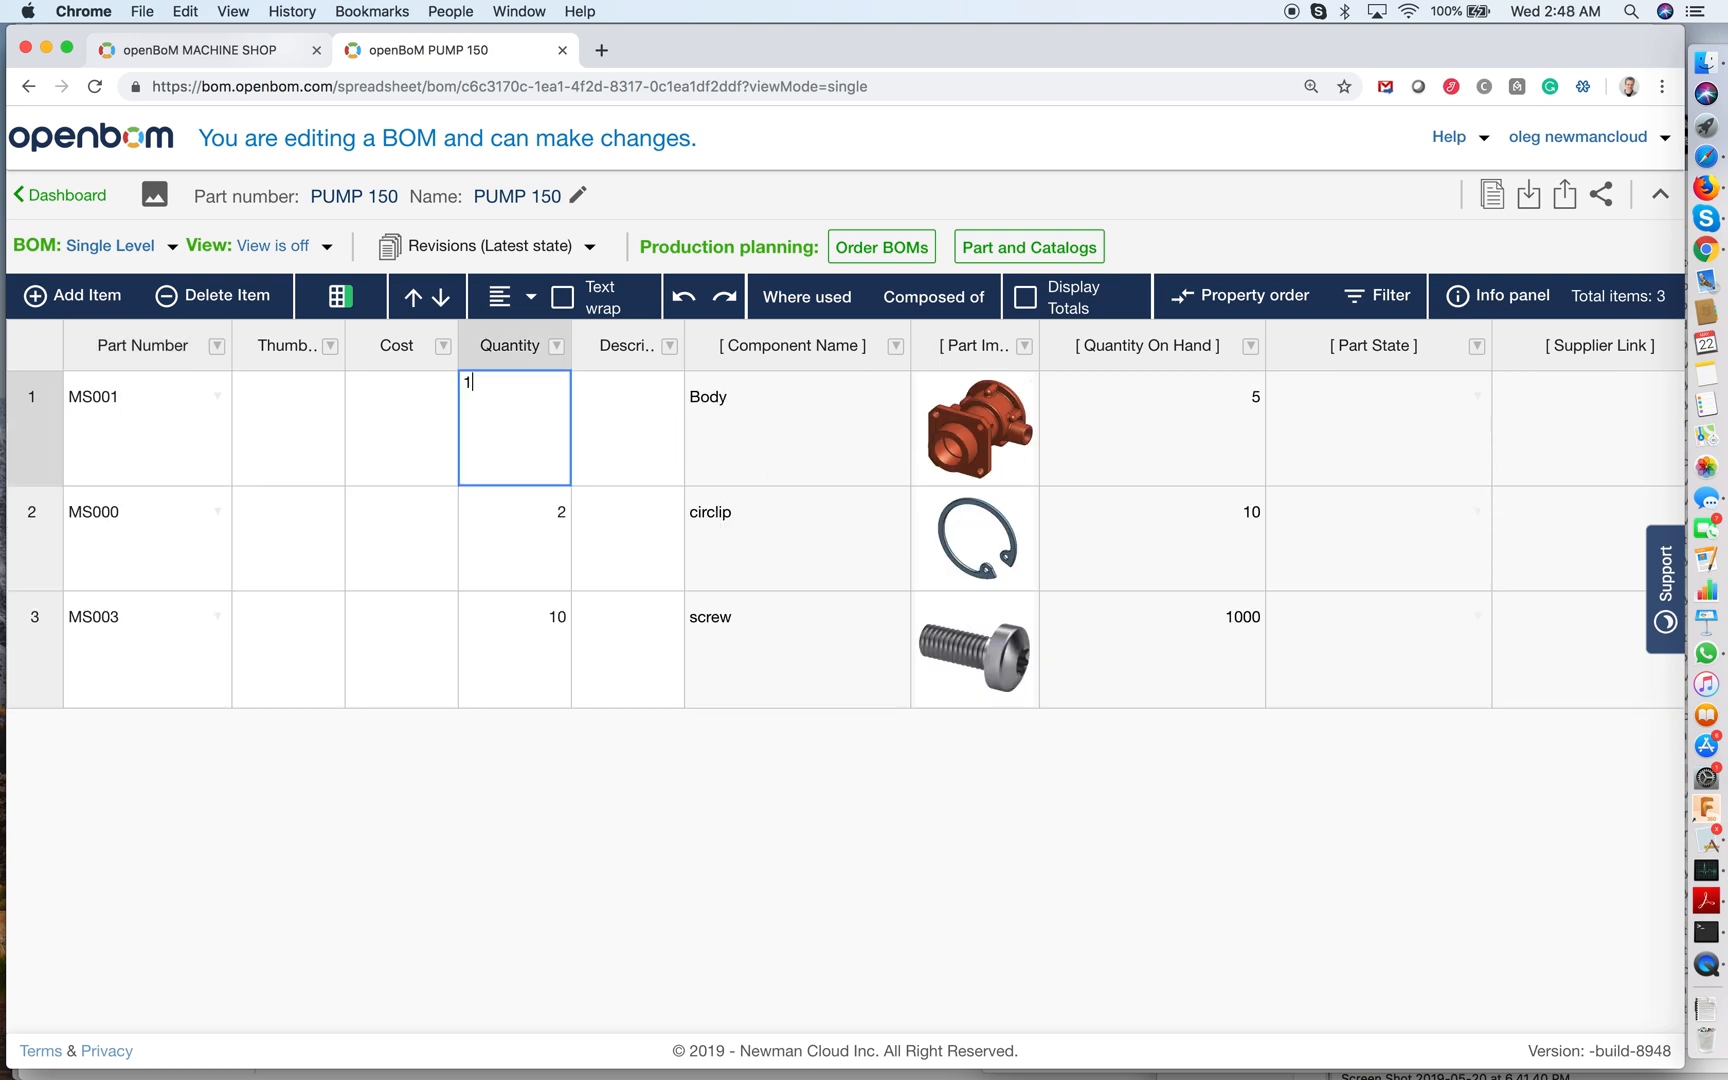
click(628, 428)
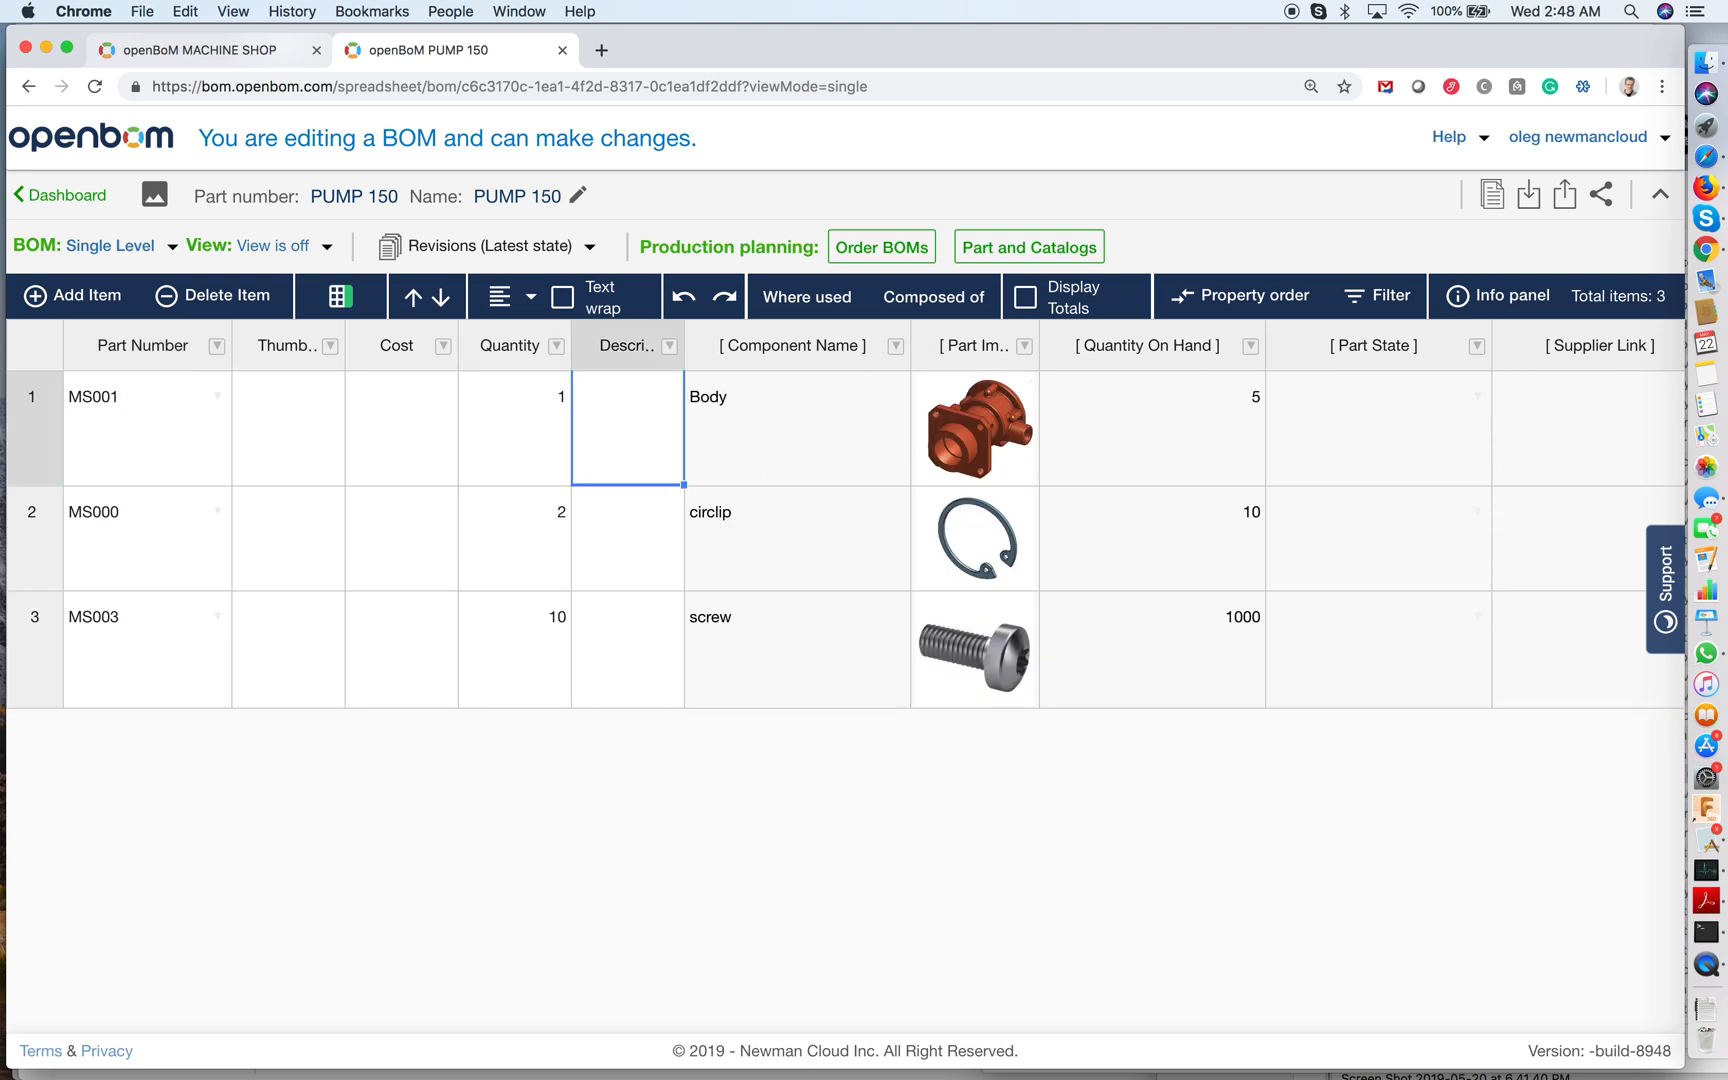
mouse_move(932, 354)
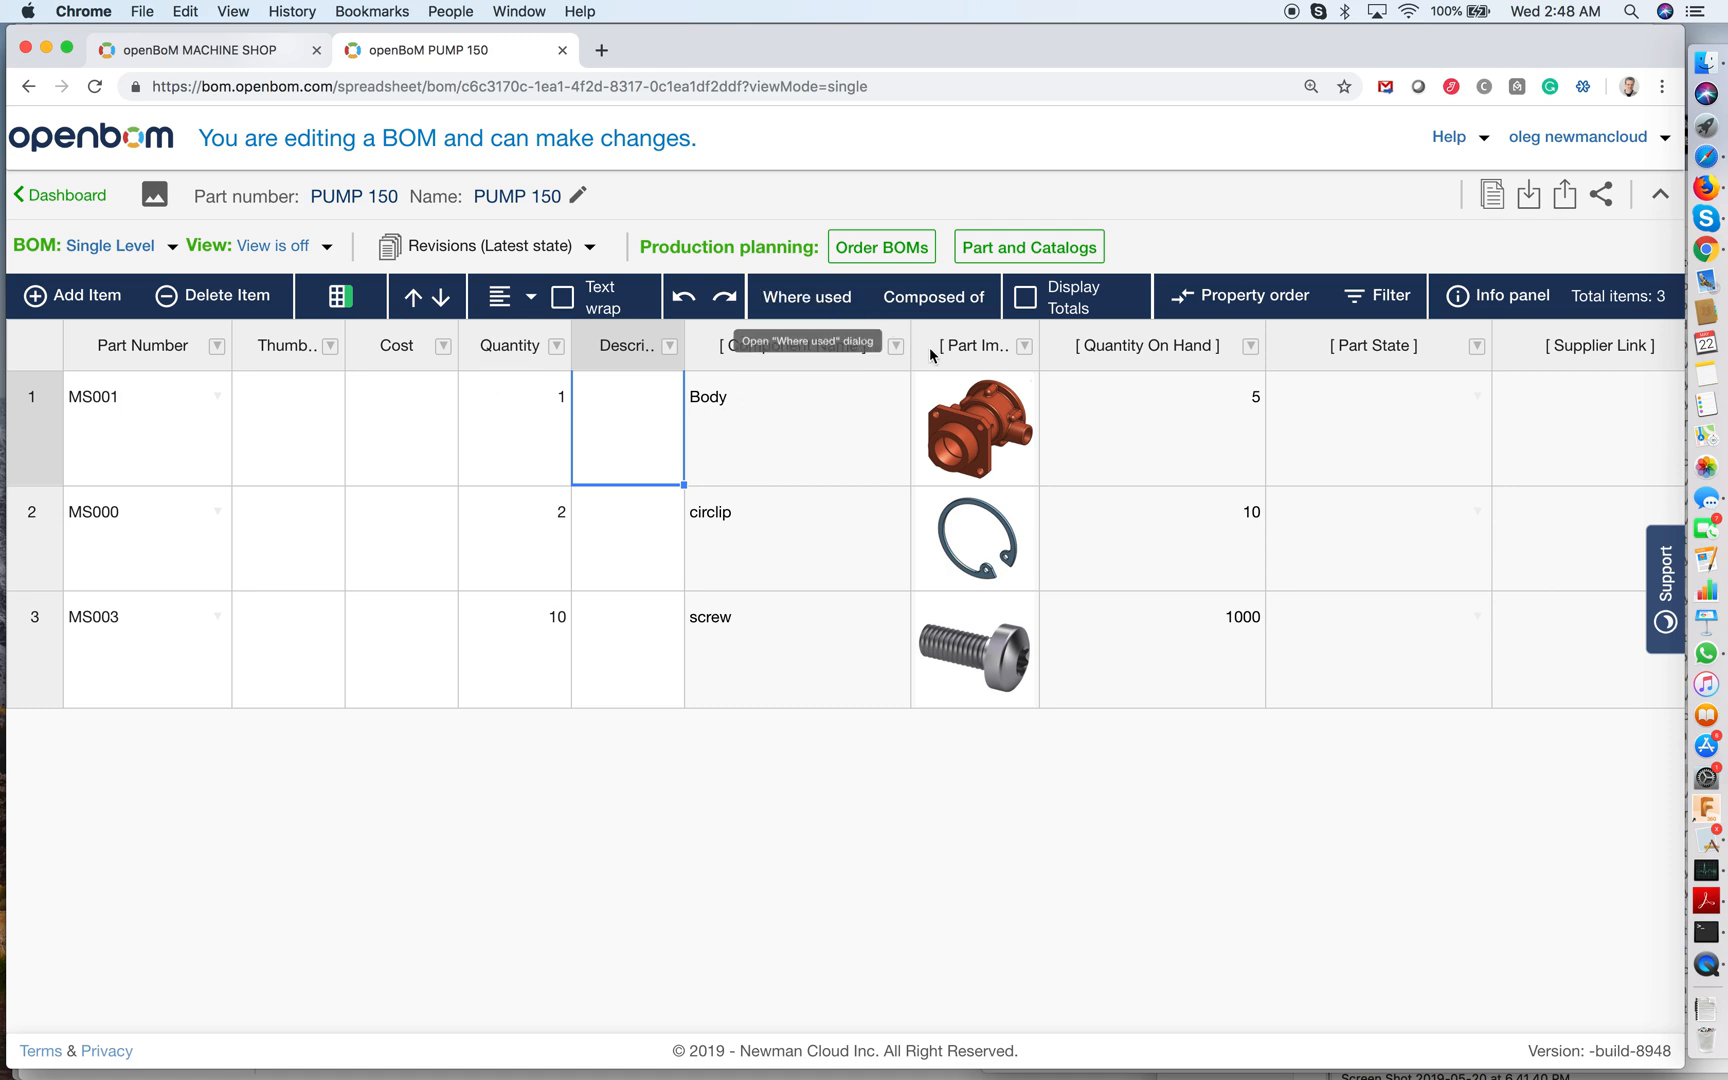
Bring up the production orders panel for PUMP 150.
click(882, 246)
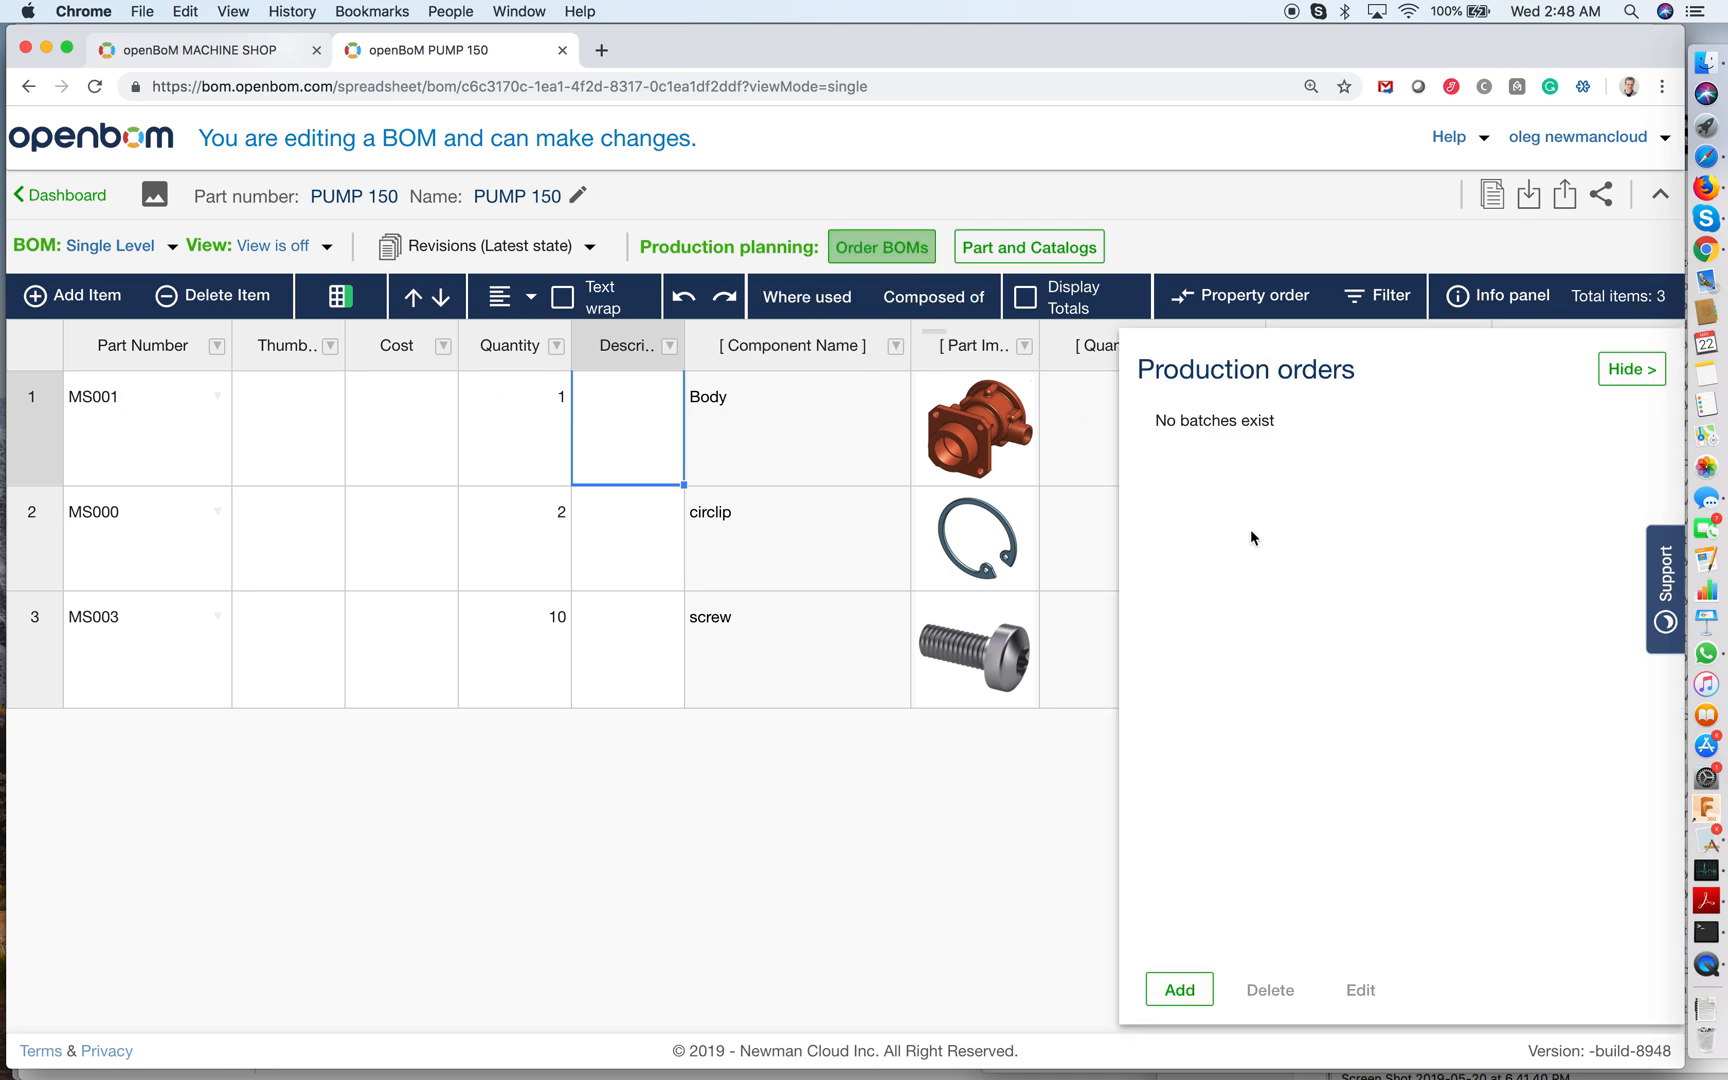
Save a 5-unit batch 'test 5 units production' and view its Order 2 PUMP 150 order BOM.
click(1180, 988)
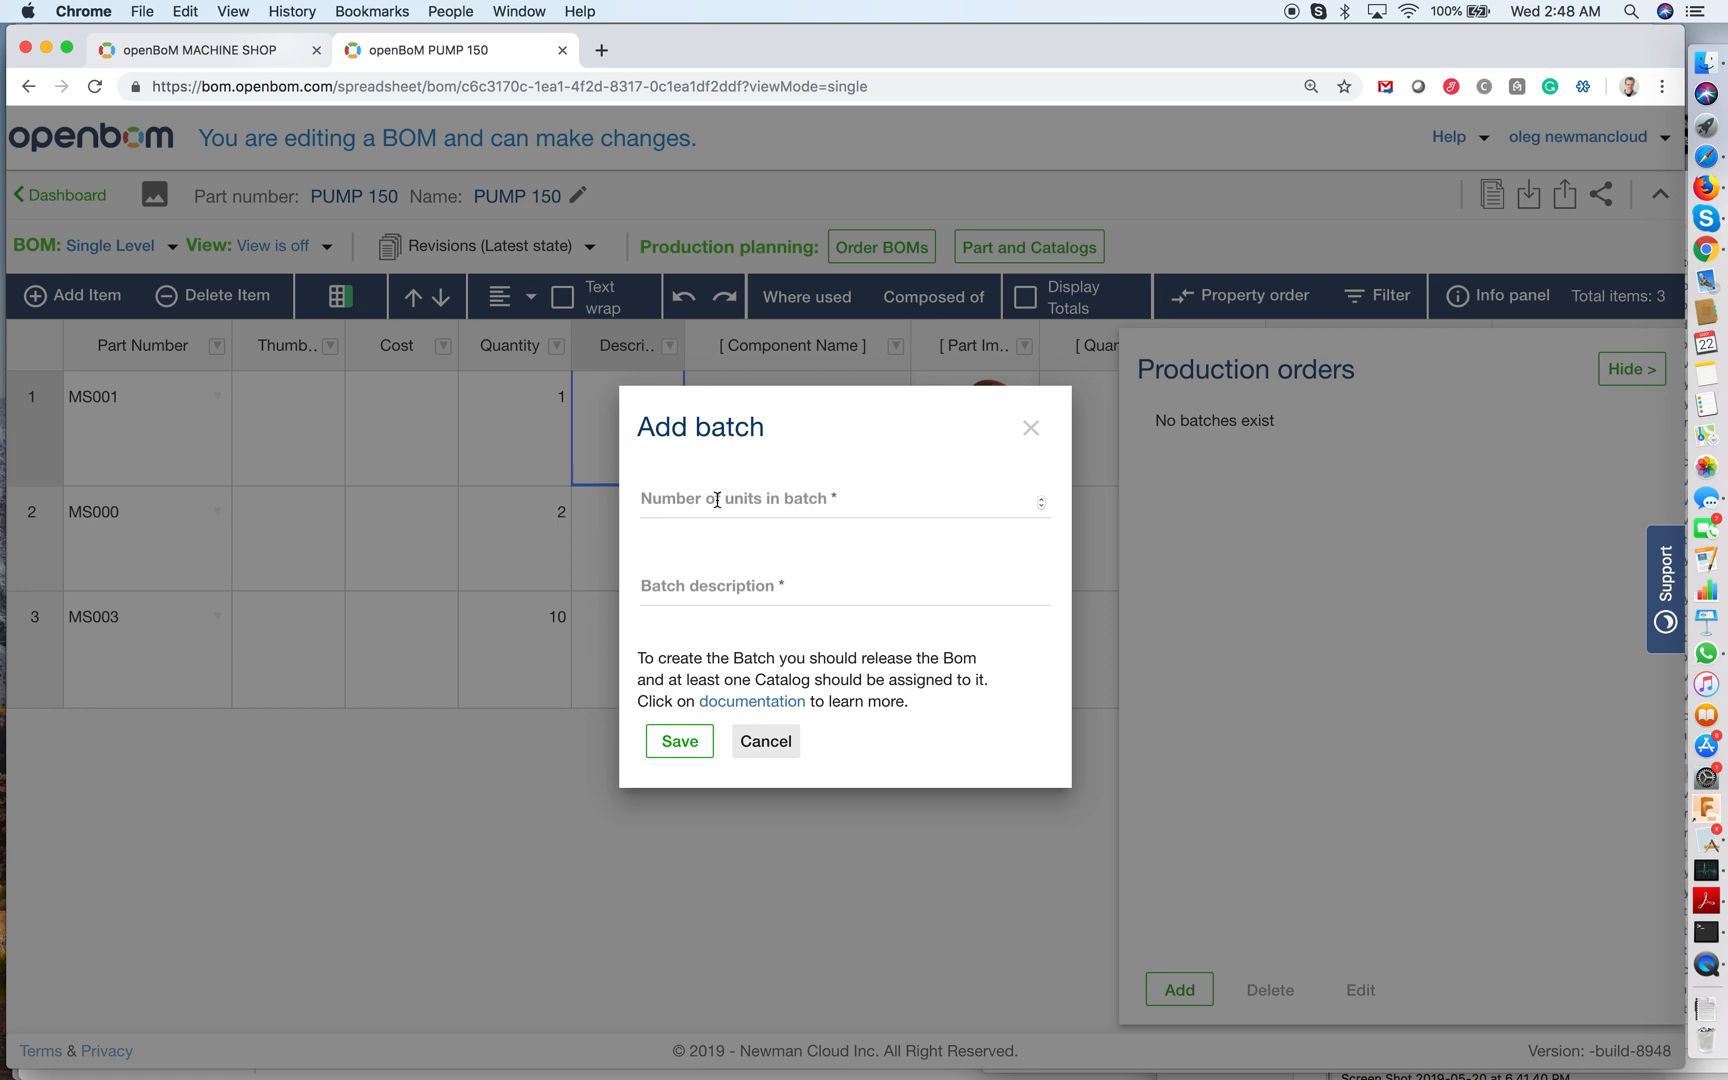
text(5)
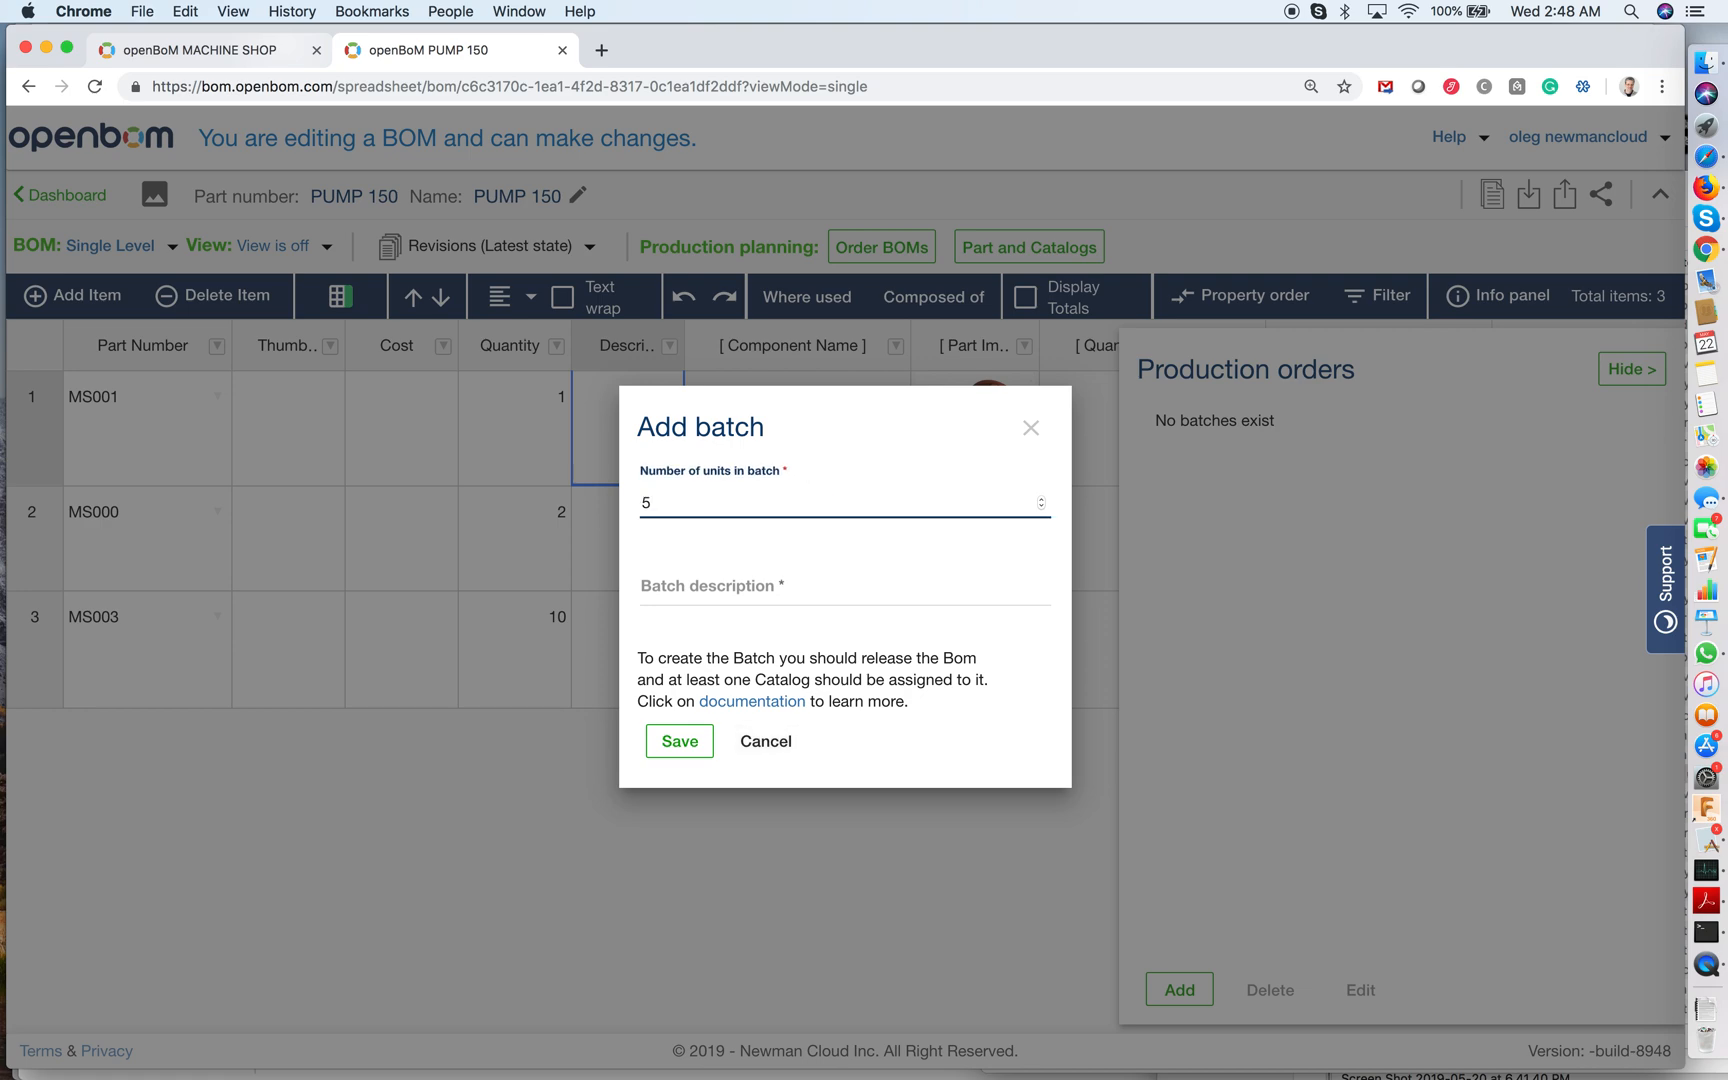
click(844, 610)
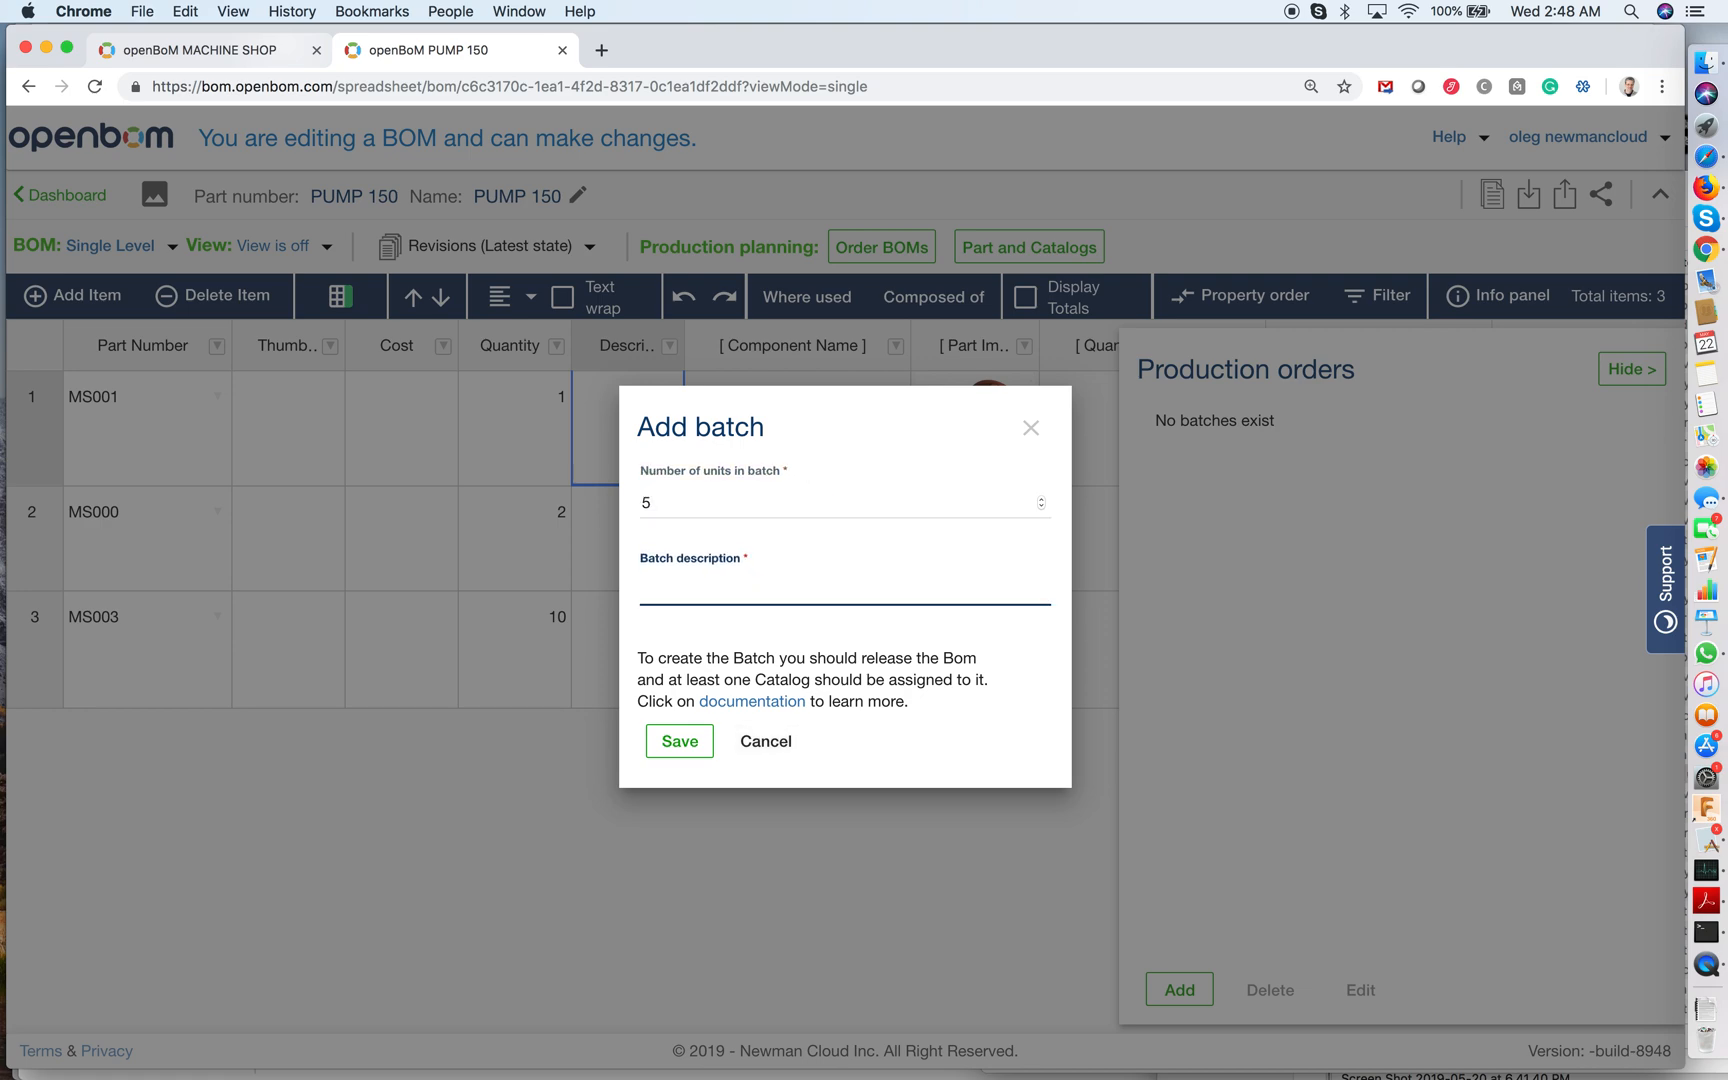
text(test 5)
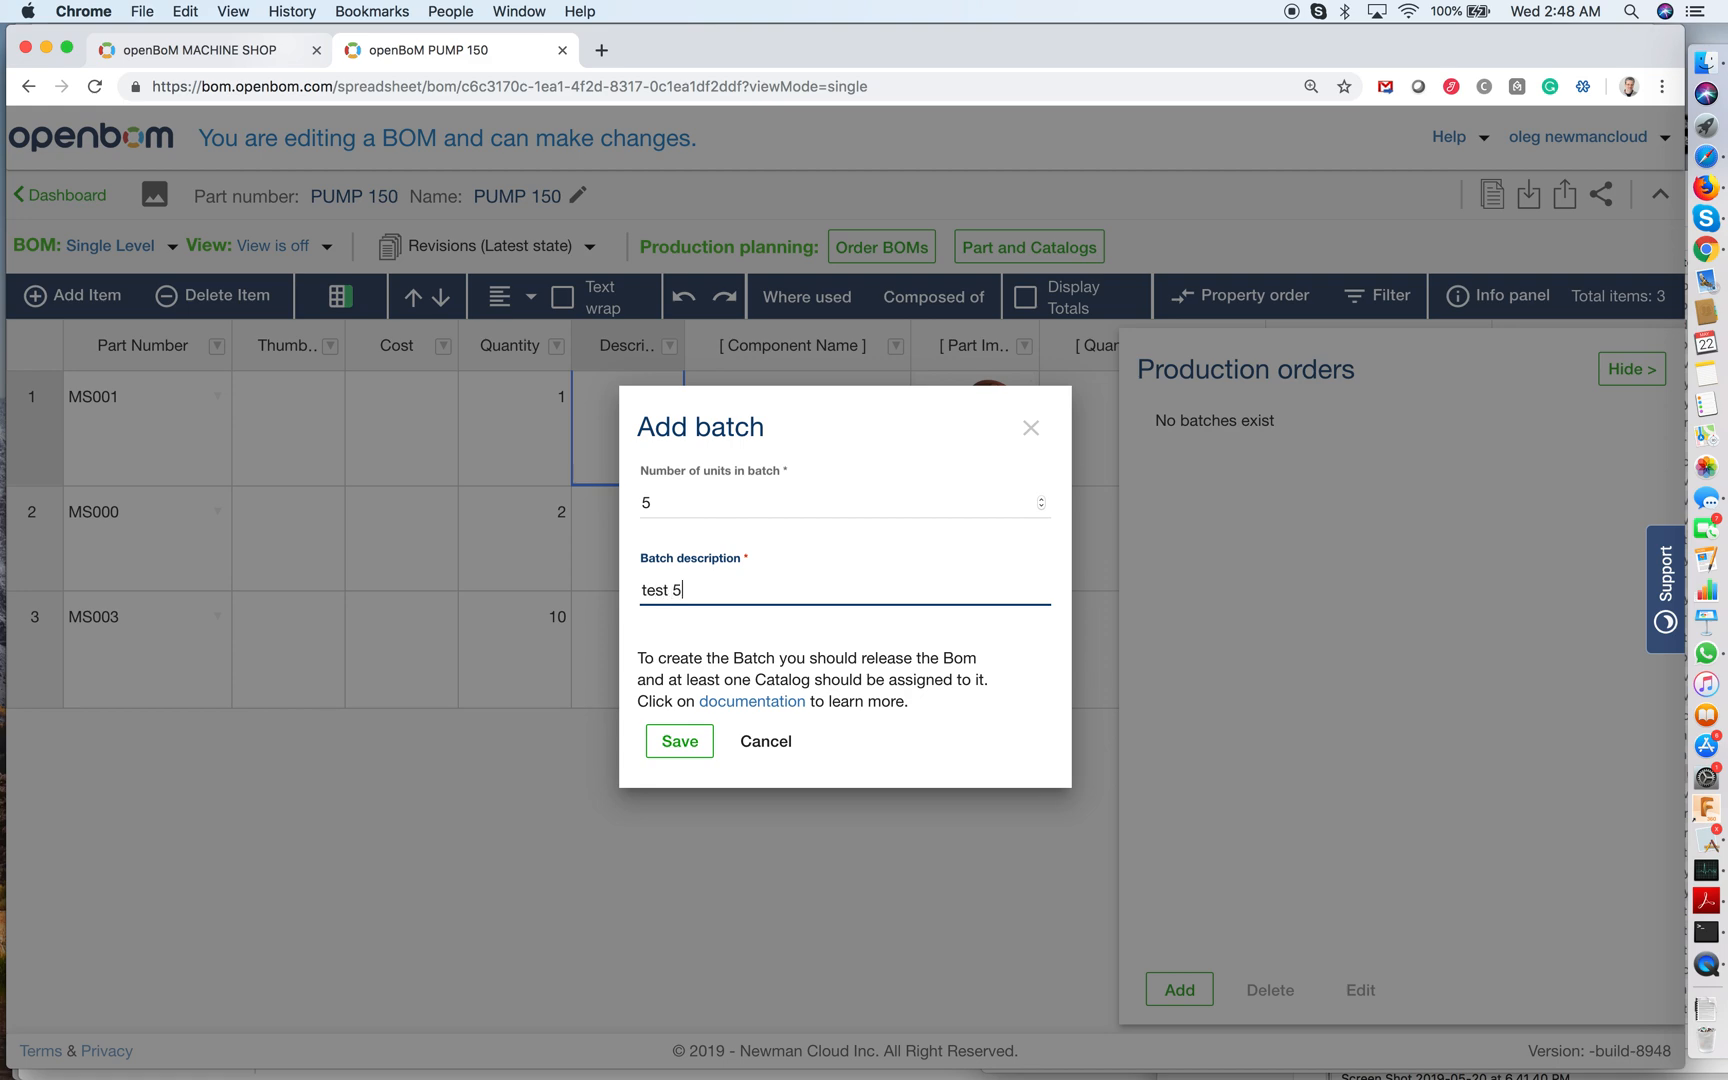
text(units production)
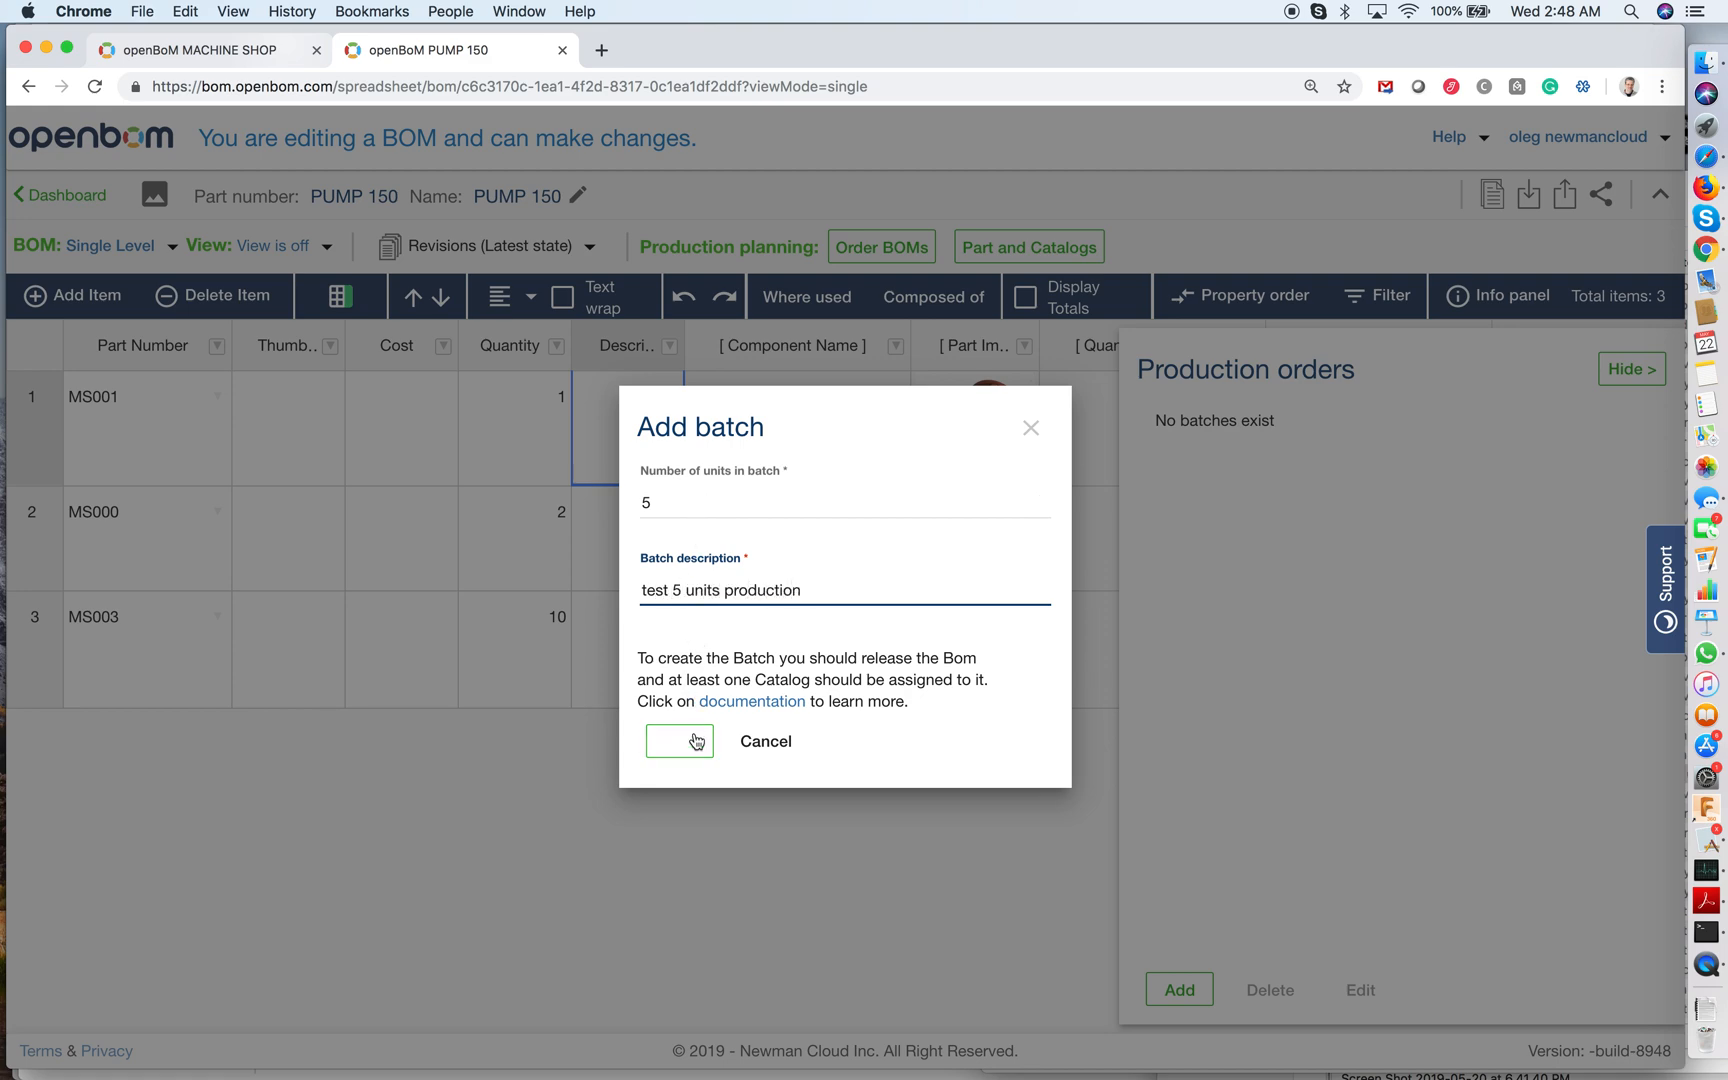
click(680, 740)
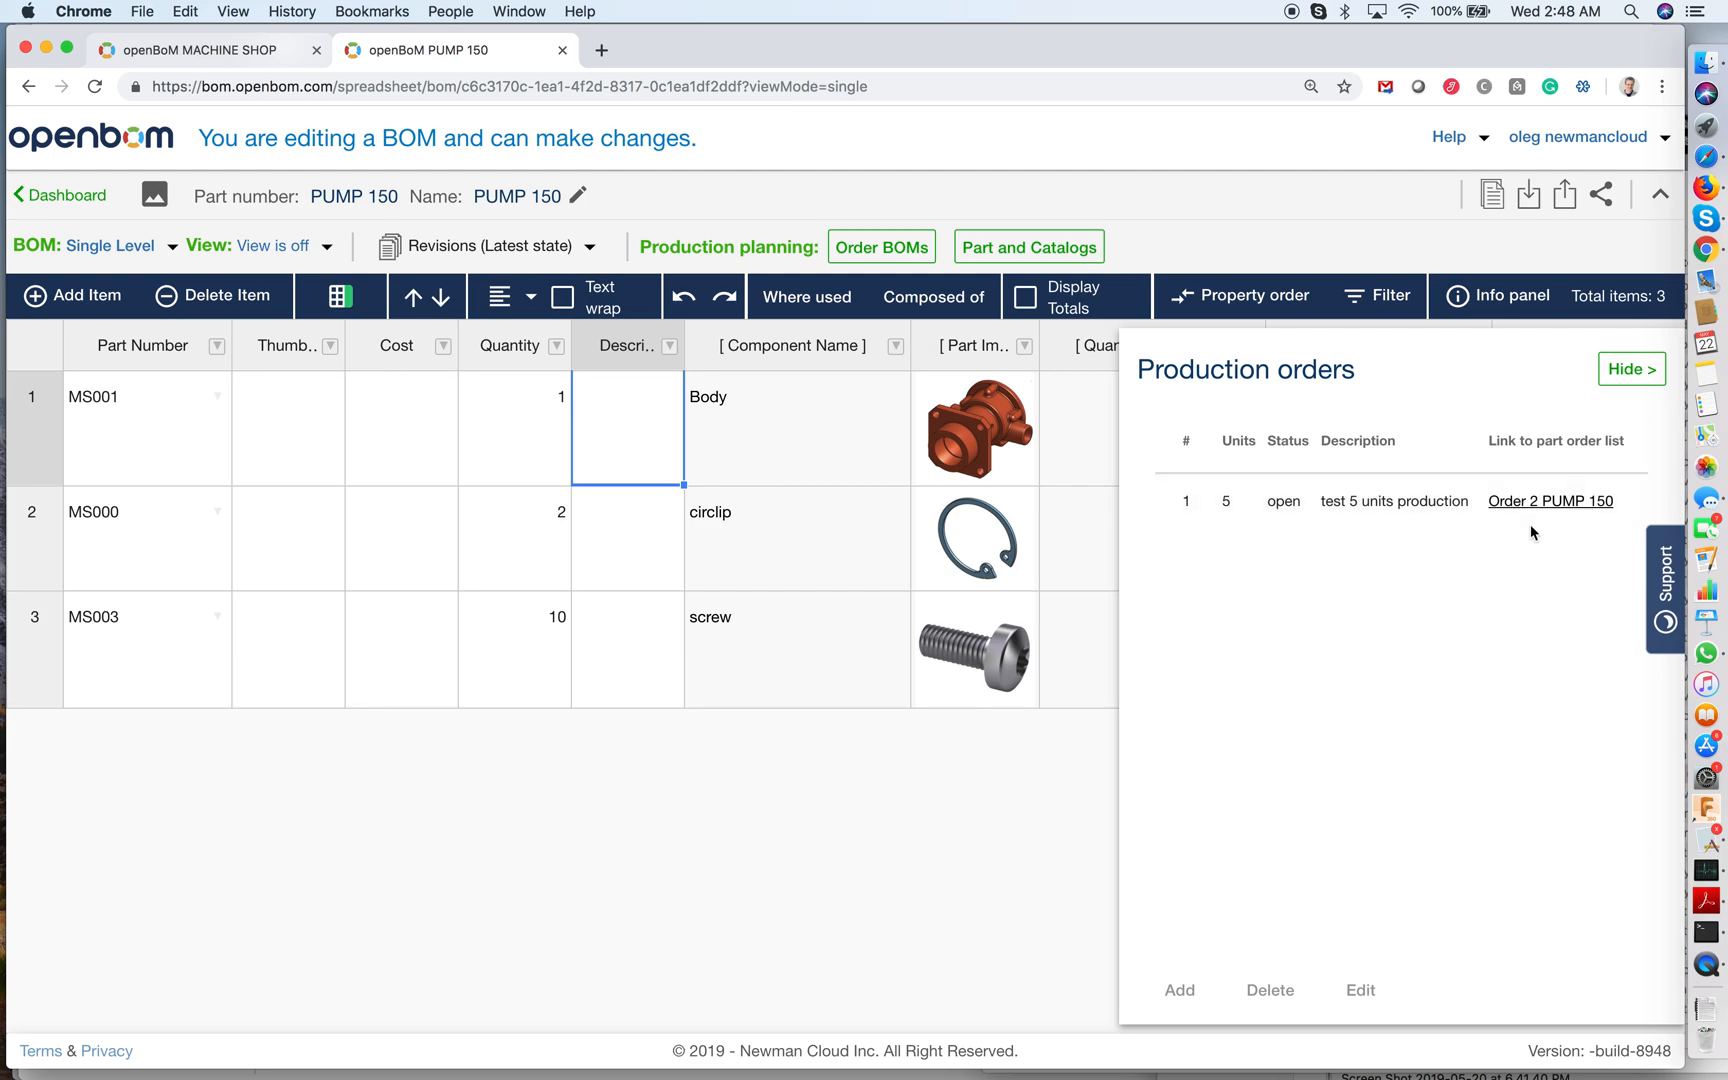
click(1548, 500)
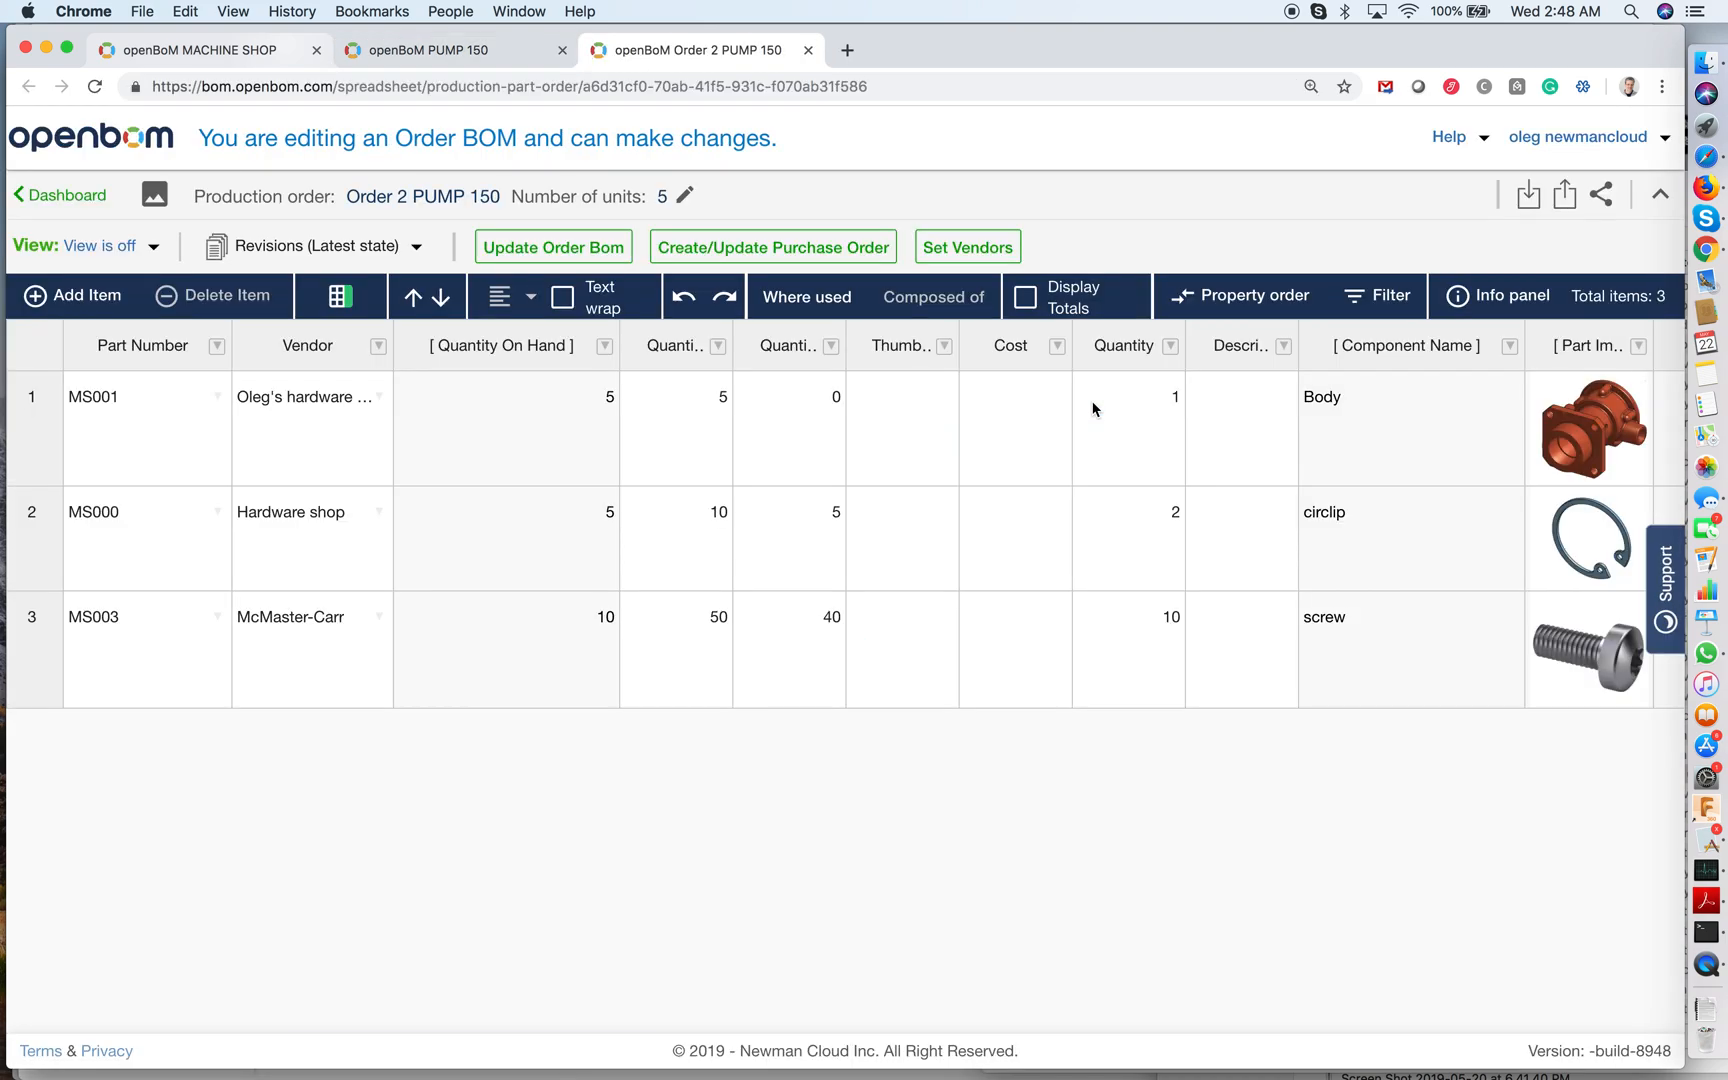
Resize the Quantity On Hand, Required and Gap columns to fit their contents.
click(504, 428)
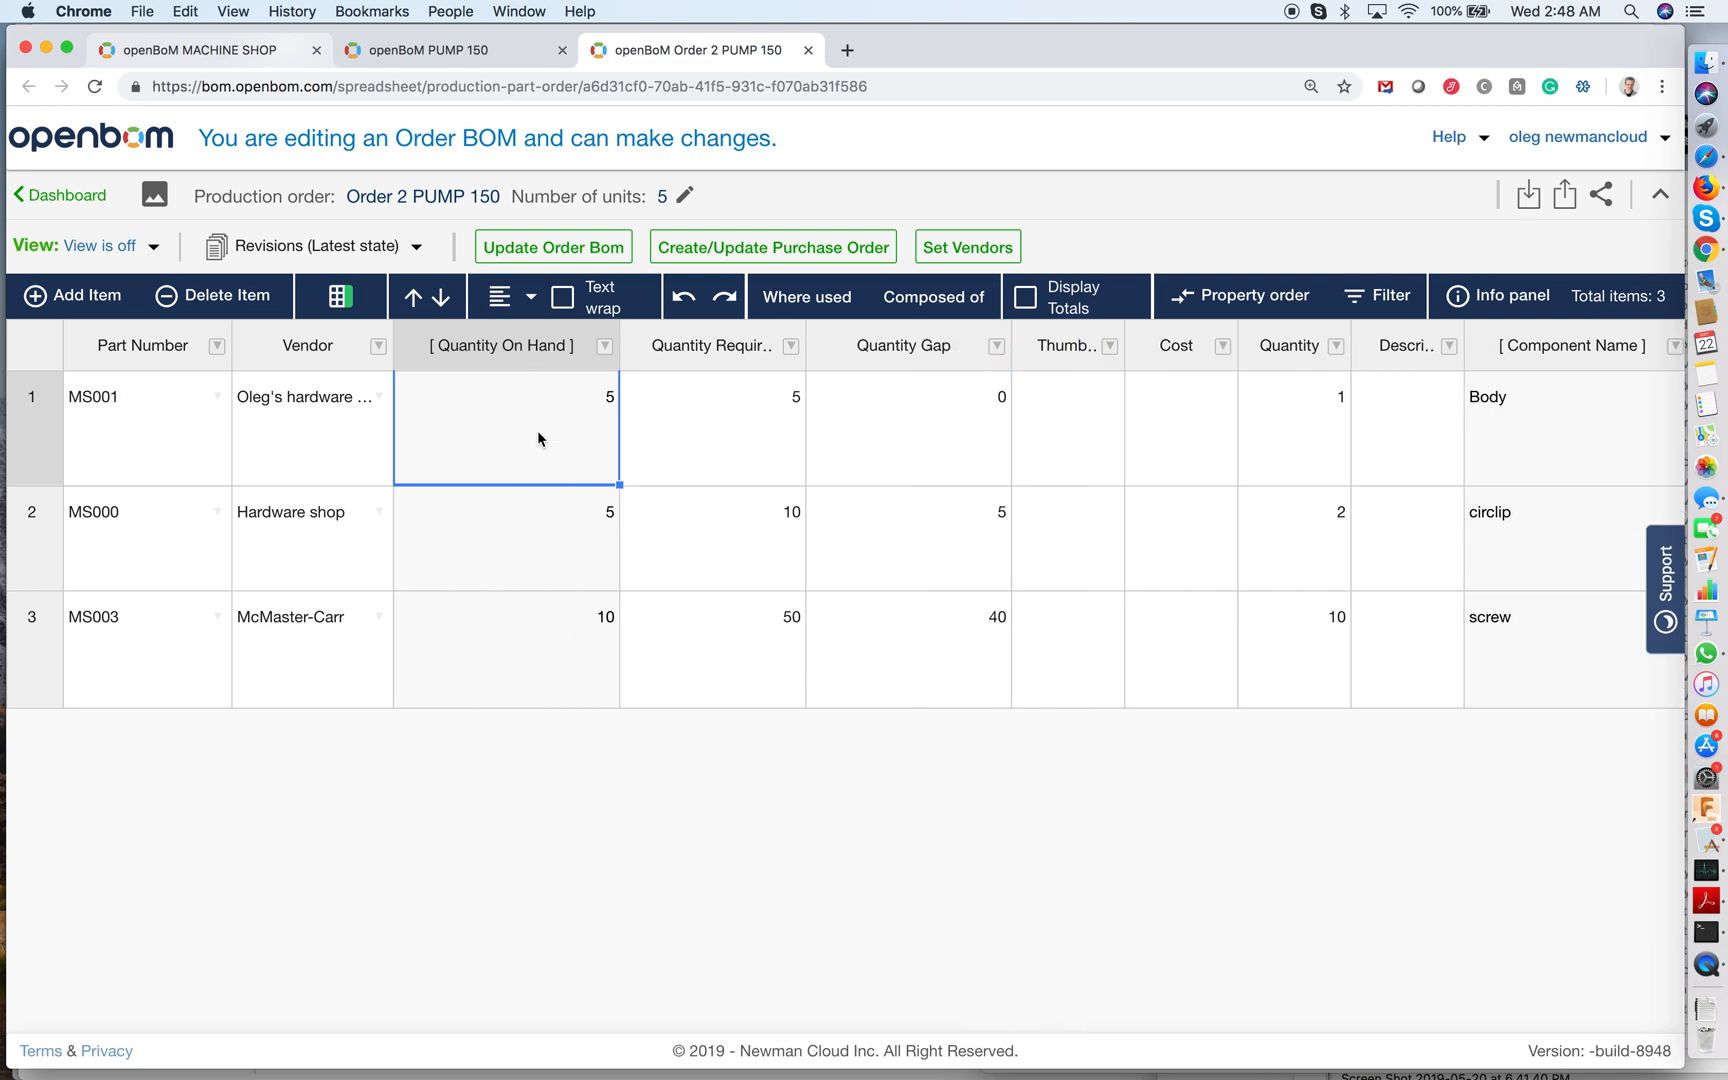
mouse_move(736, 468)
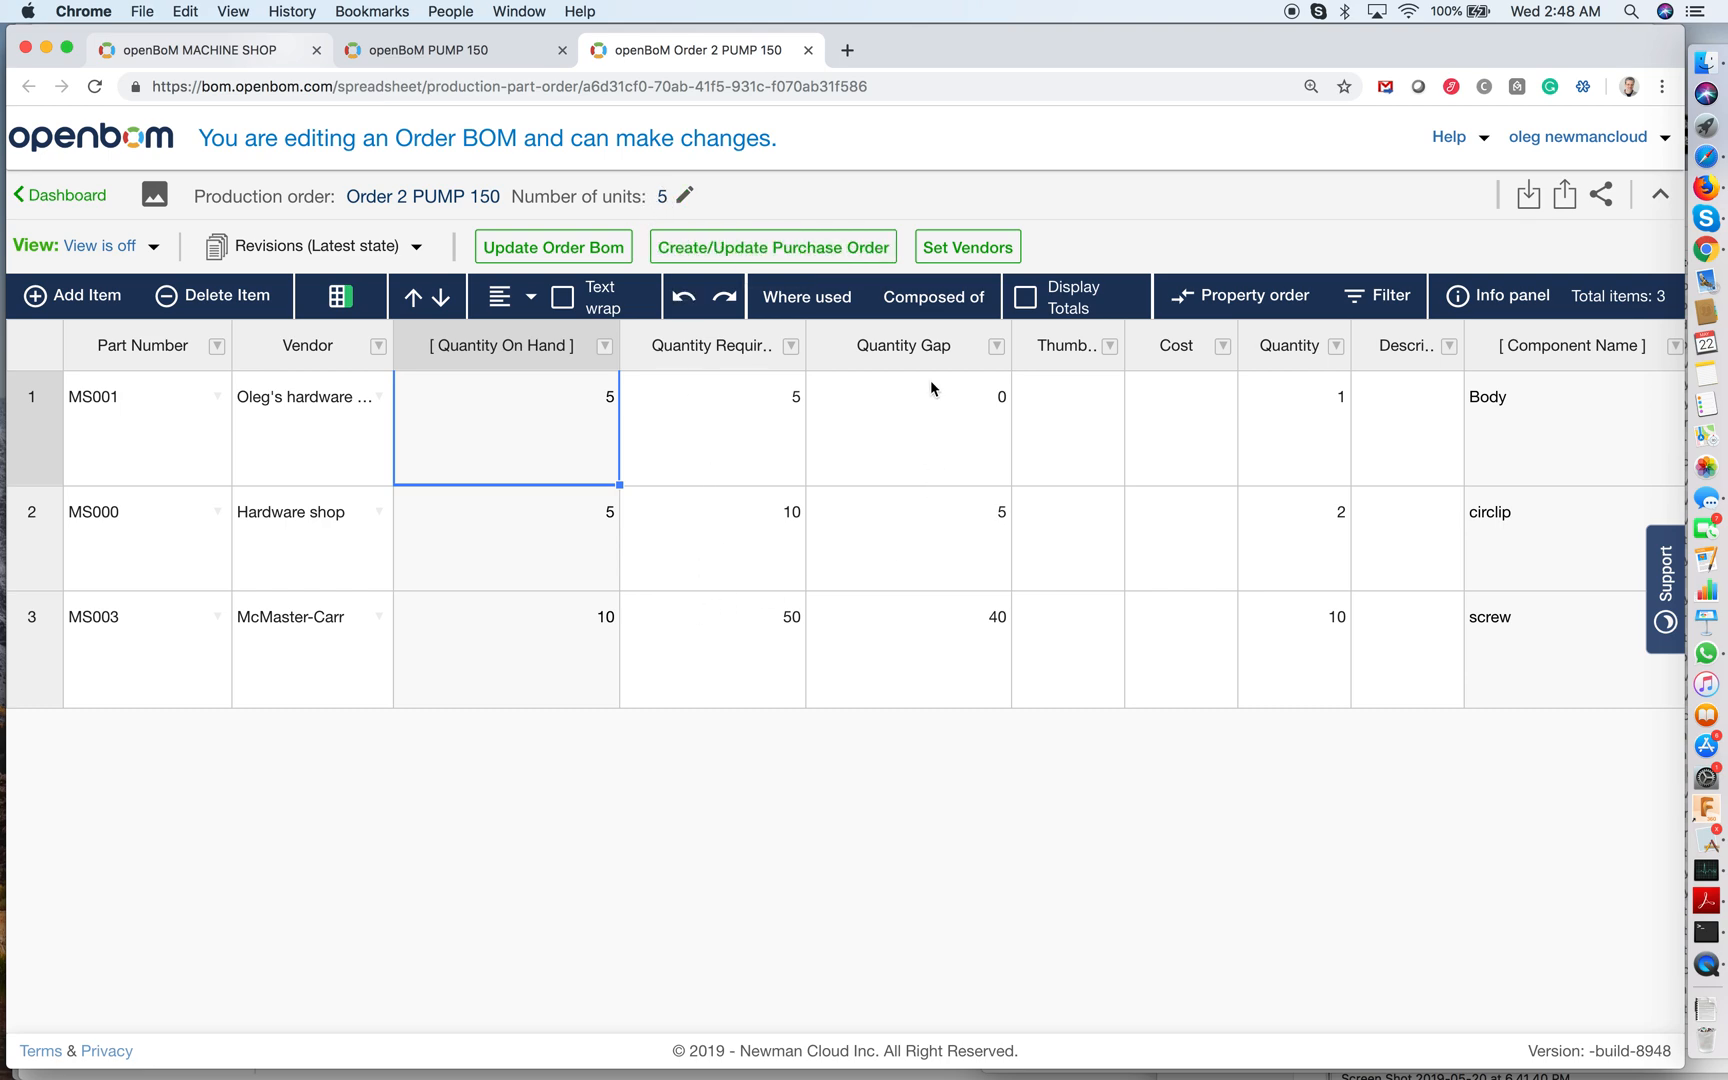
mouse_move(926, 592)
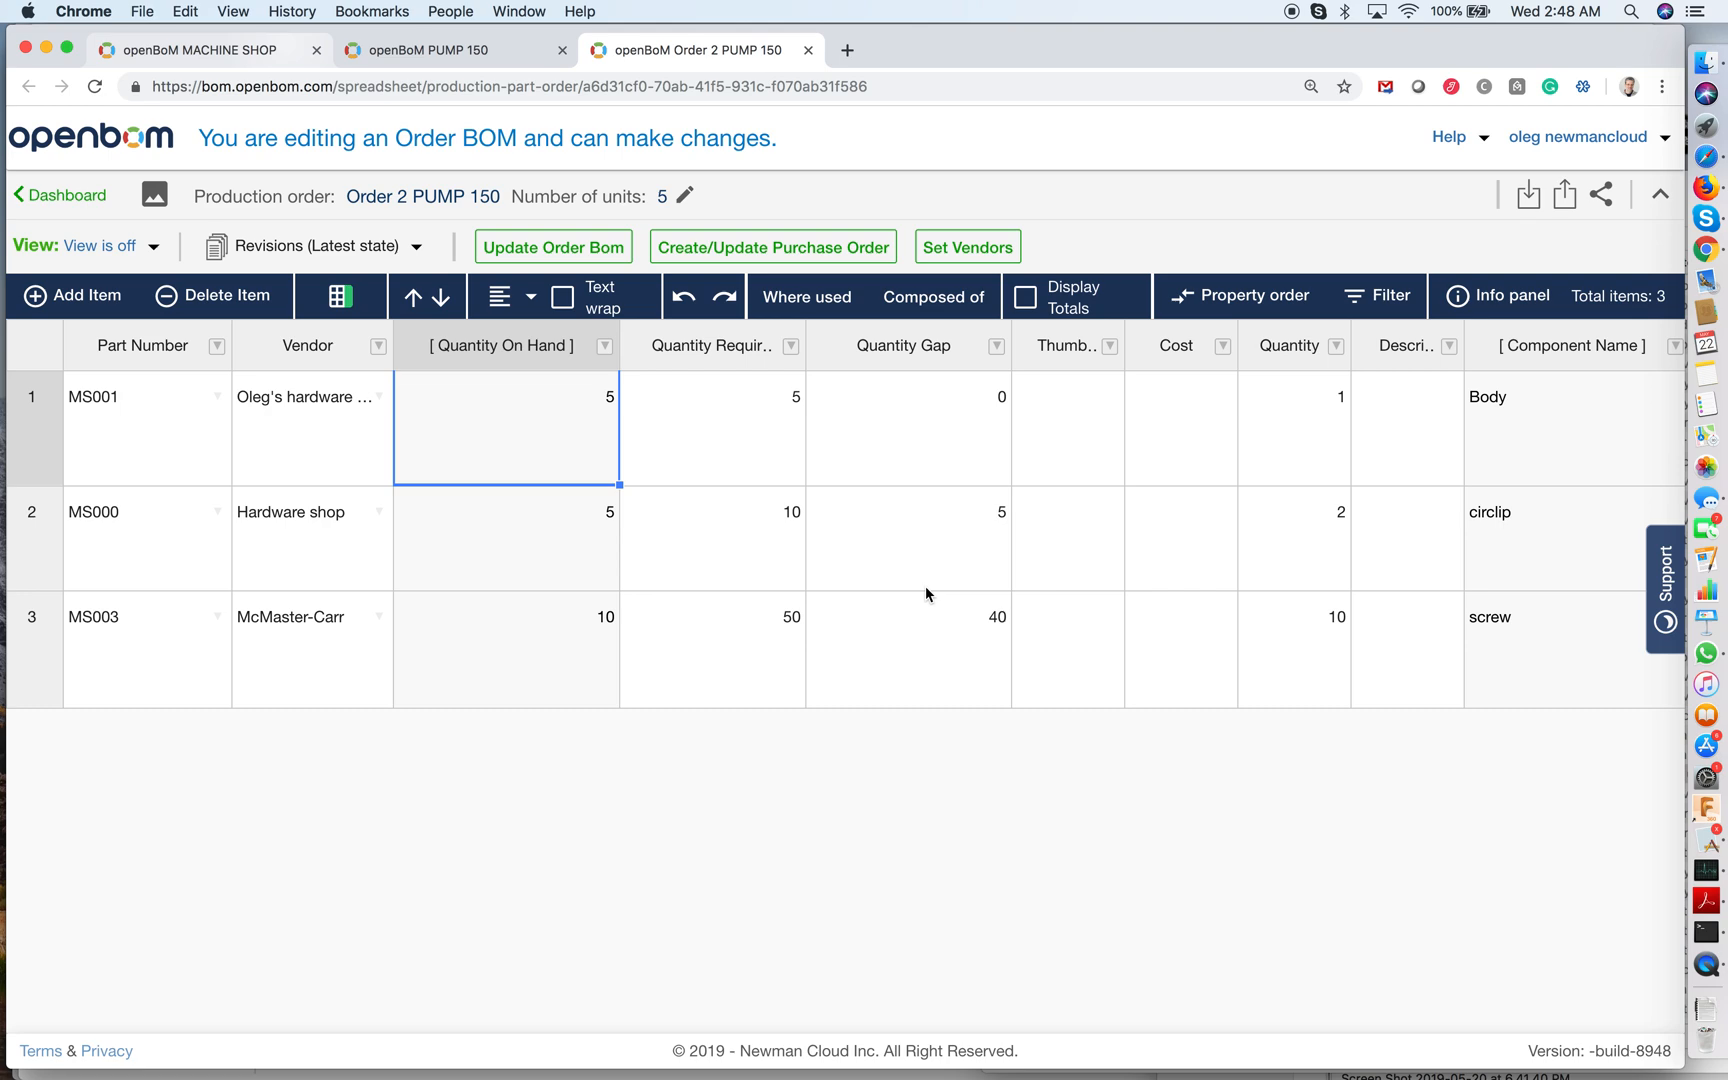
scroll(right, 3)
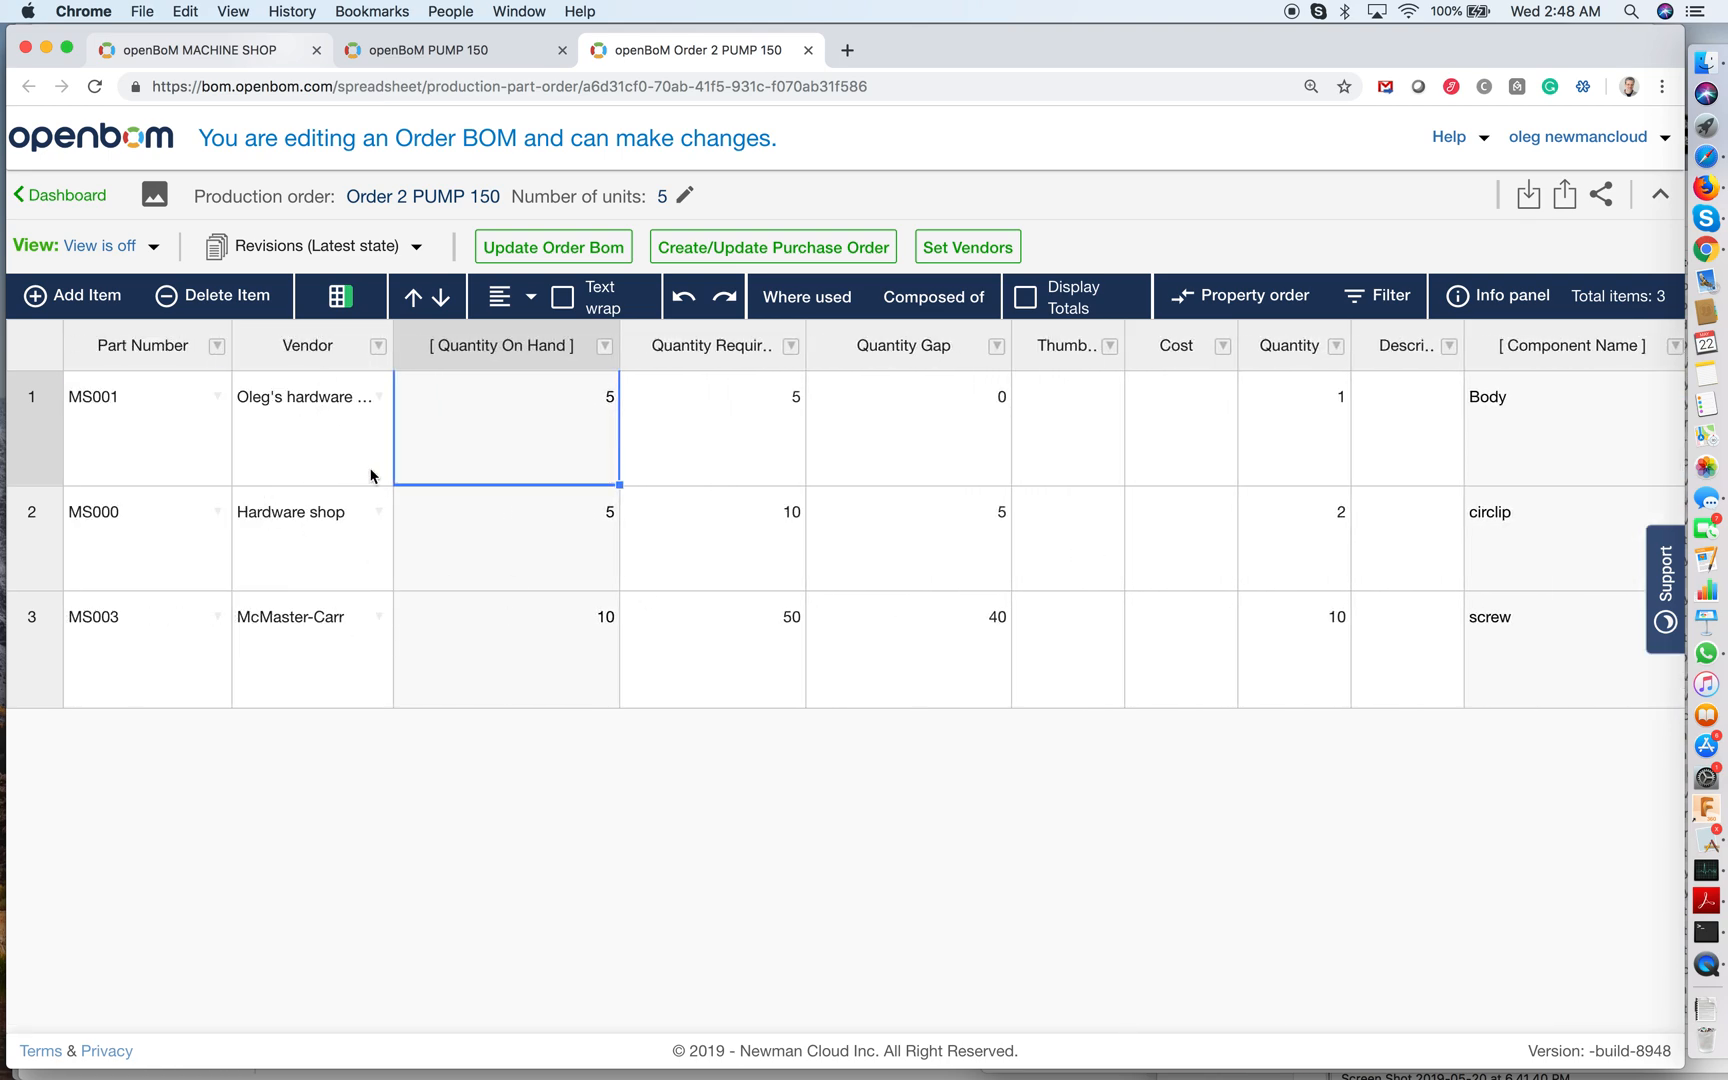
mouse_move(332, 564)
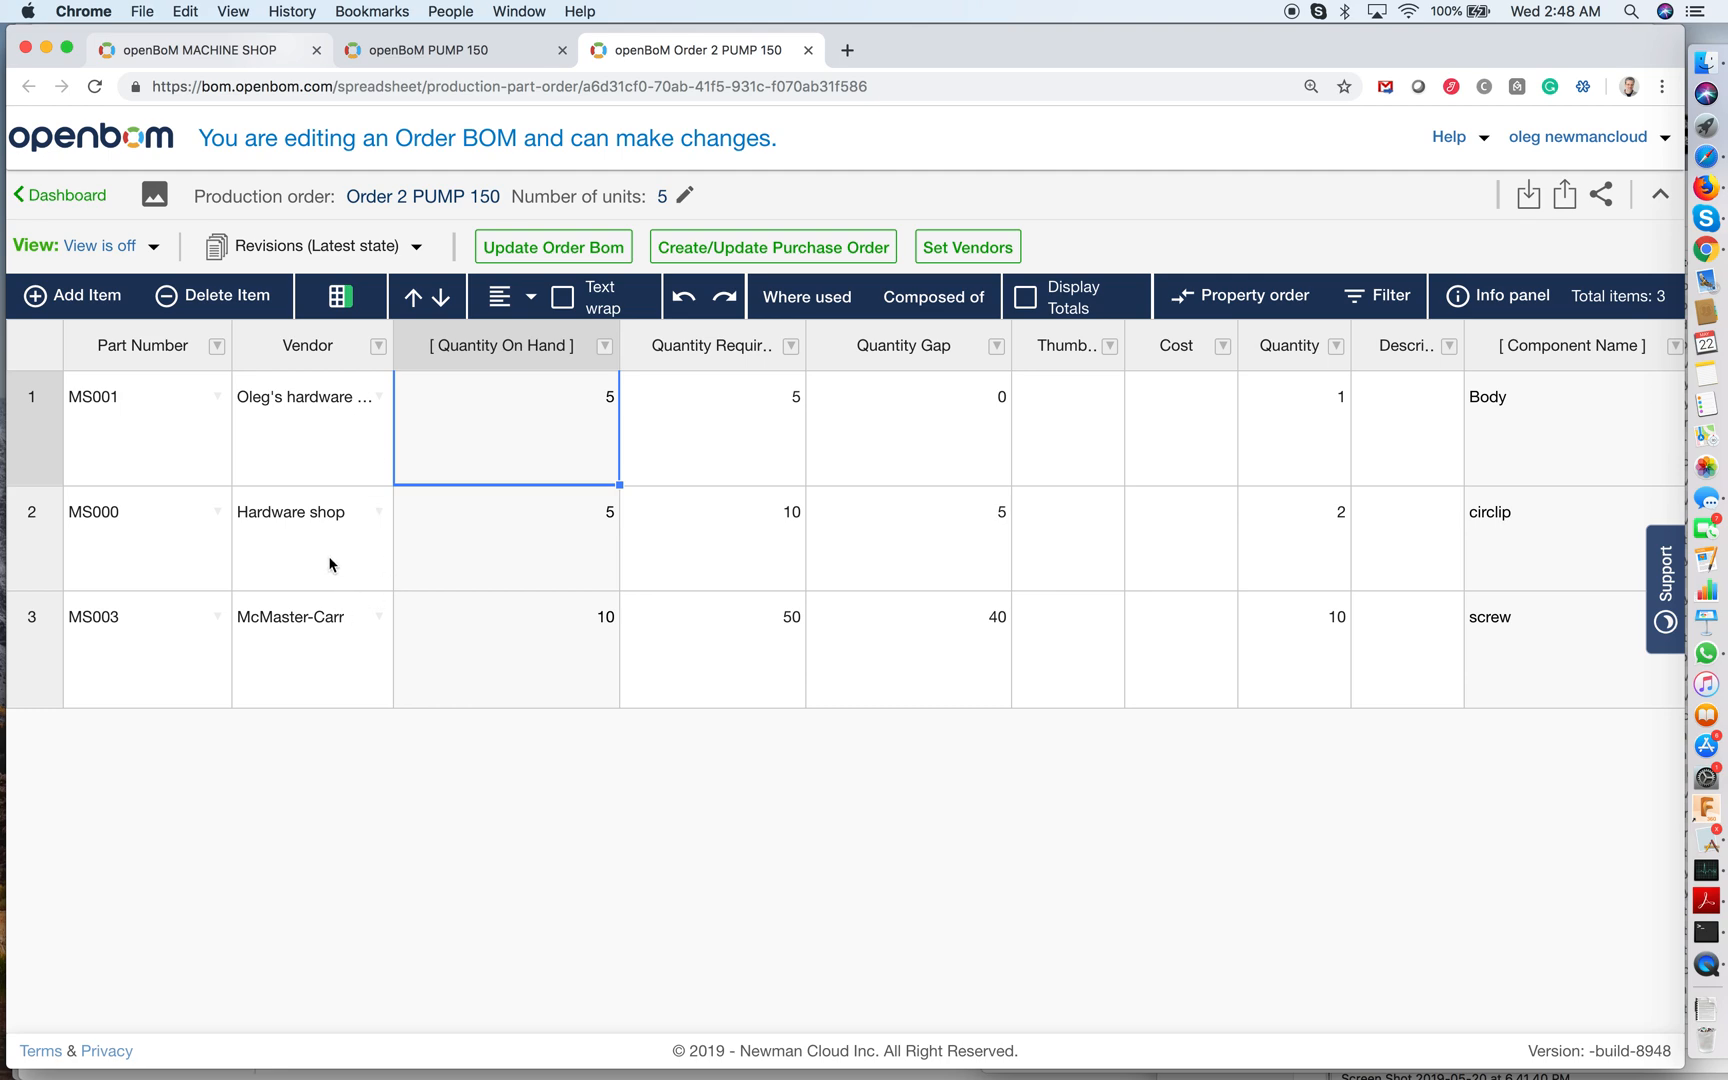
mouse_move(382, 624)
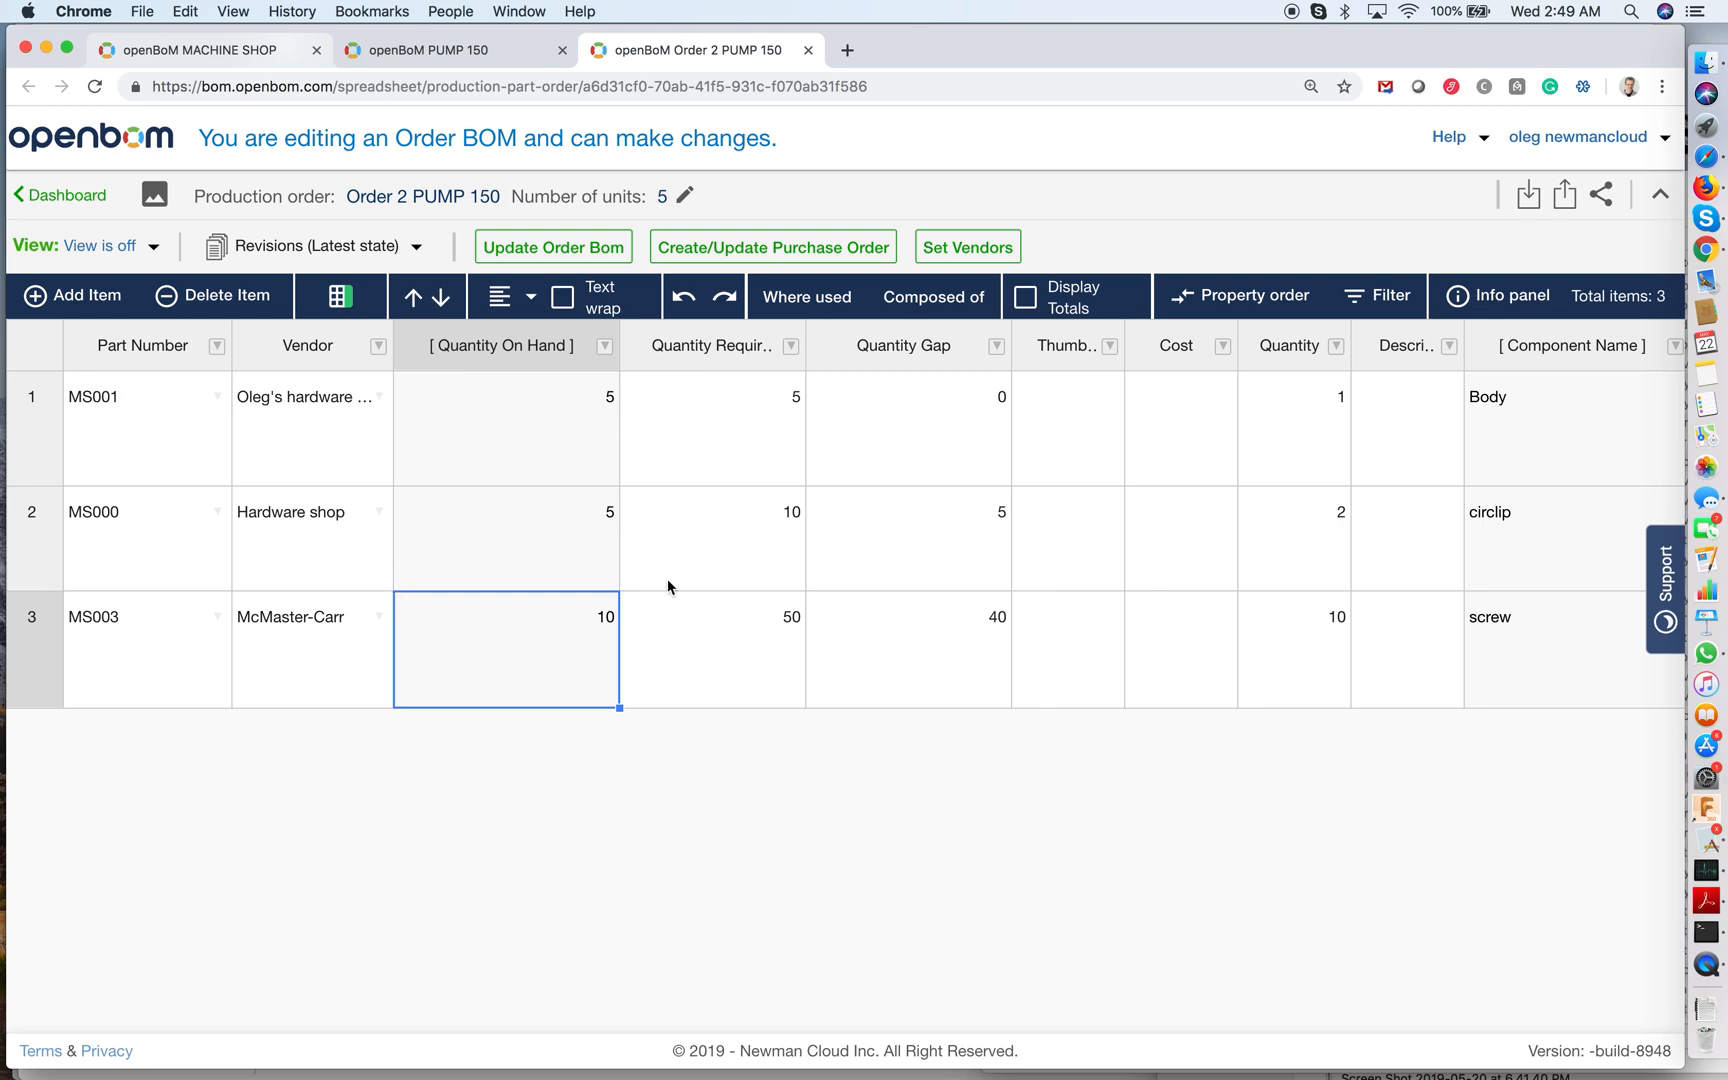
mouse_move(640, 542)
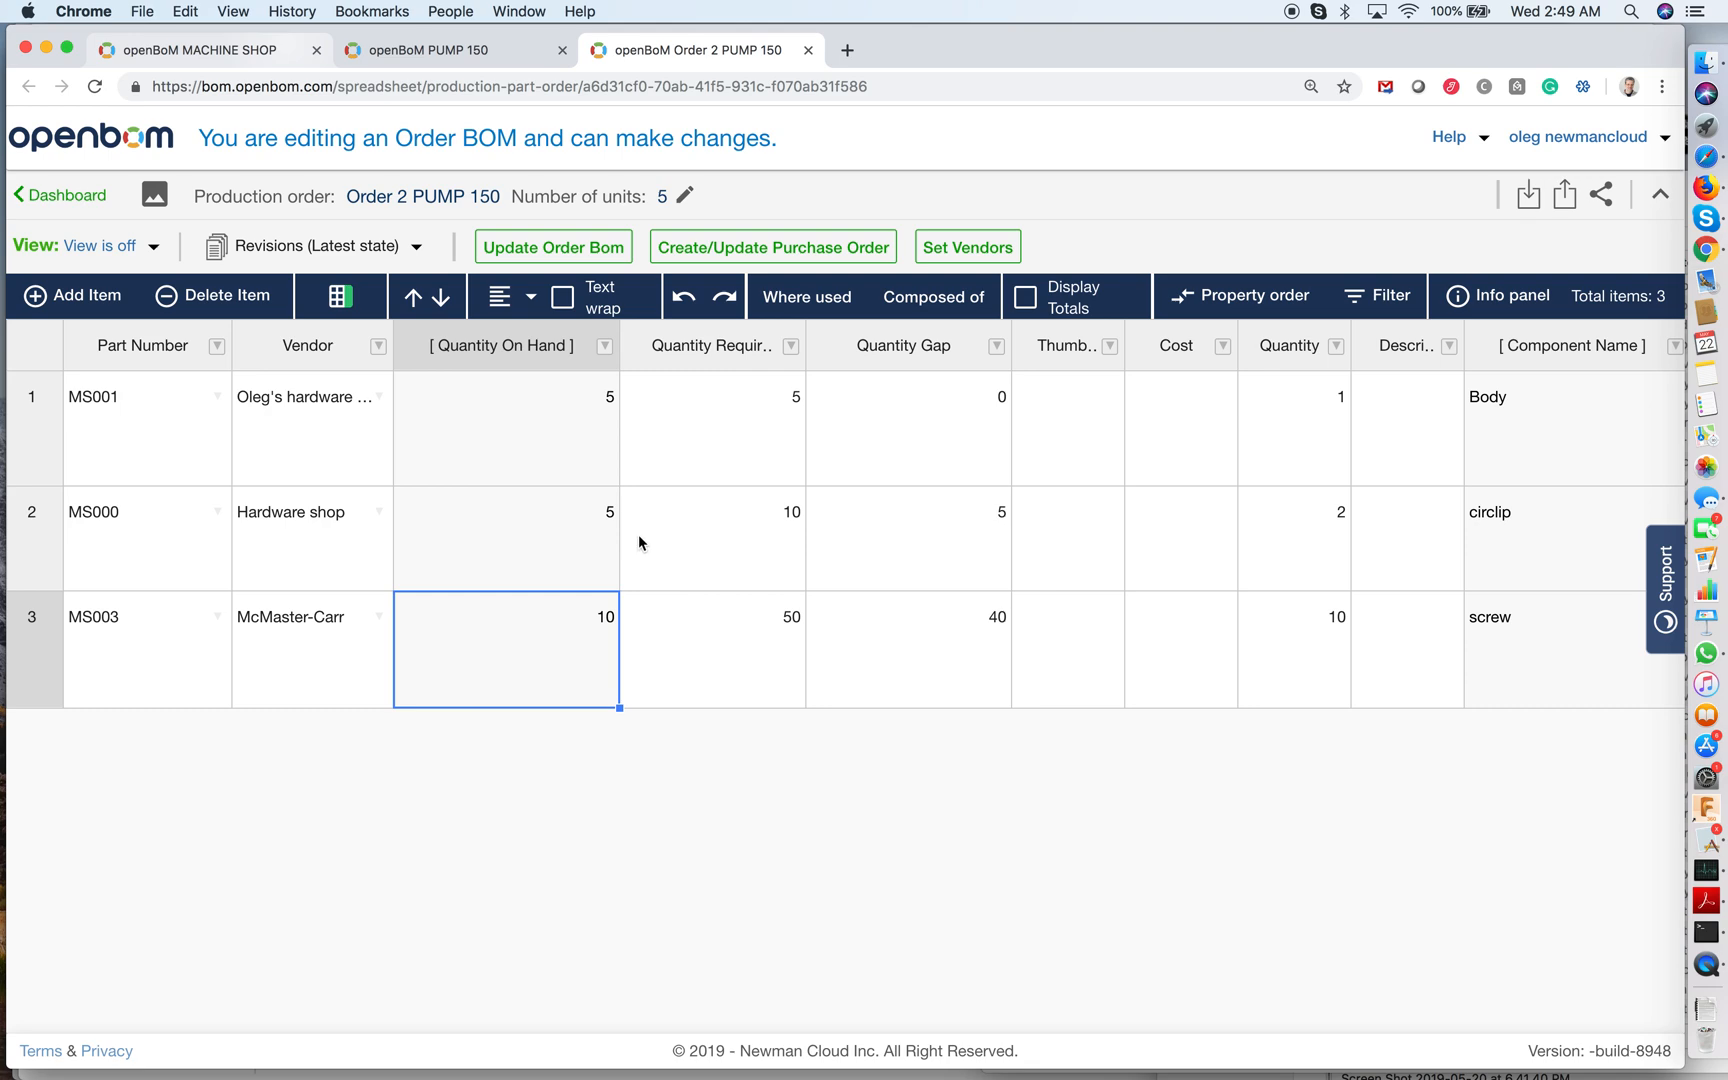
mouse_move(796, 400)
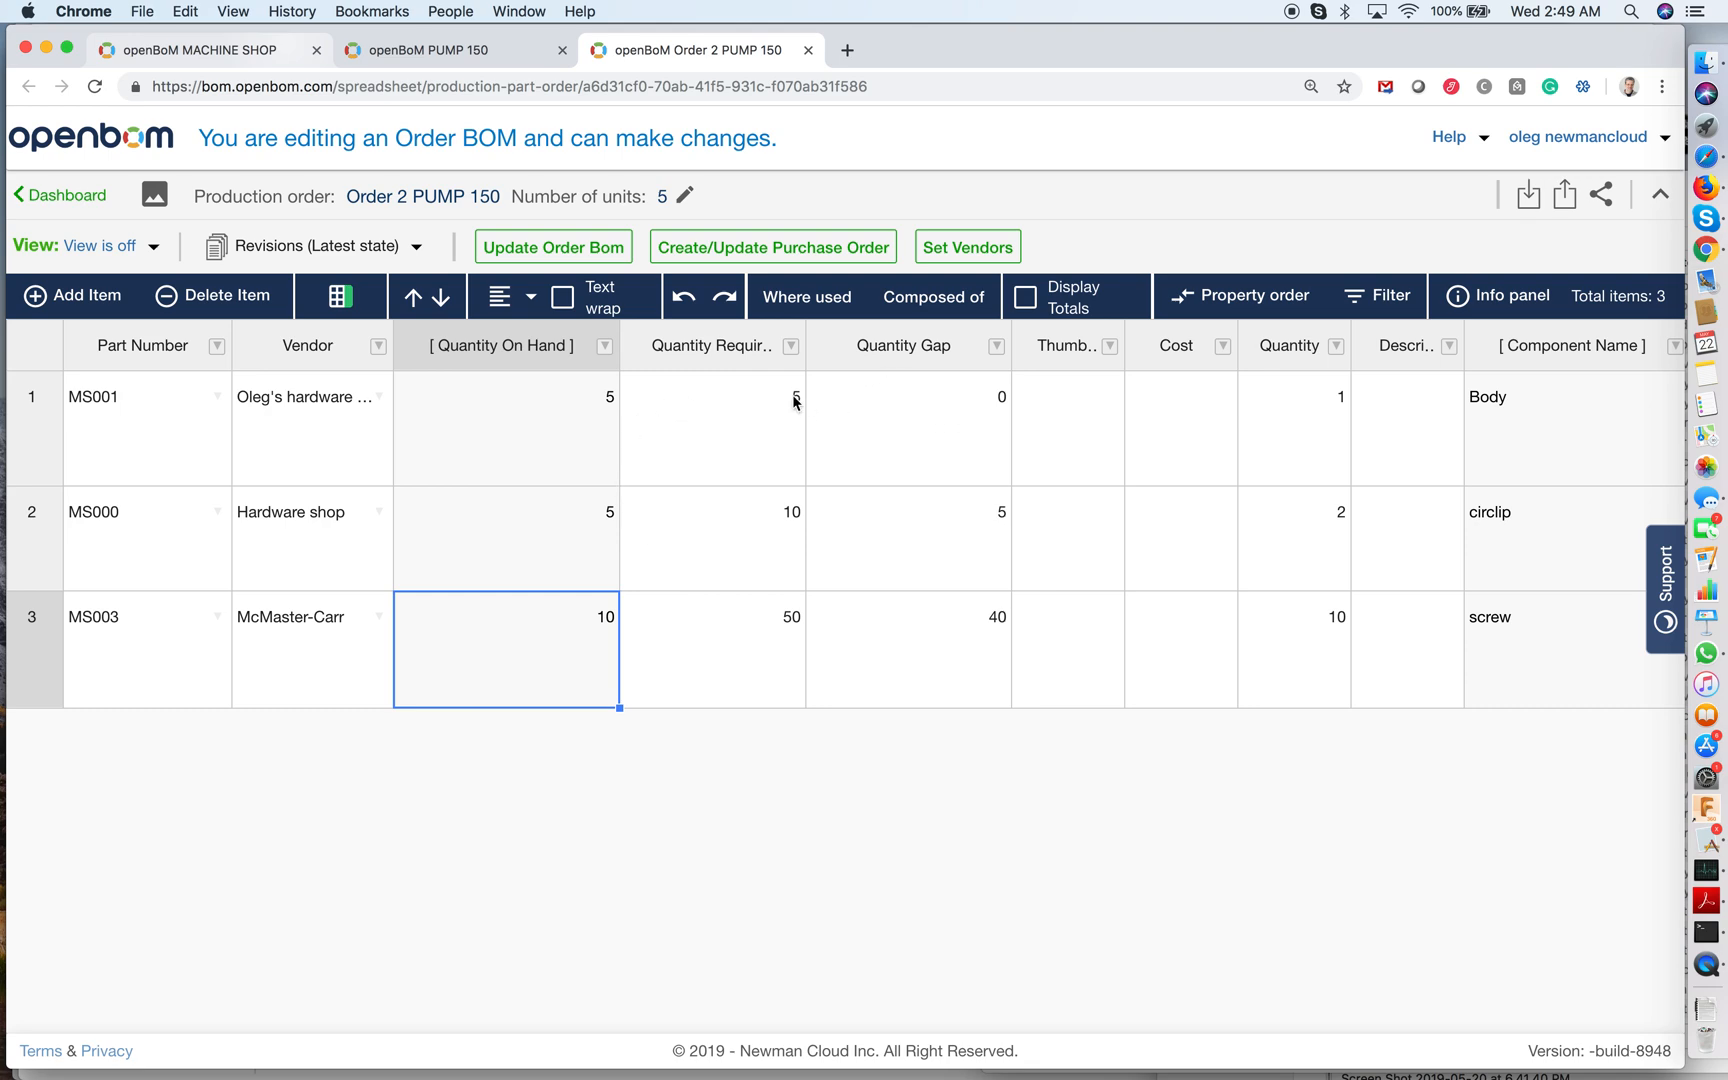
mouse_move(756, 260)
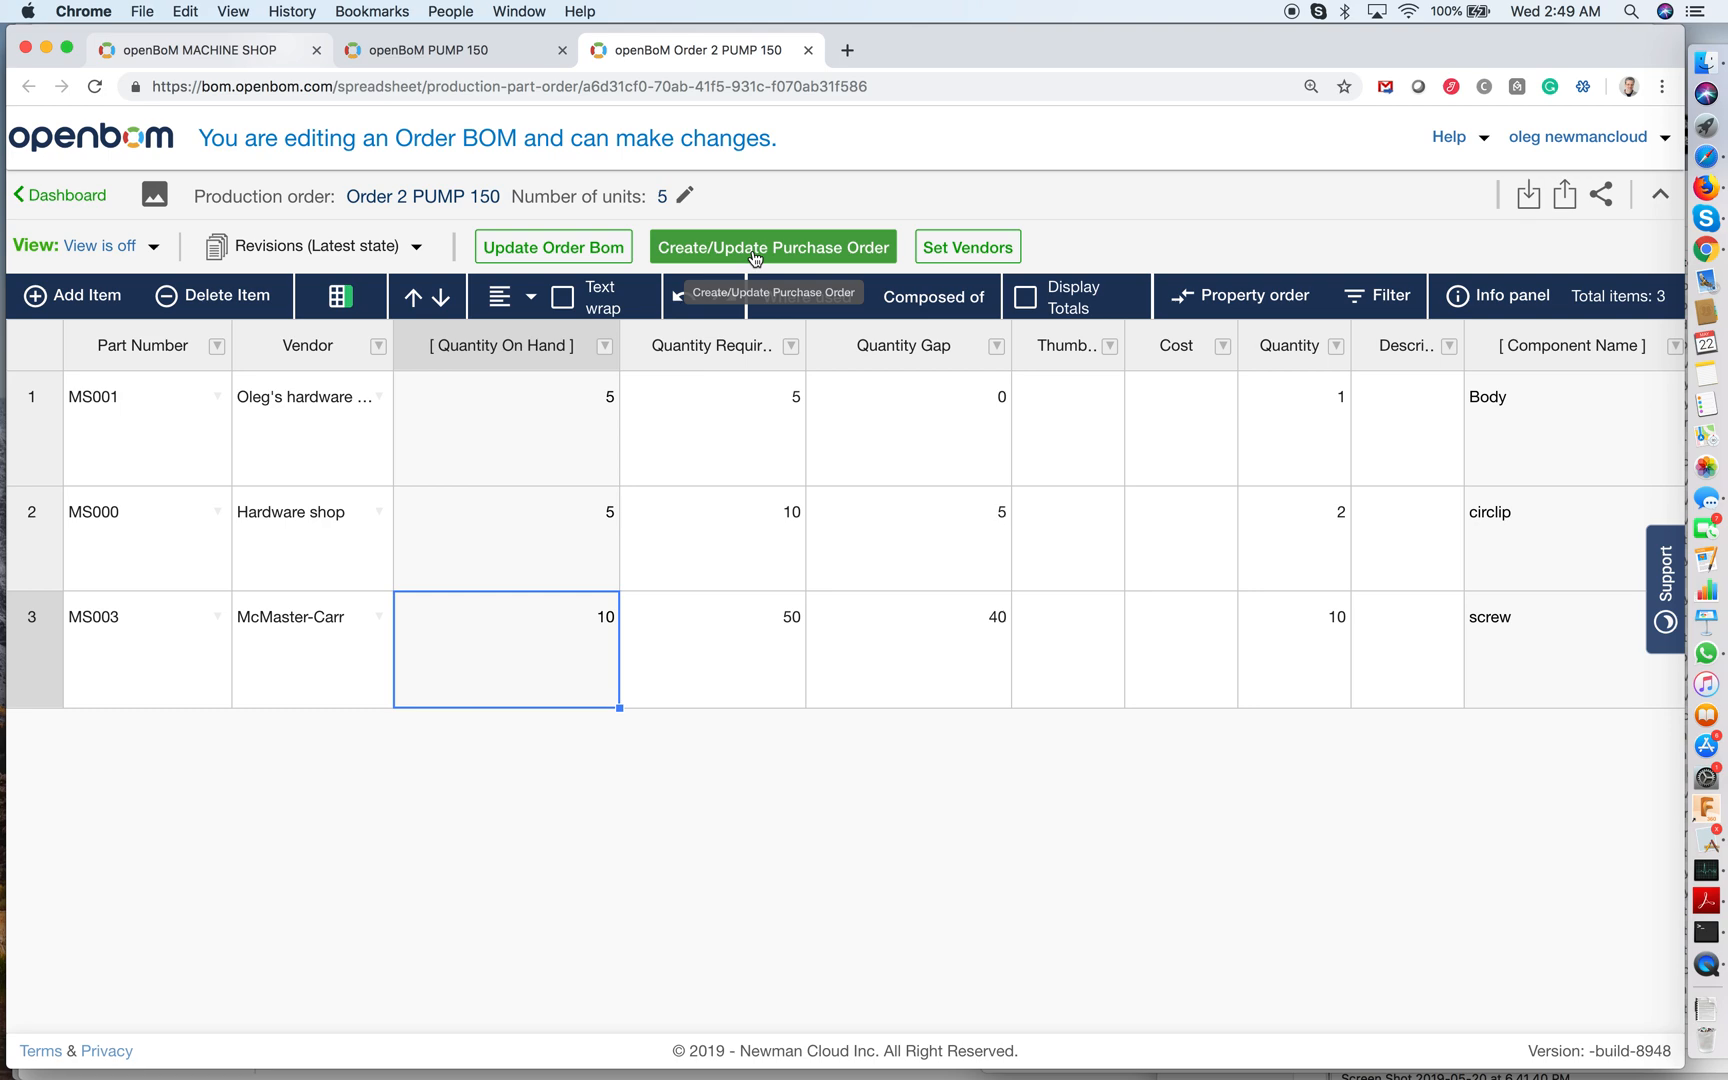
Create purchase orders per vendor for Order 2 PUMP 150 and switch to the dashboard.
click(772, 248)
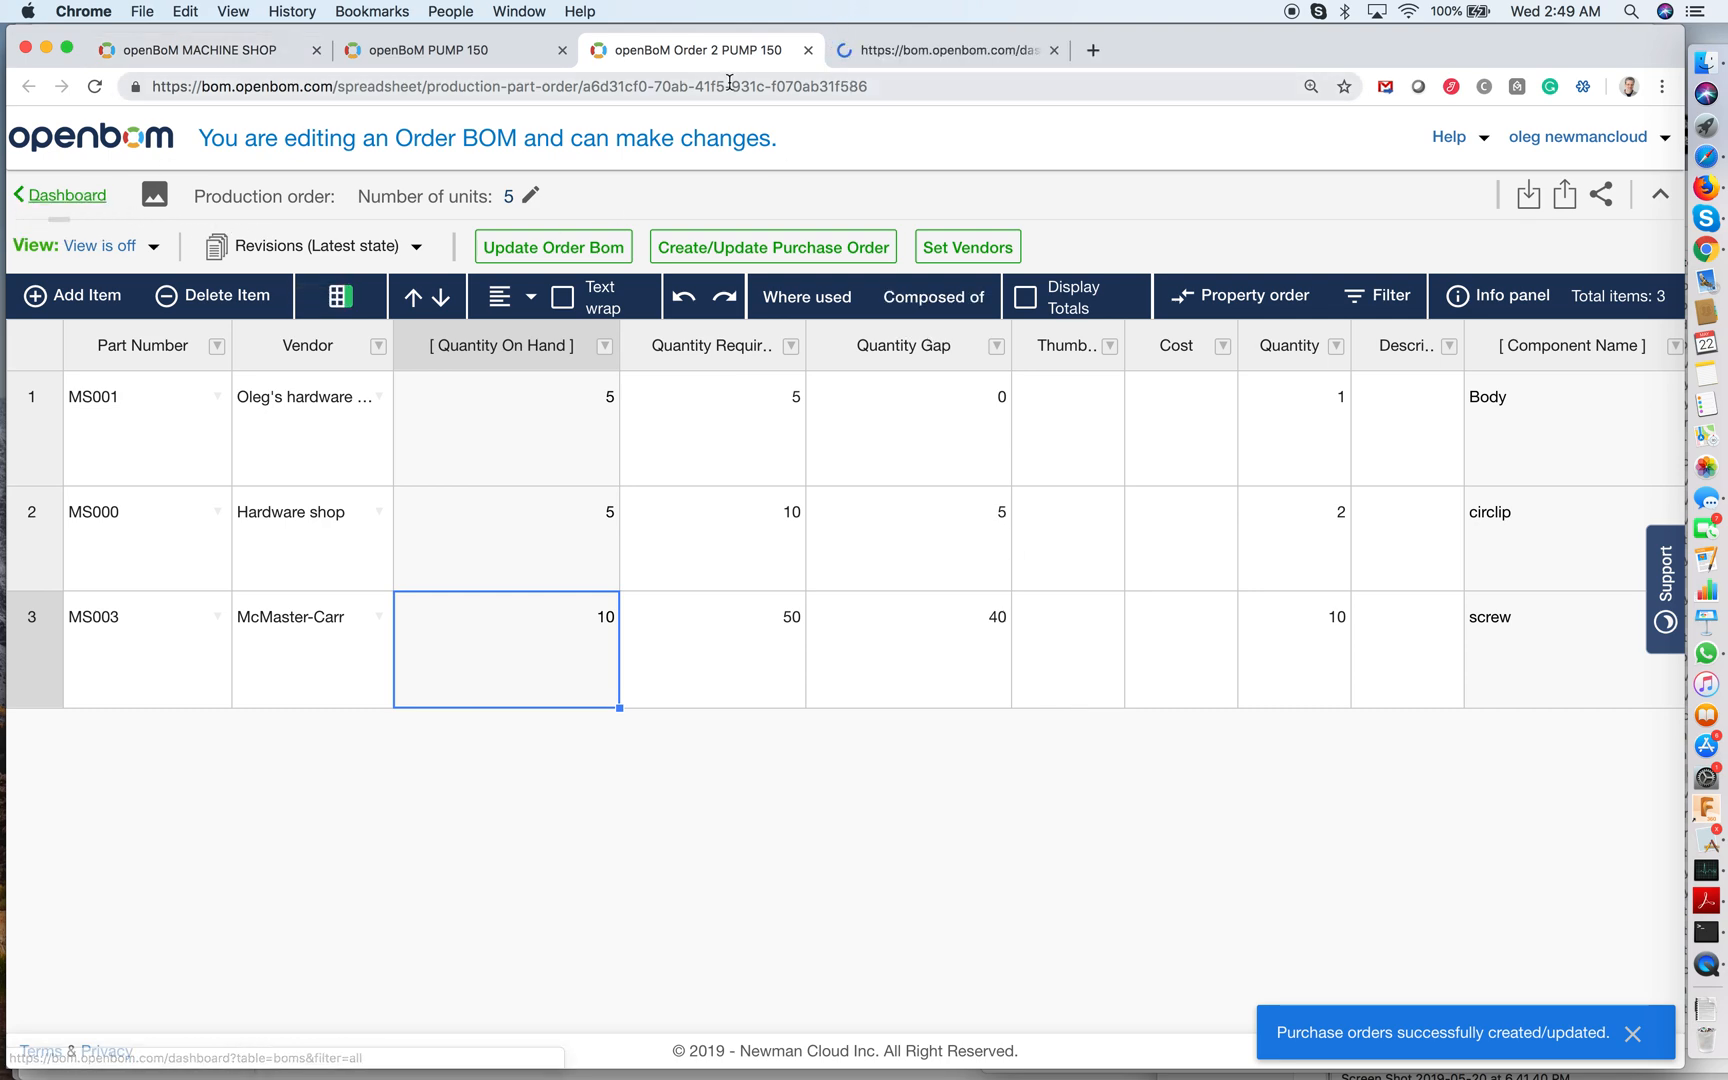
click(944, 50)
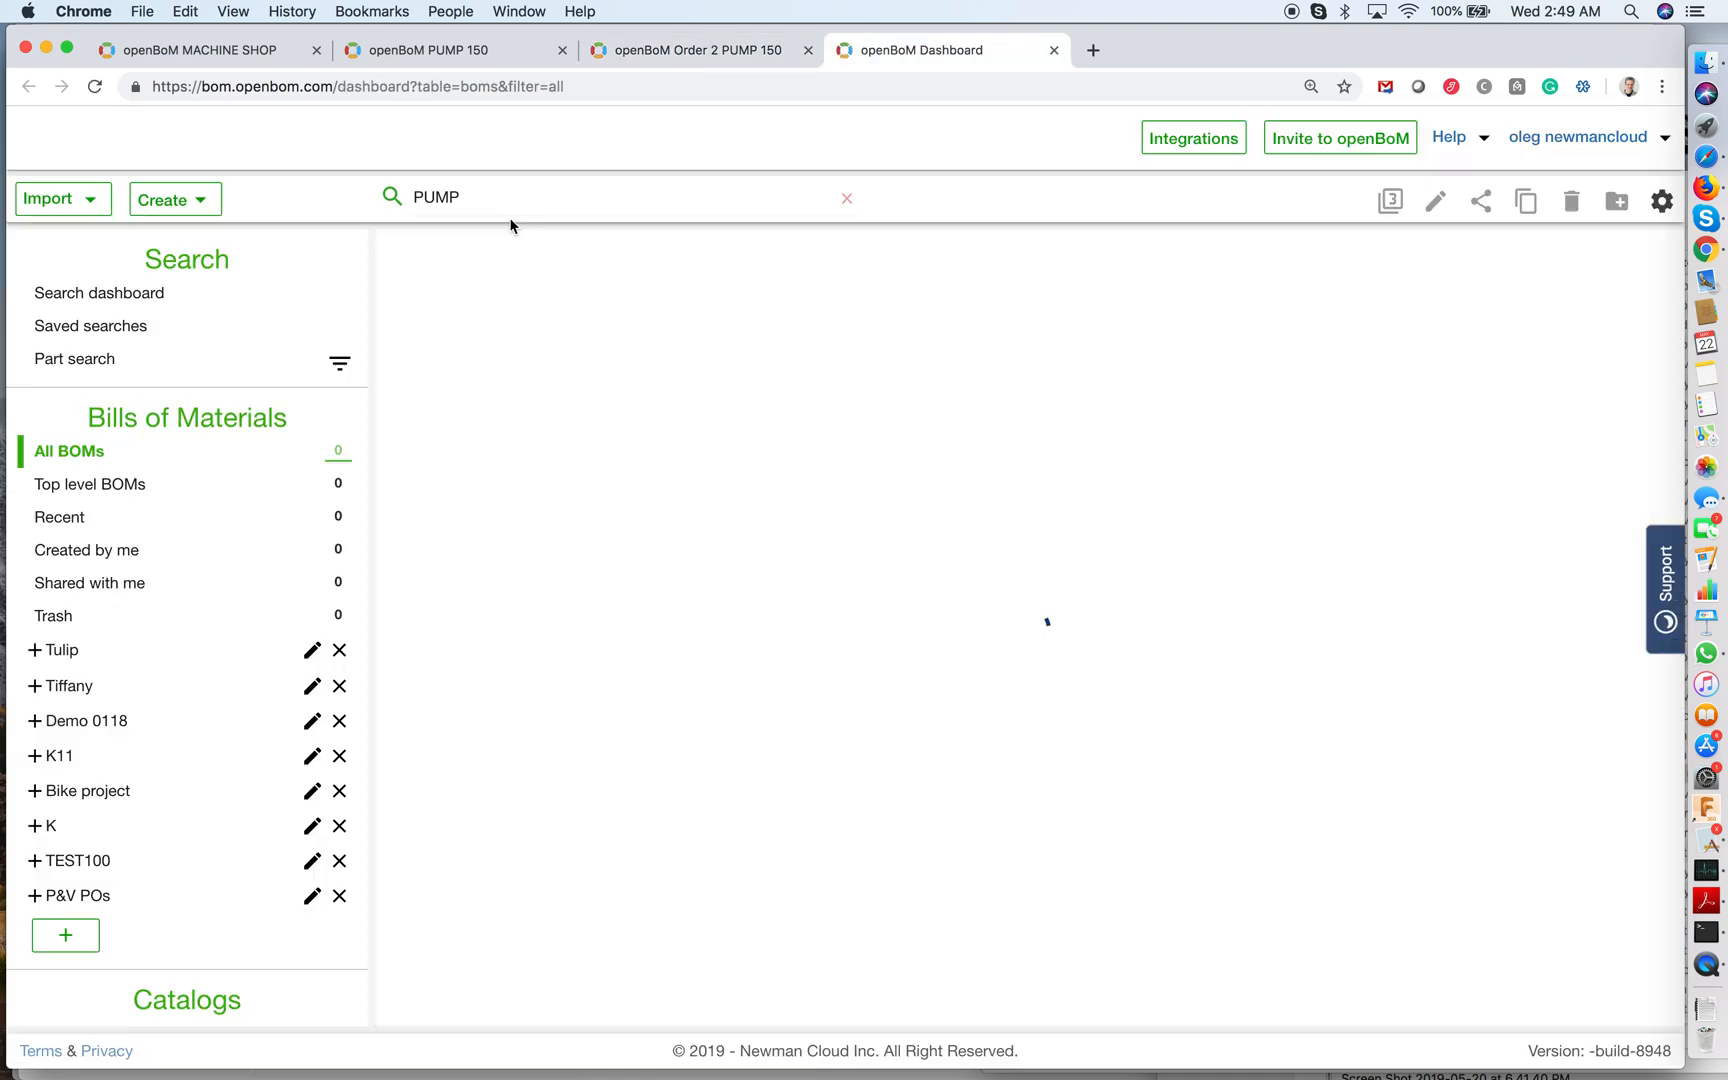
List the three Order 2 PUMP 150 POs: Oleg's hardware store, McMaster-Carr, Hardware shop.
scroll(down, 3)
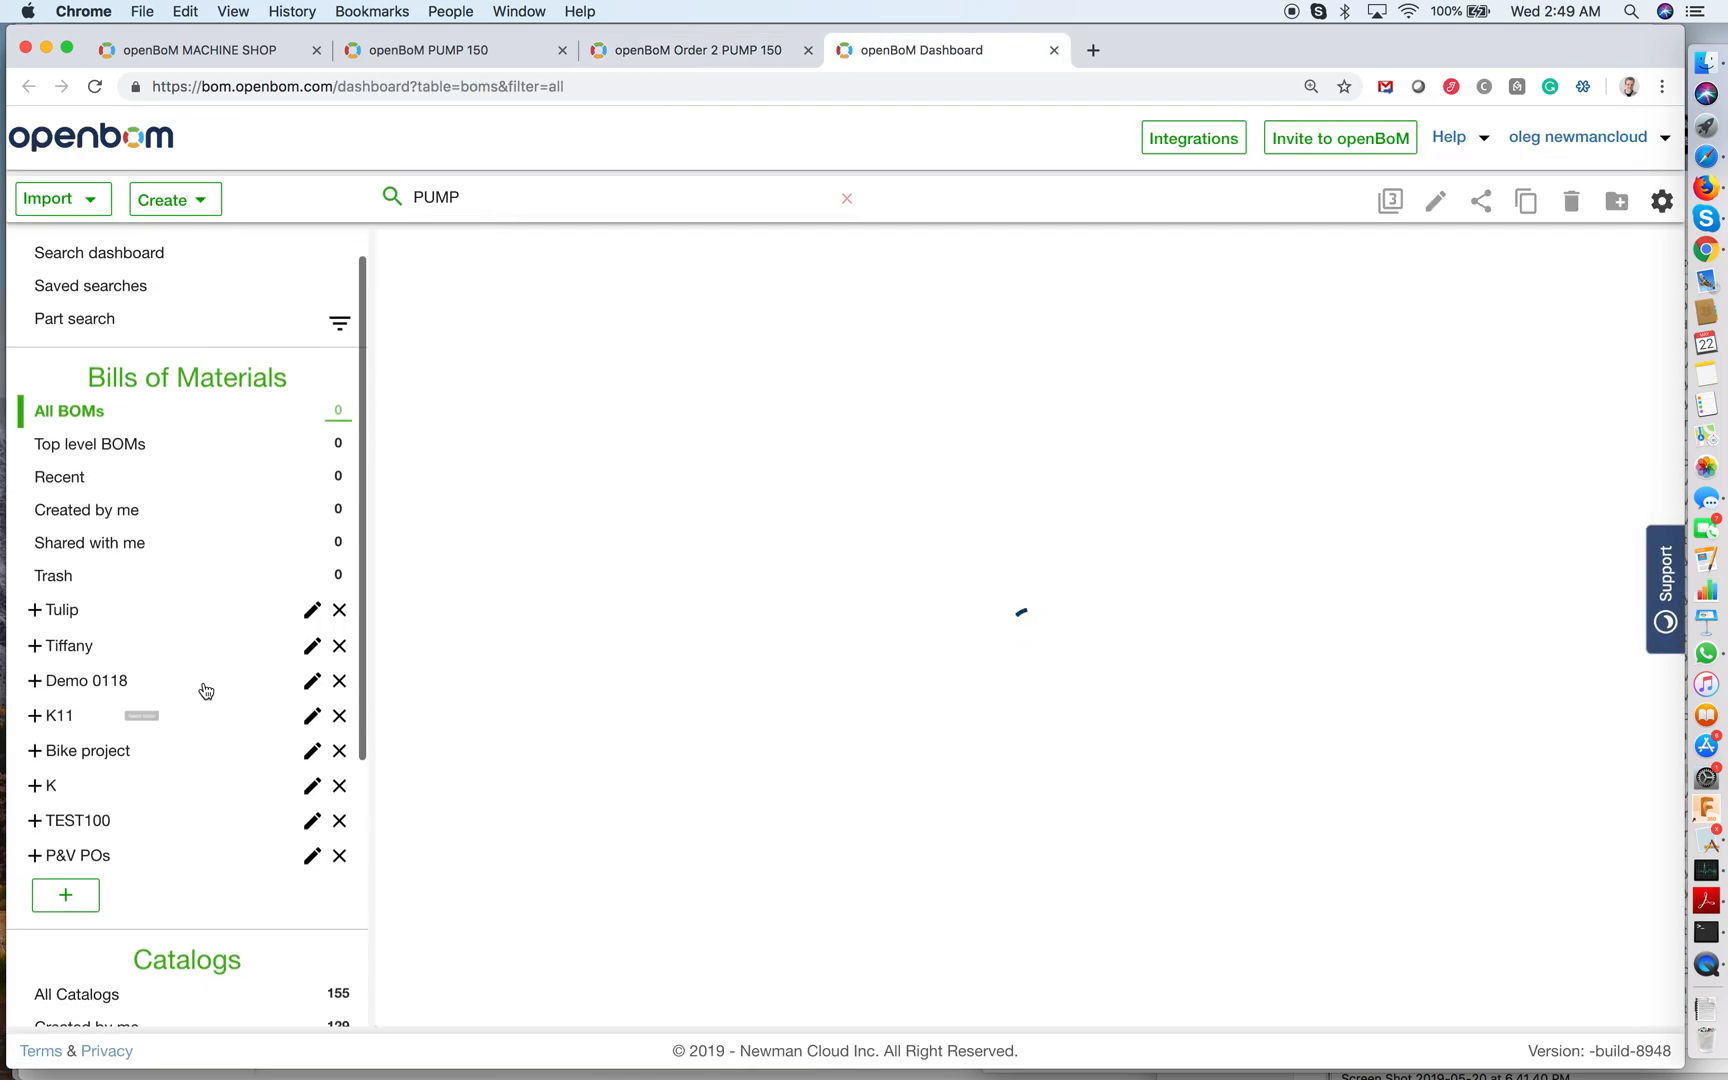
click(90, 840)
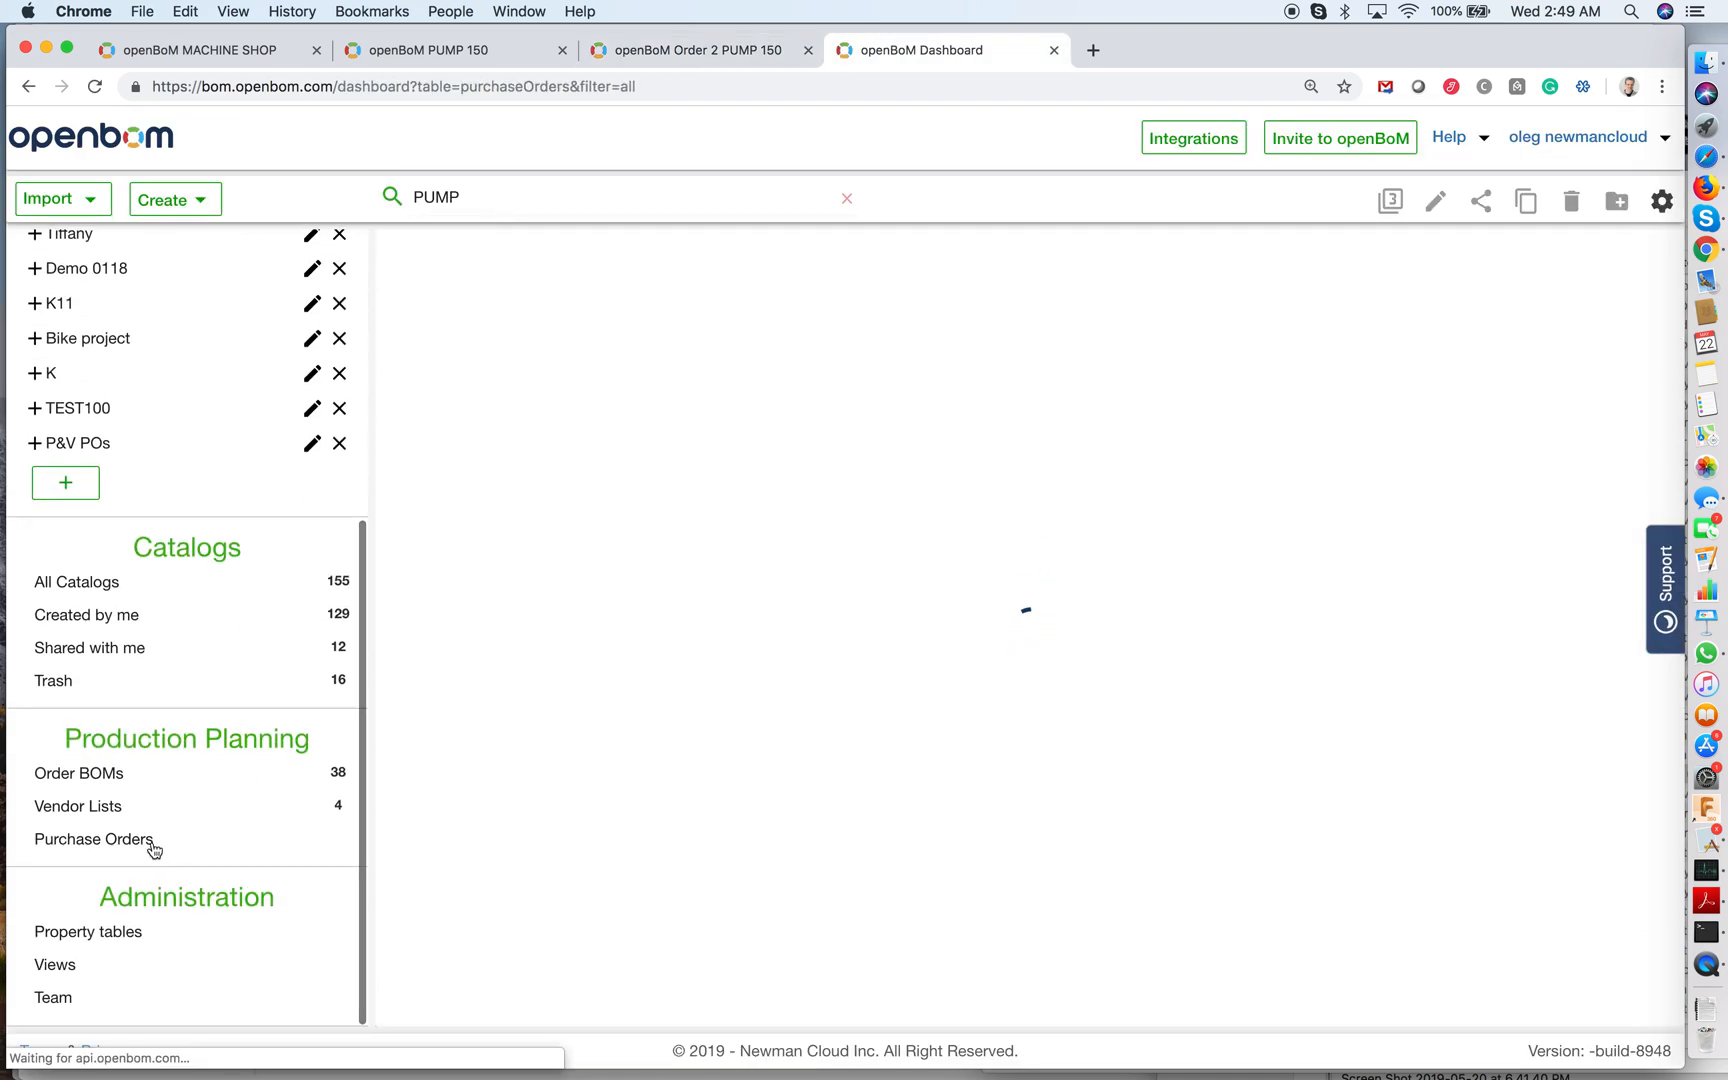
click(92, 840)
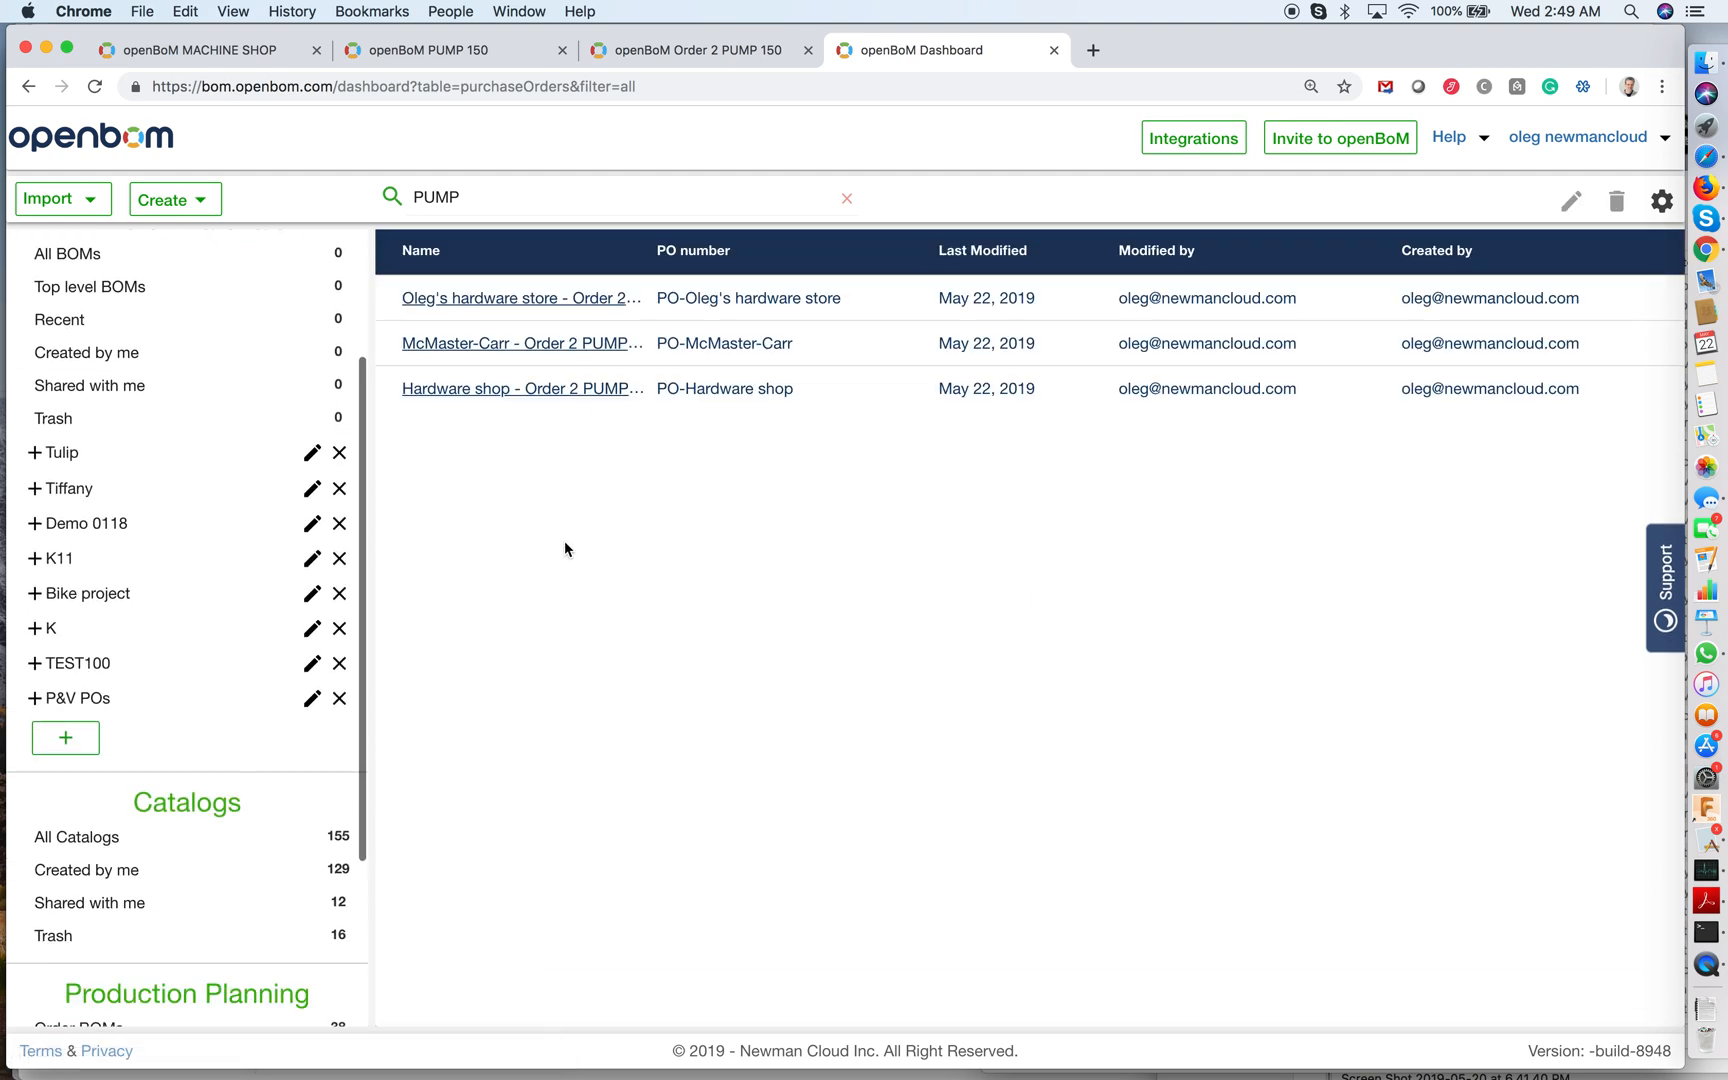
scroll(down, 3)
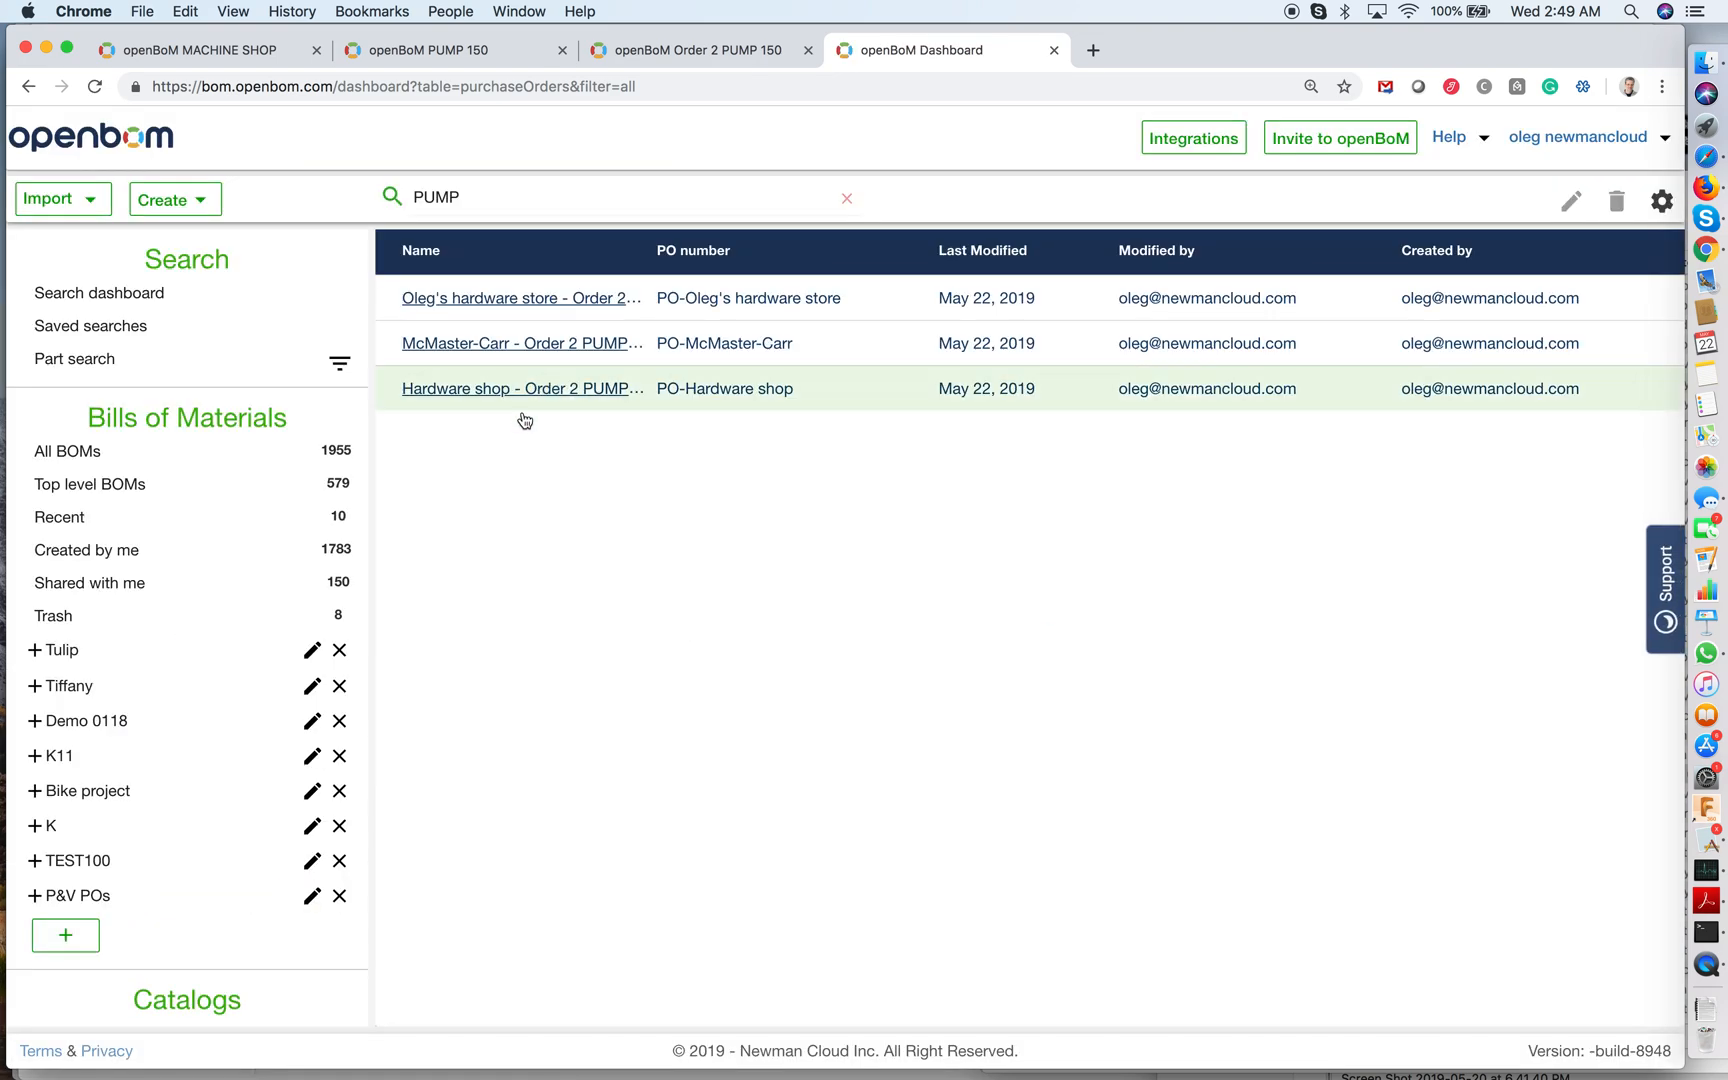
mouse_move(498, 416)
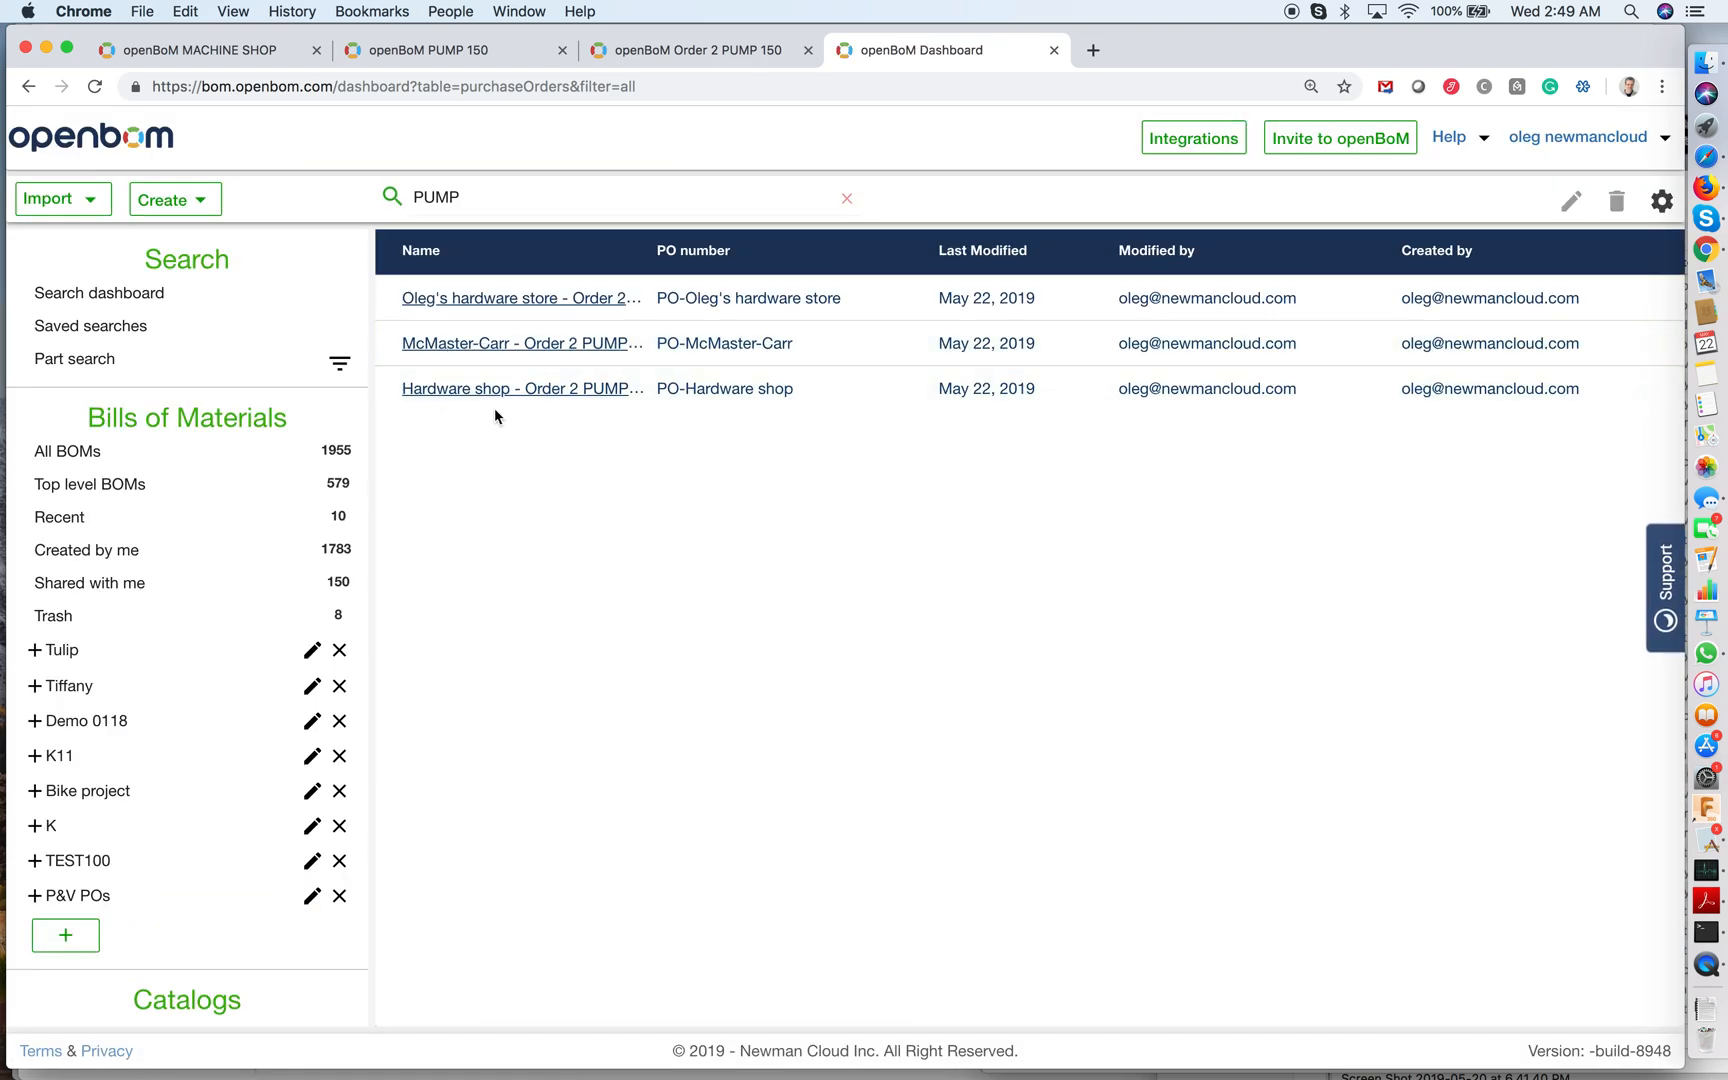
mouse_move(696, 64)
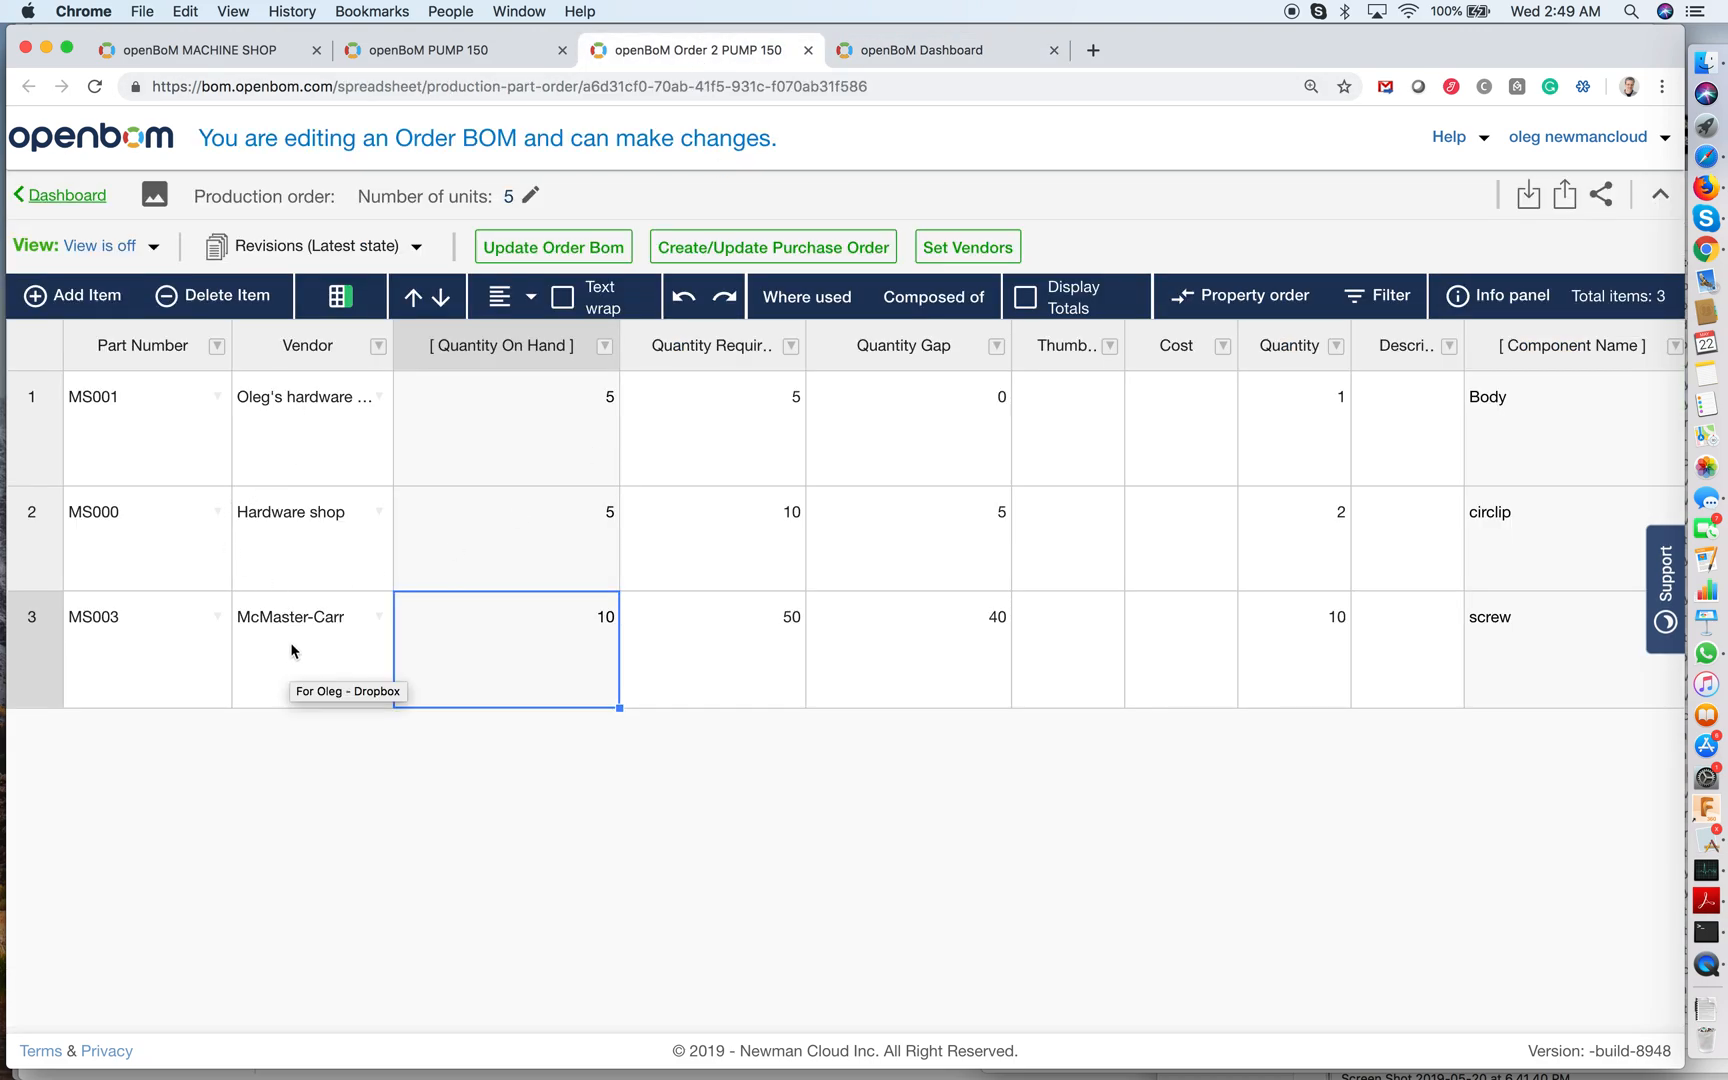
click(924, 50)
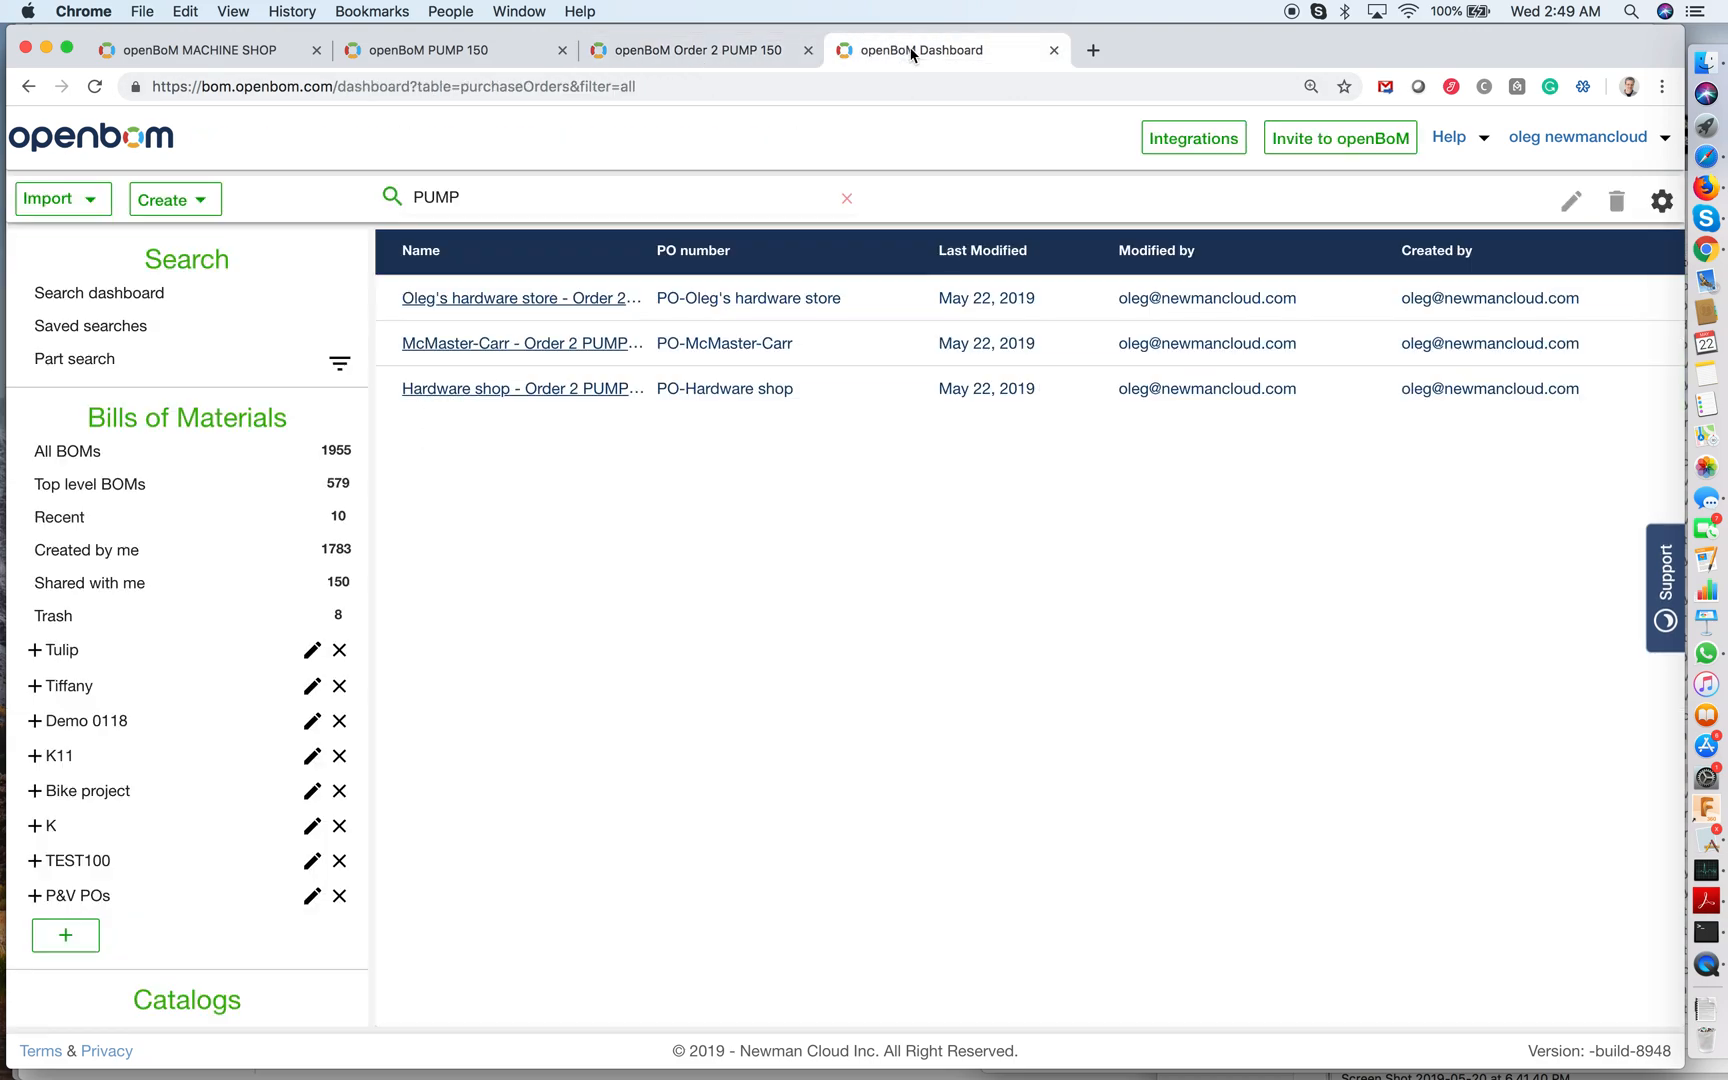
mouse_move(514, 324)
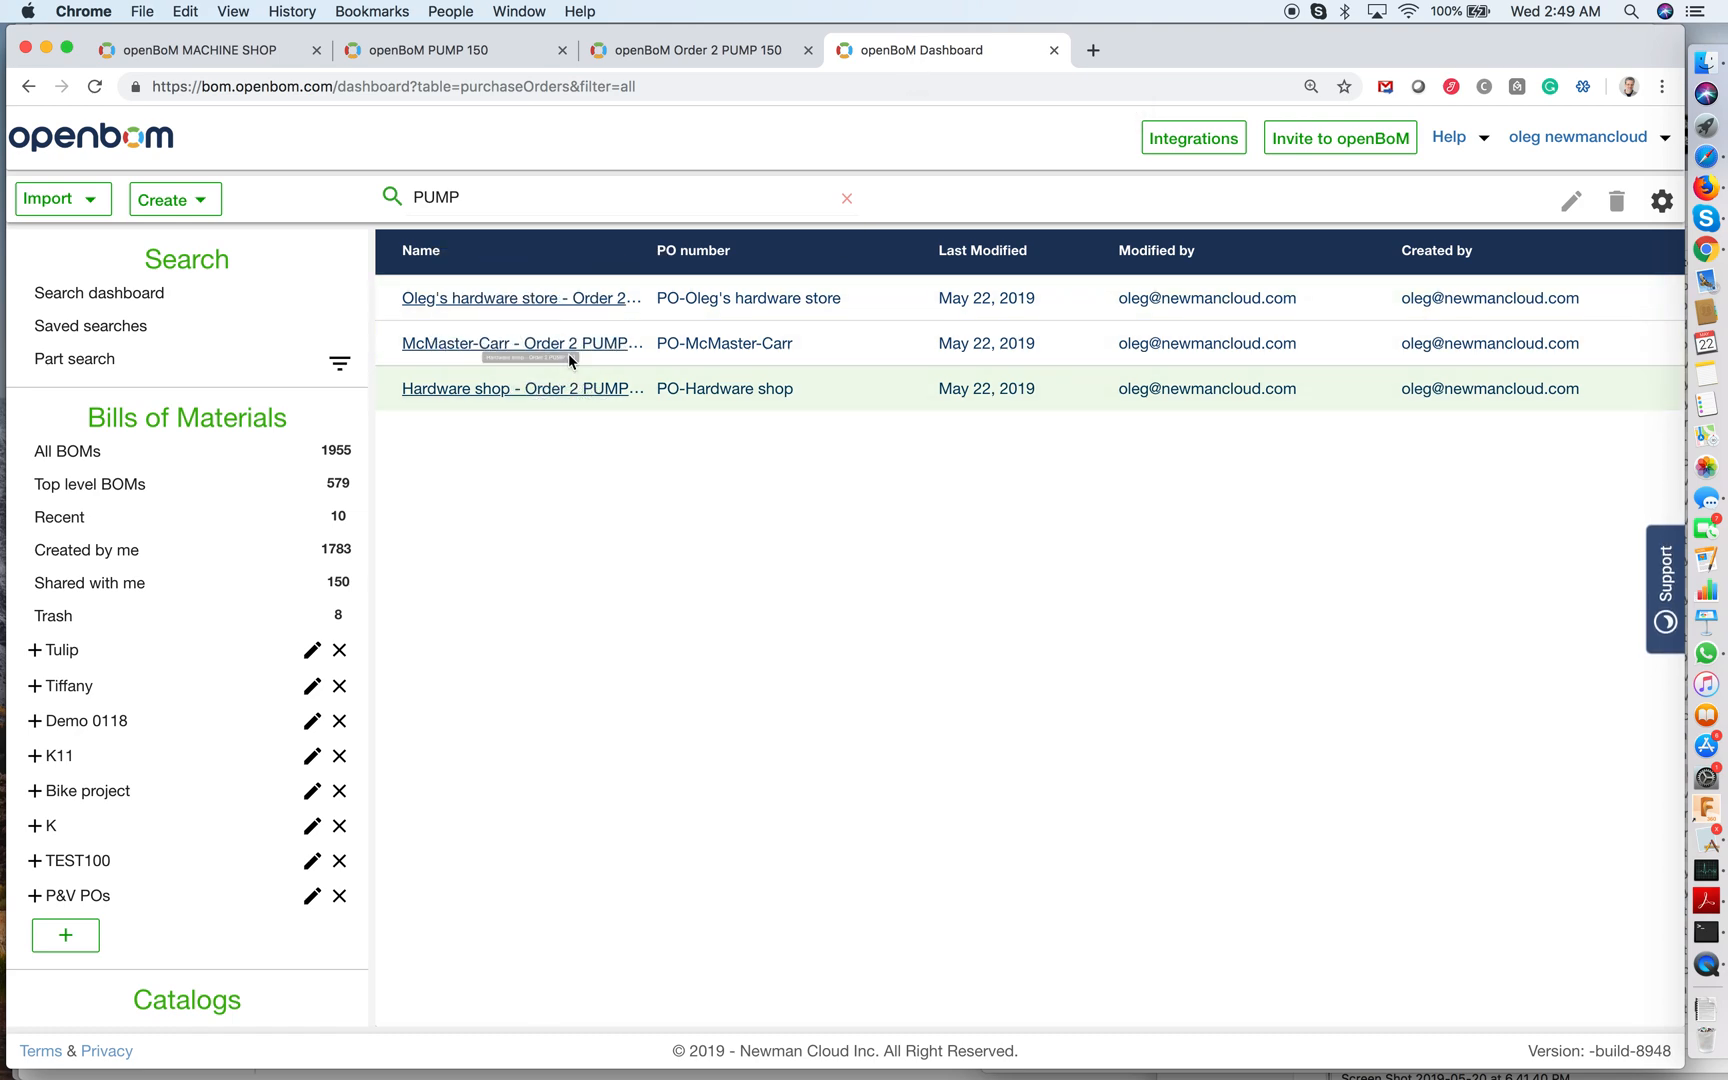
View the McMaster-Carr PO with screw MS003 and its quantity gap of 40.
click(522, 344)
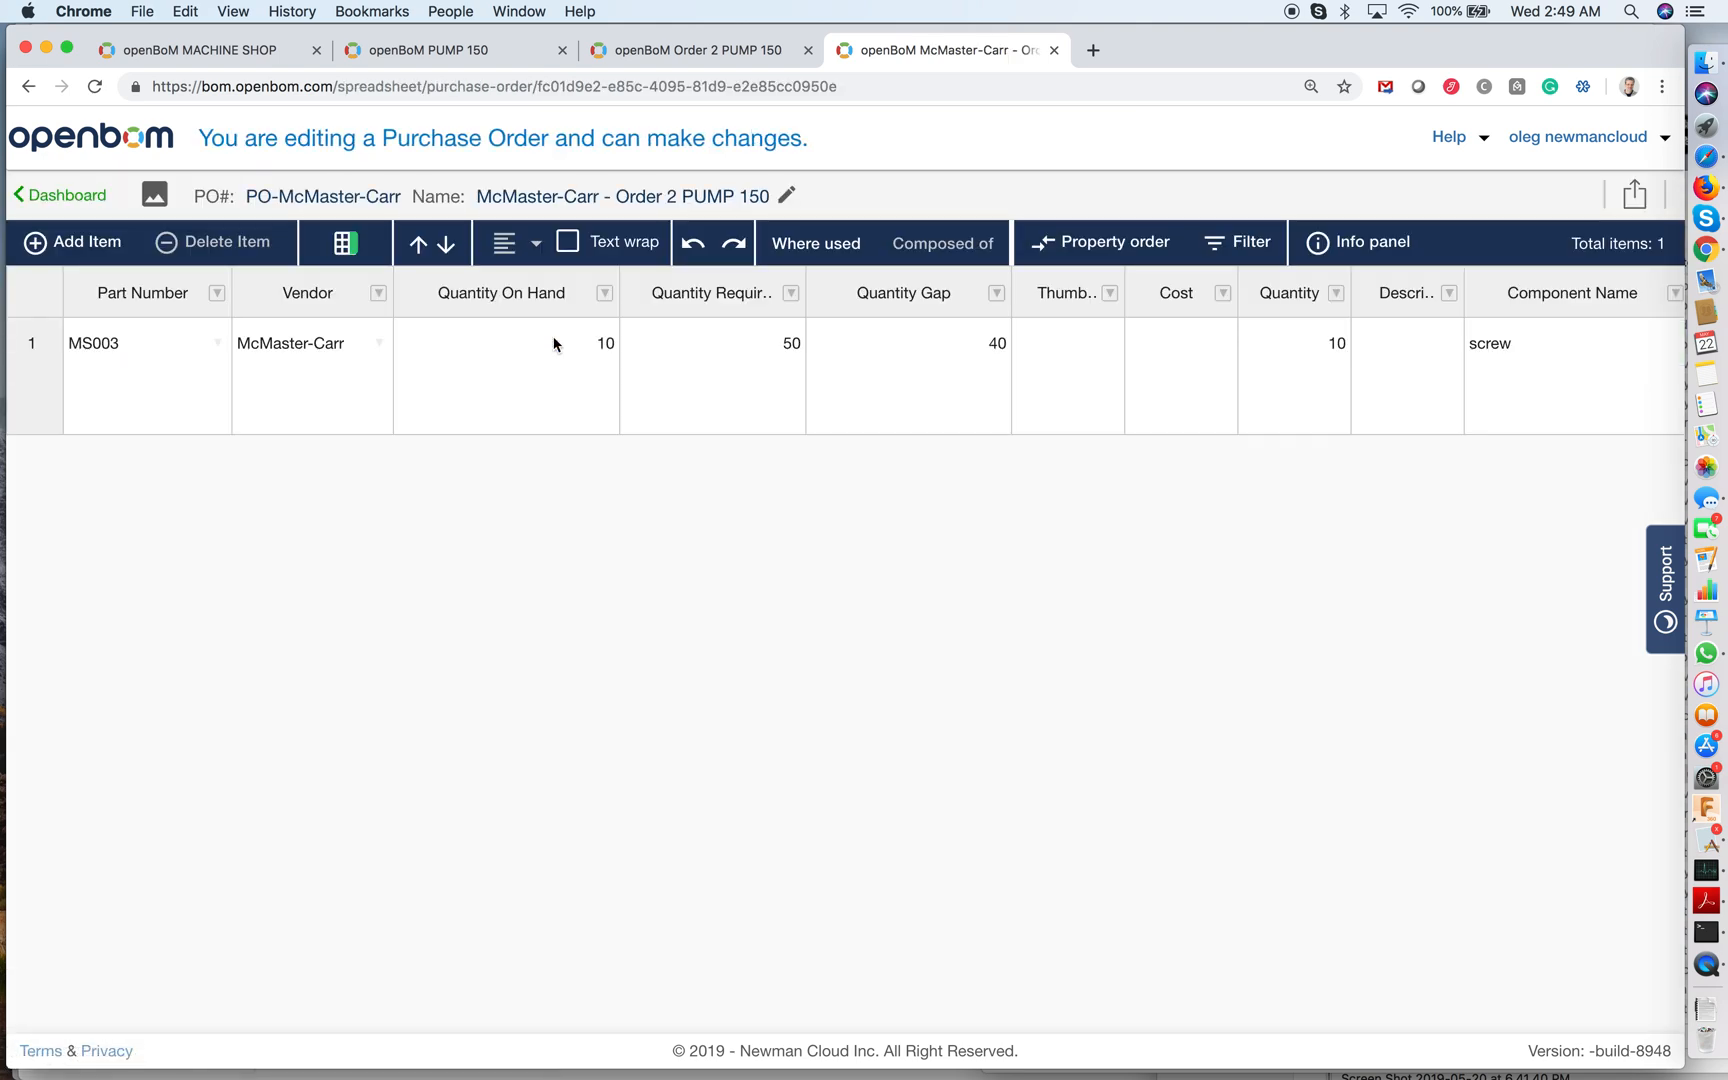
mouse_move(648, 364)
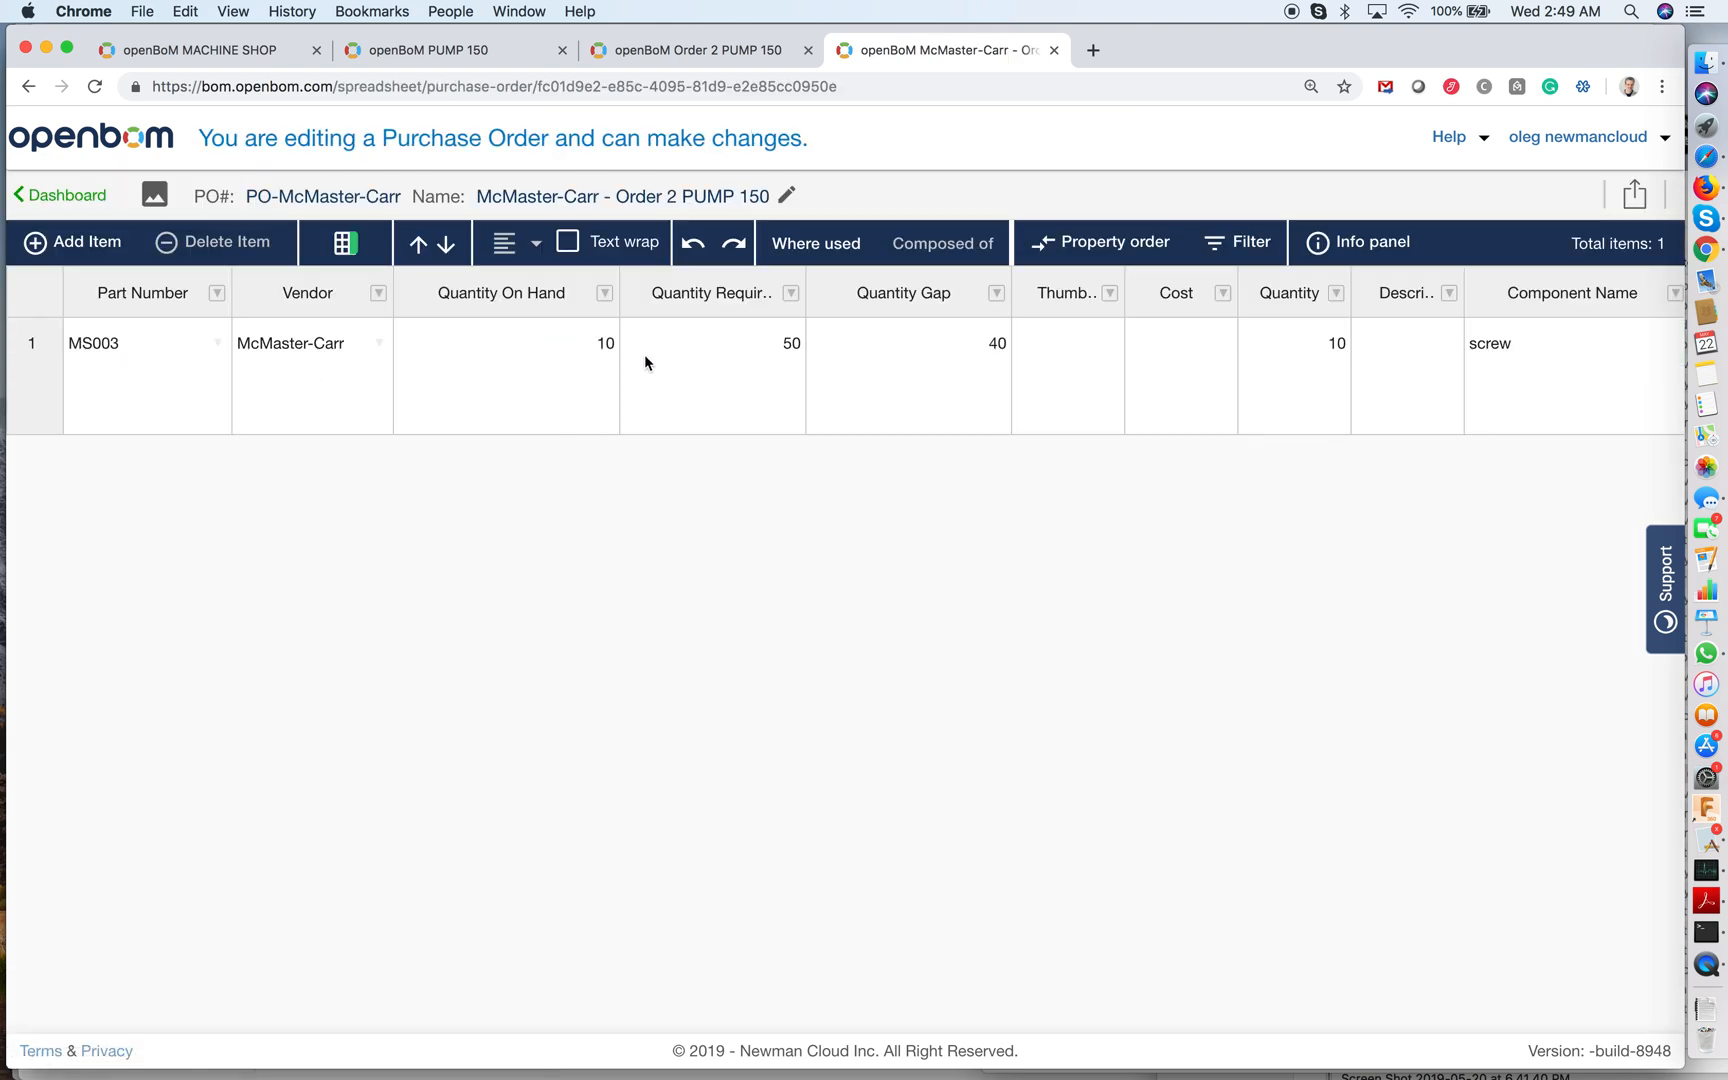
scroll(right, 3)
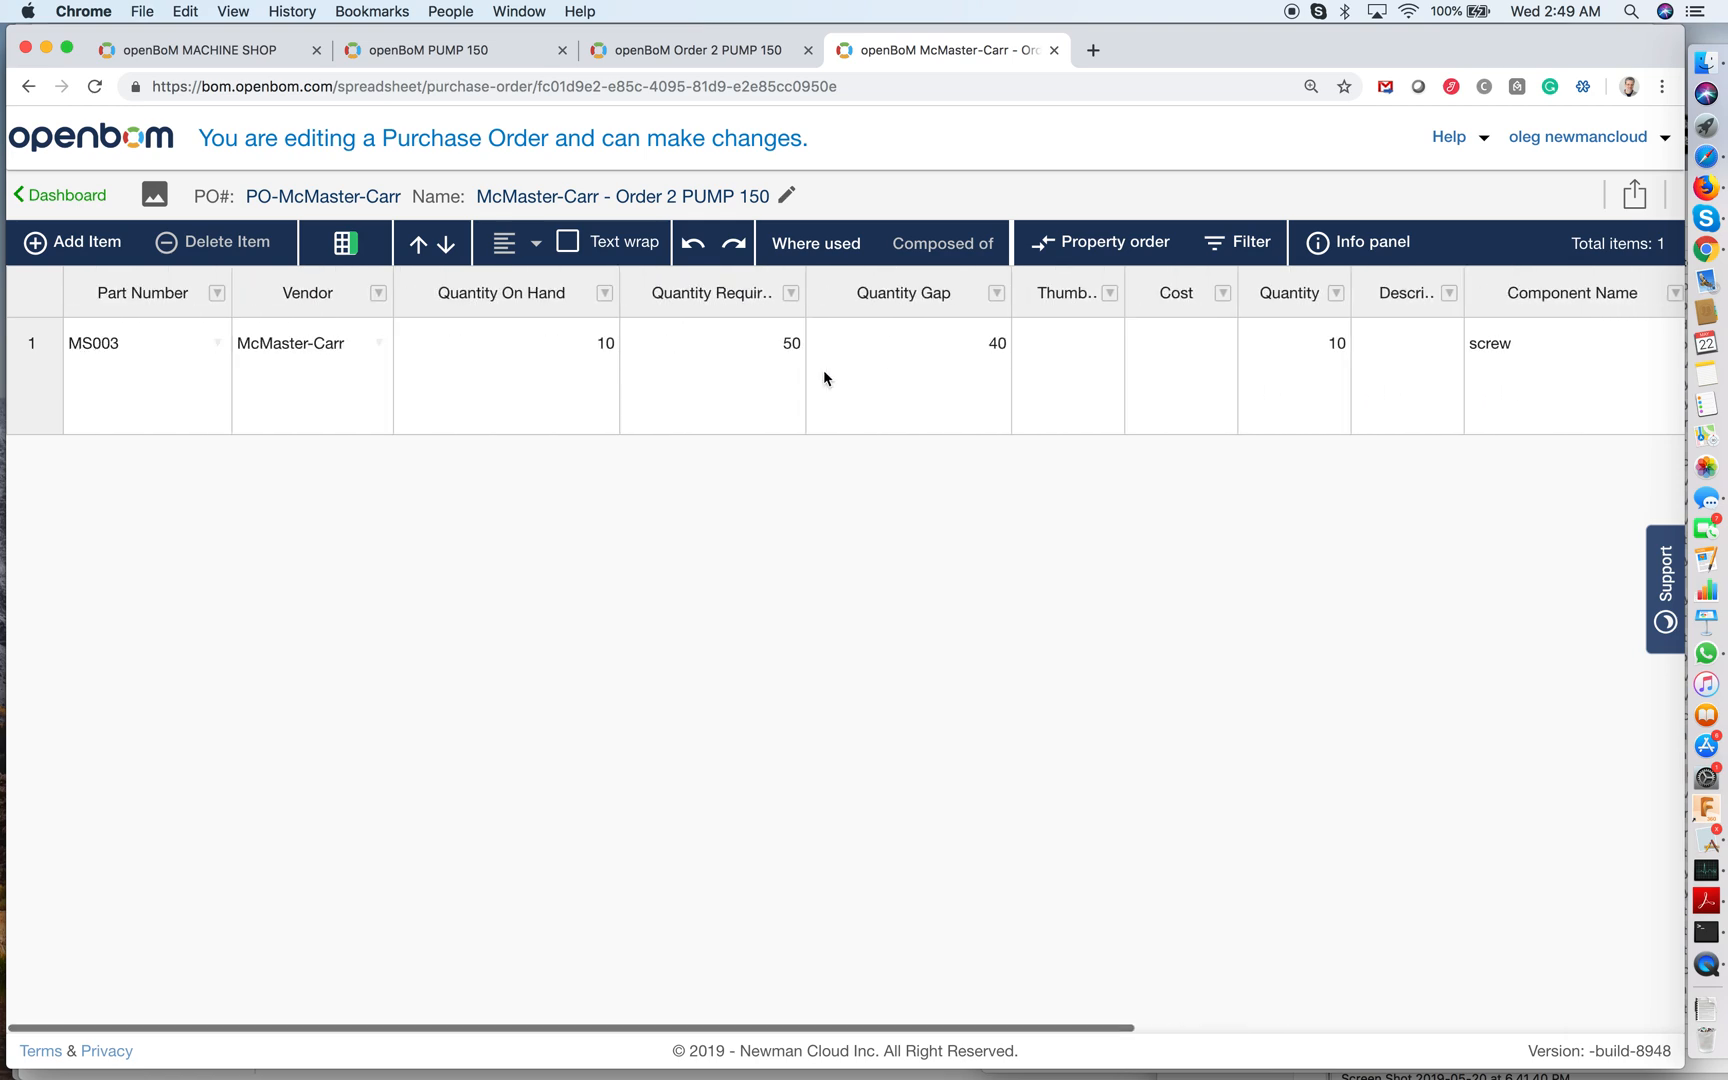
mouse_move(1634, 192)
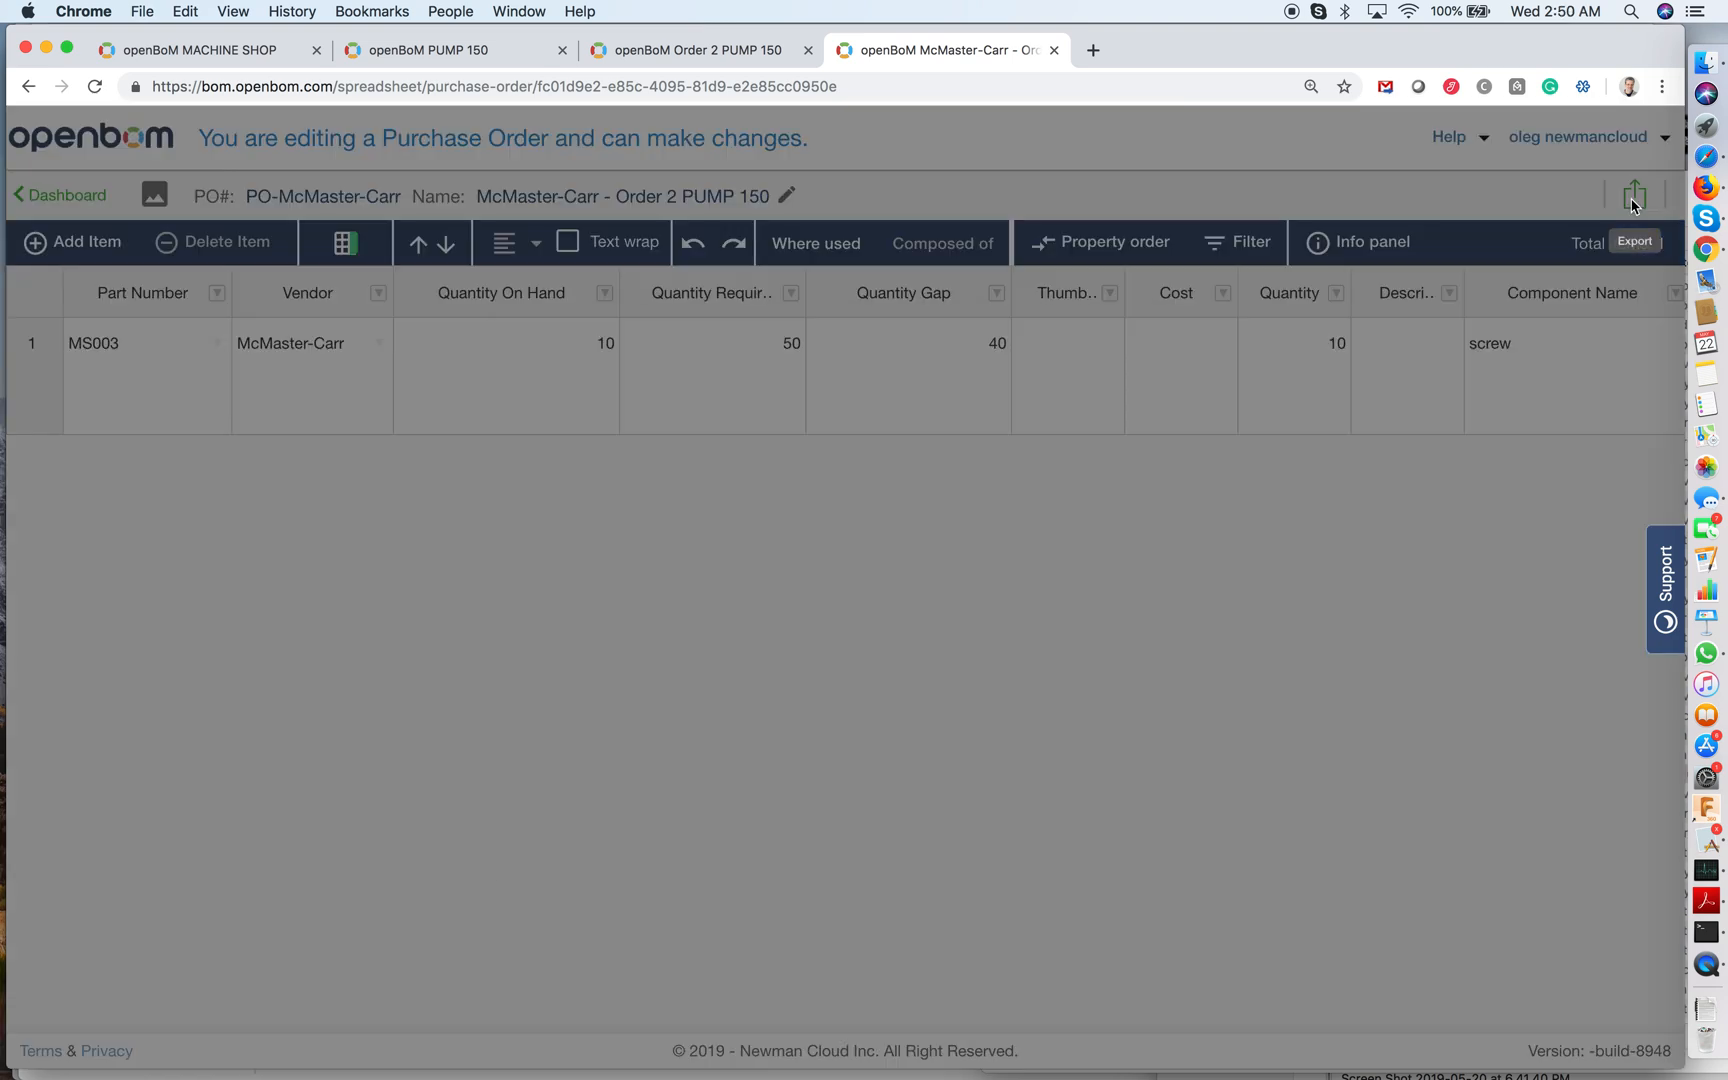
Set the McMaster-Carr PO export to all 14 columns in Excel format.
click(1634, 192)
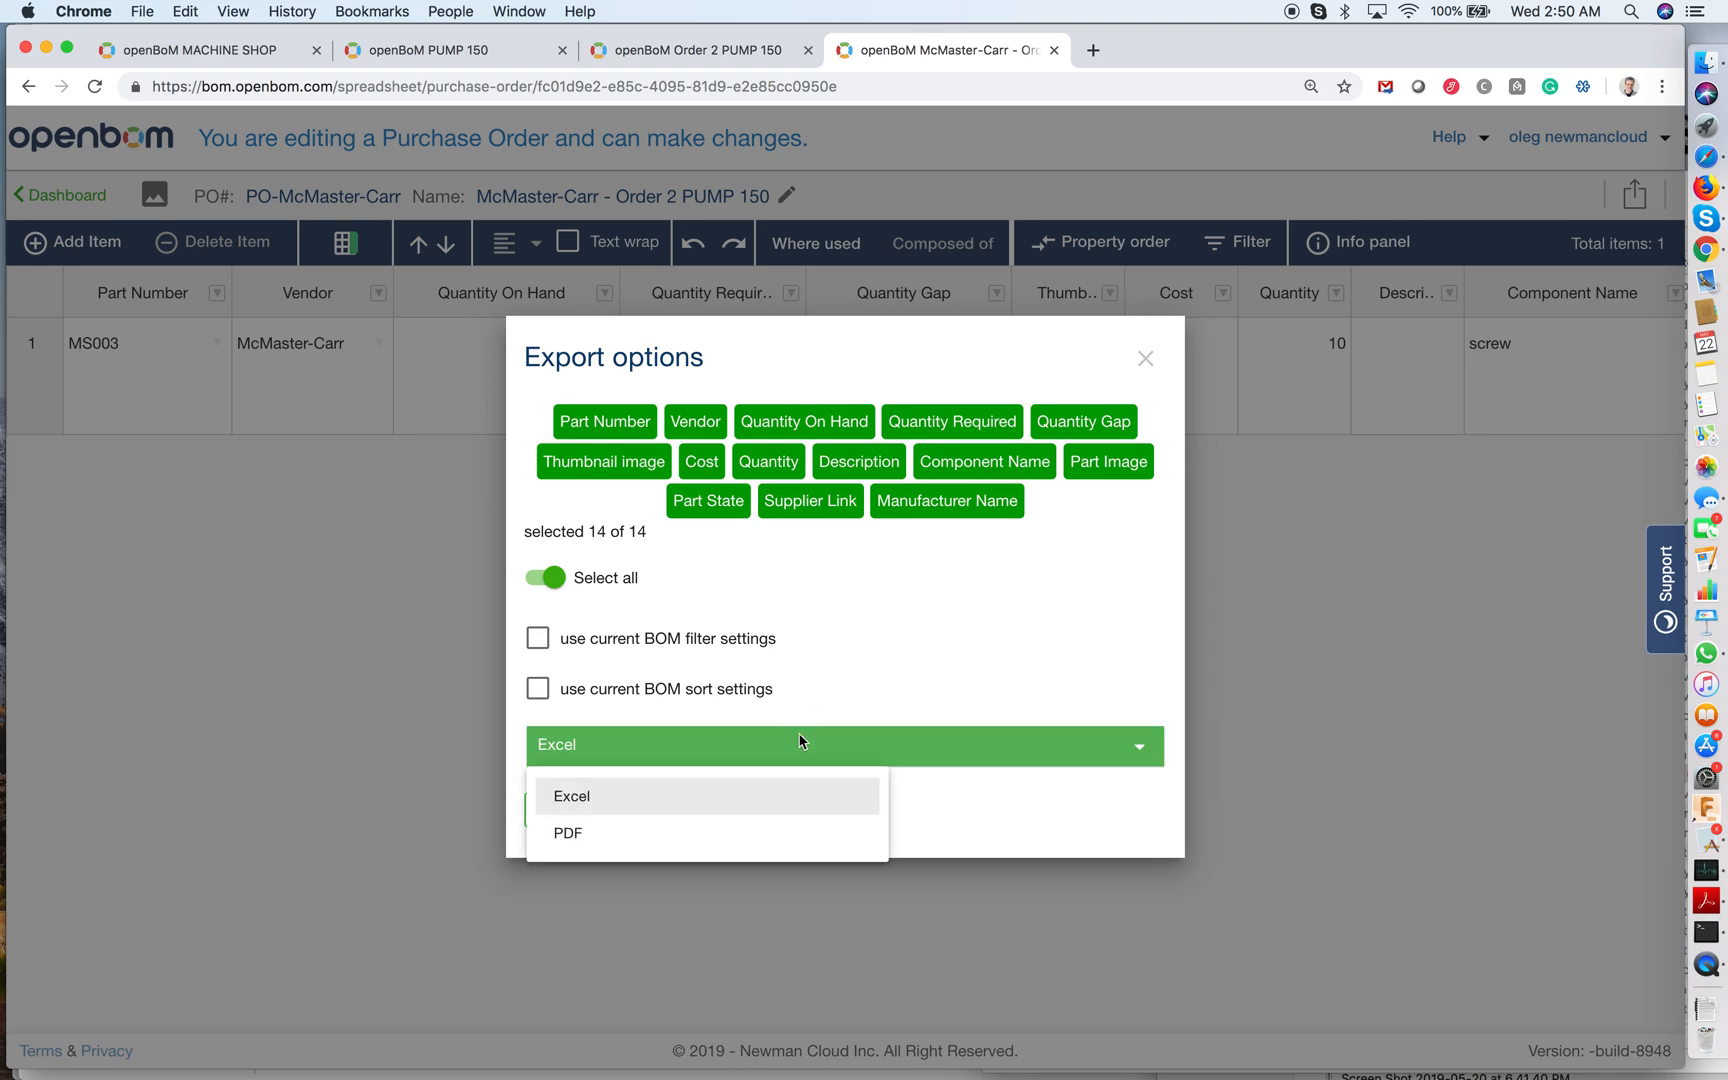
click(572, 796)
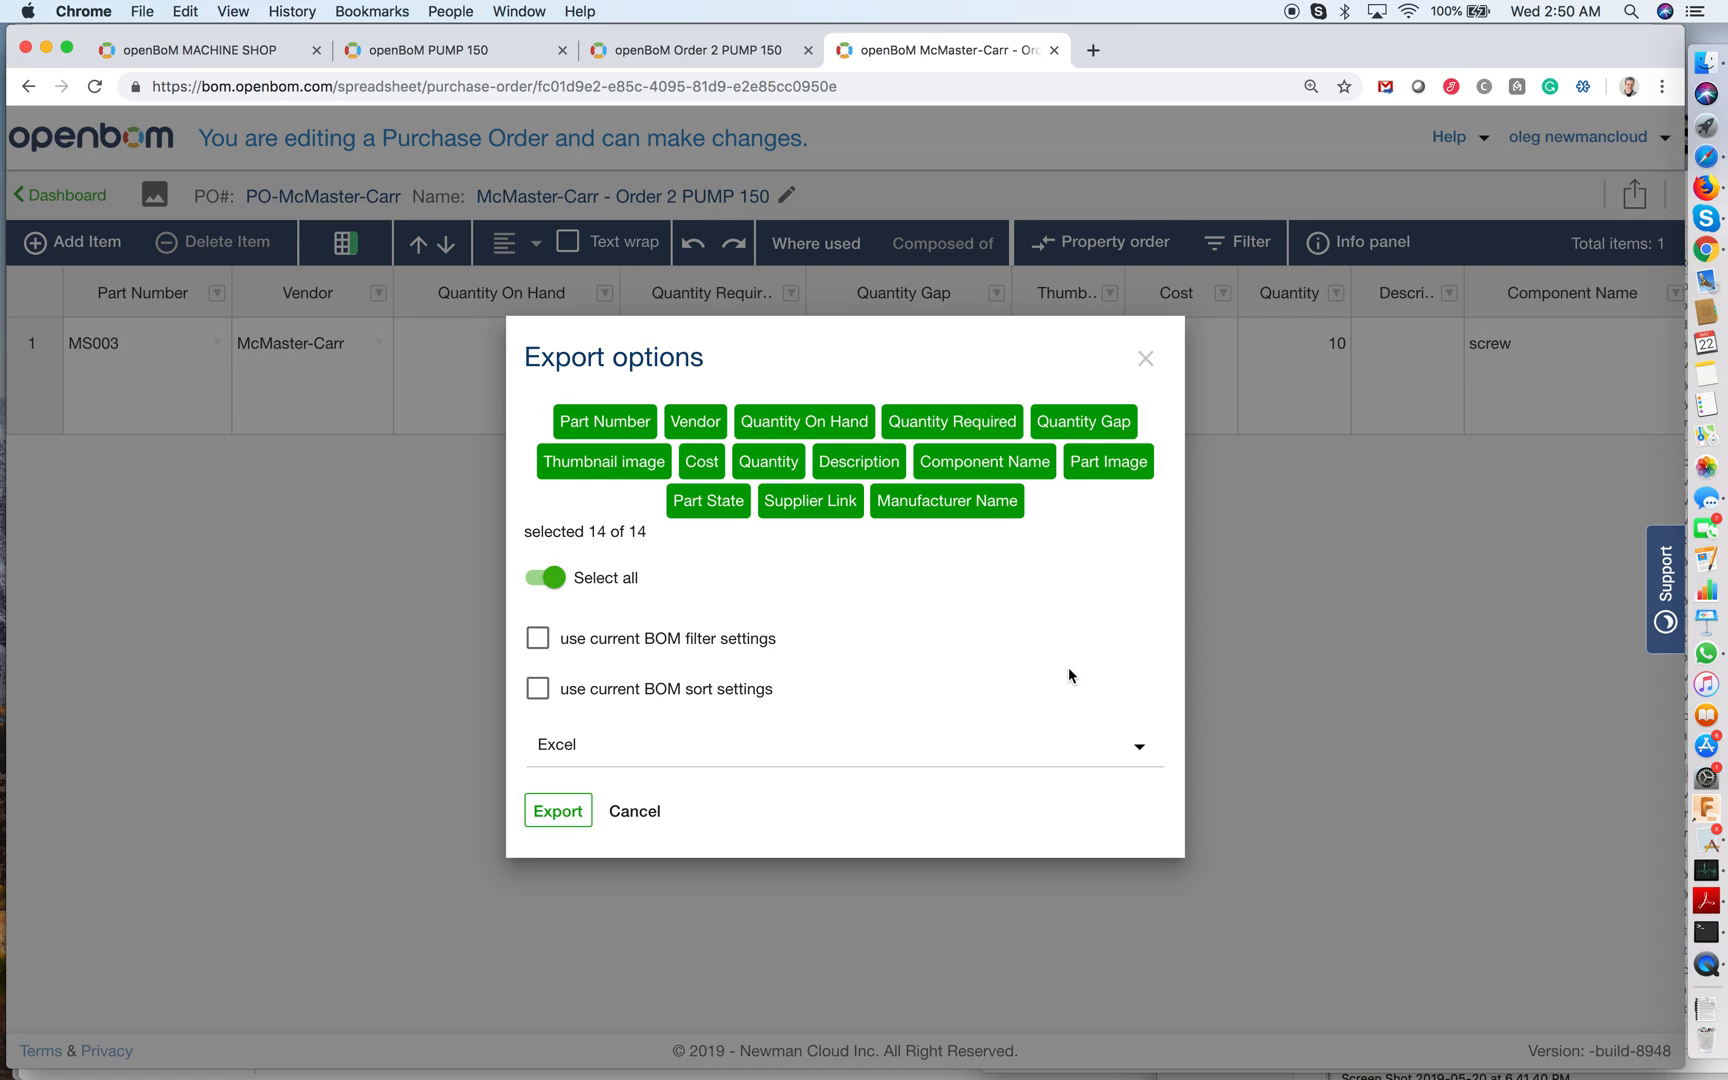
mouse_move(1020, 726)
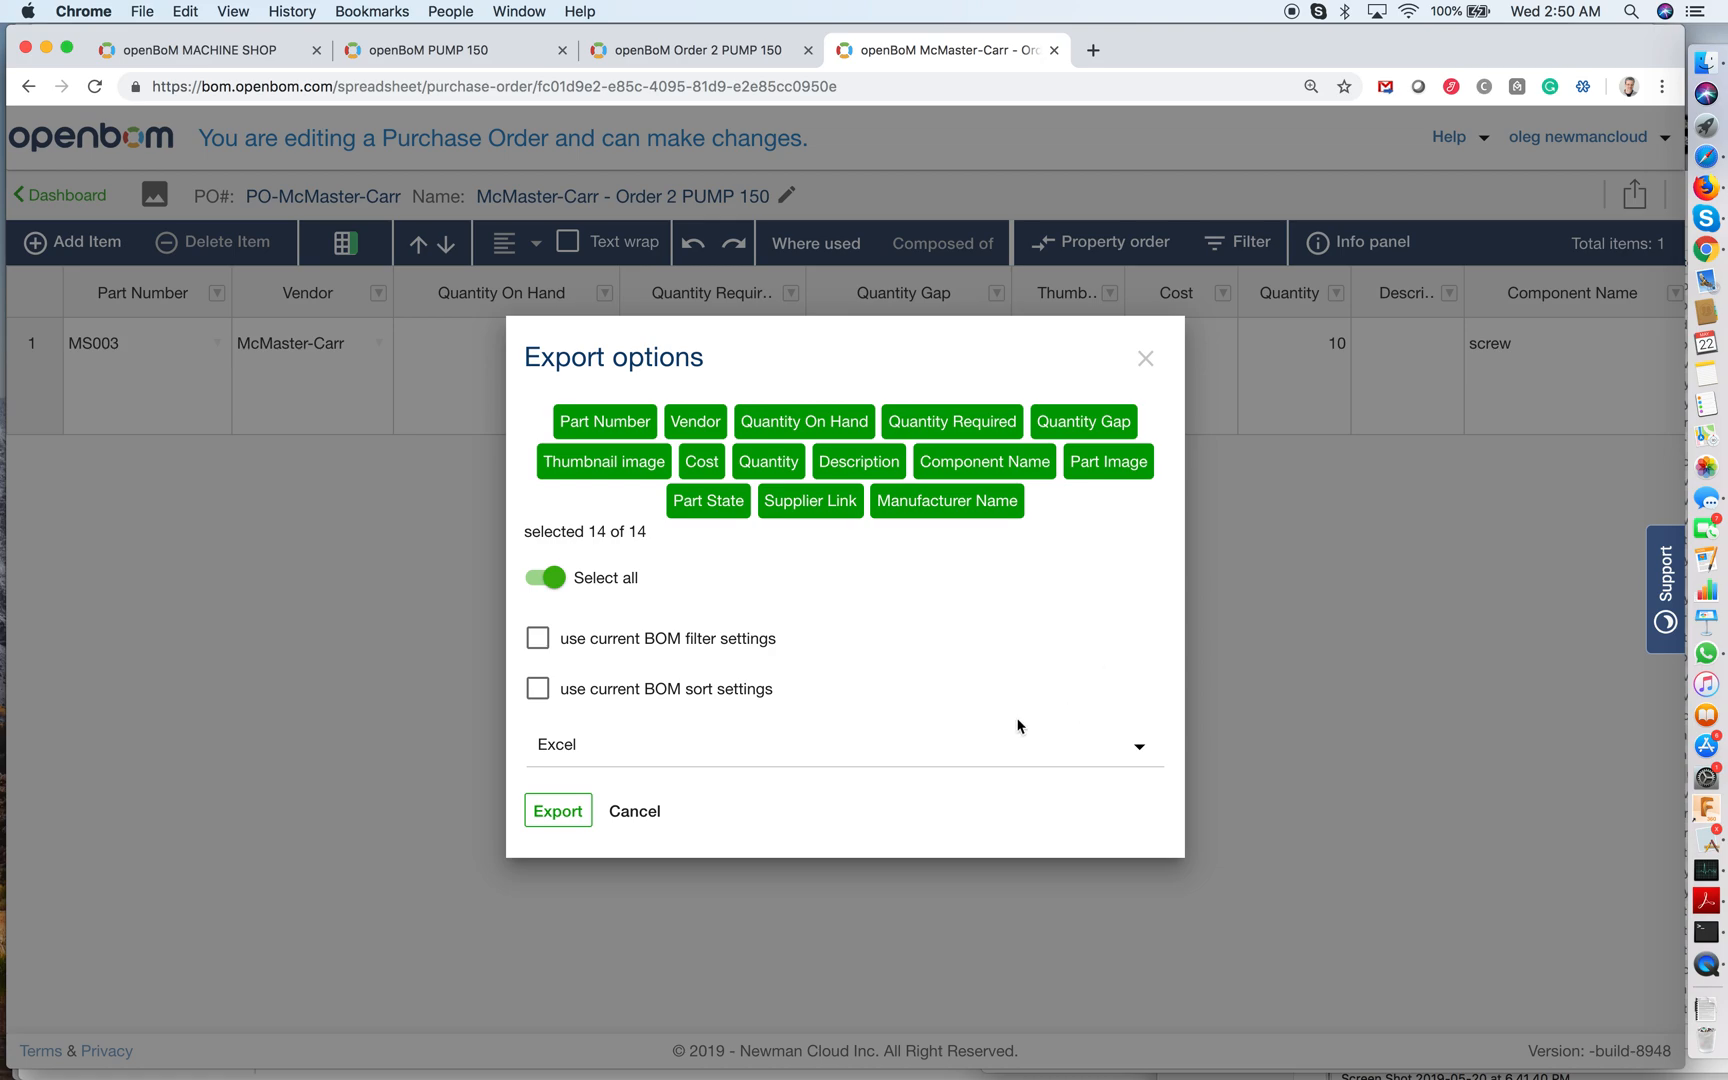